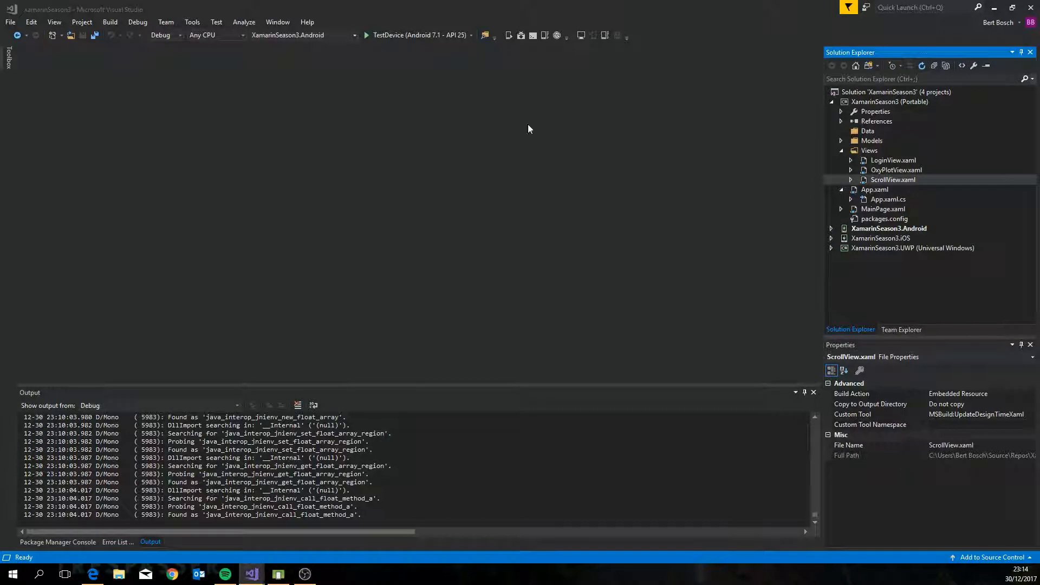
Add a new Content Page named ItemListView to the Views folder.
right_click(868, 150)
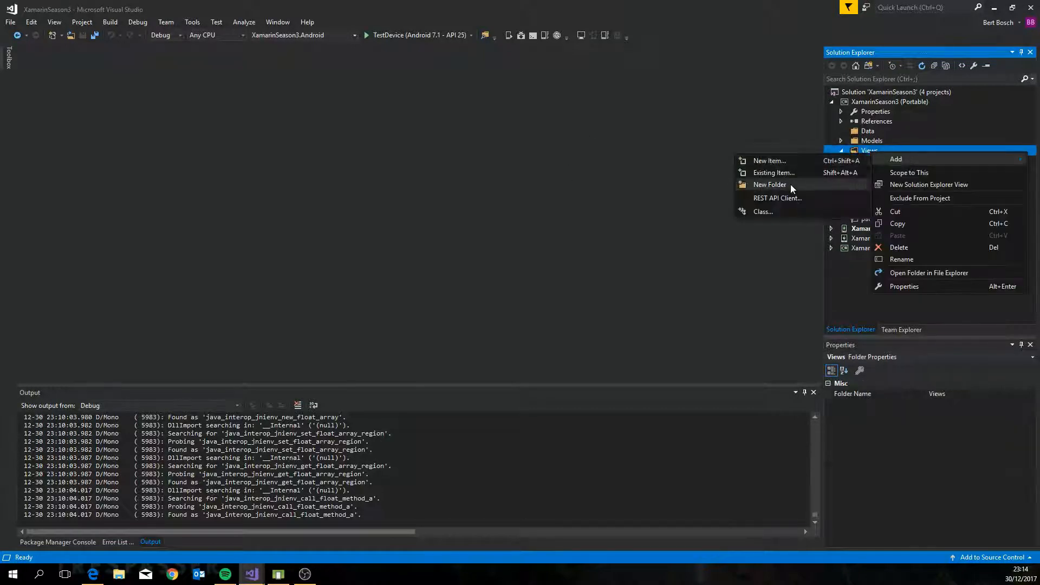
click(768, 160)
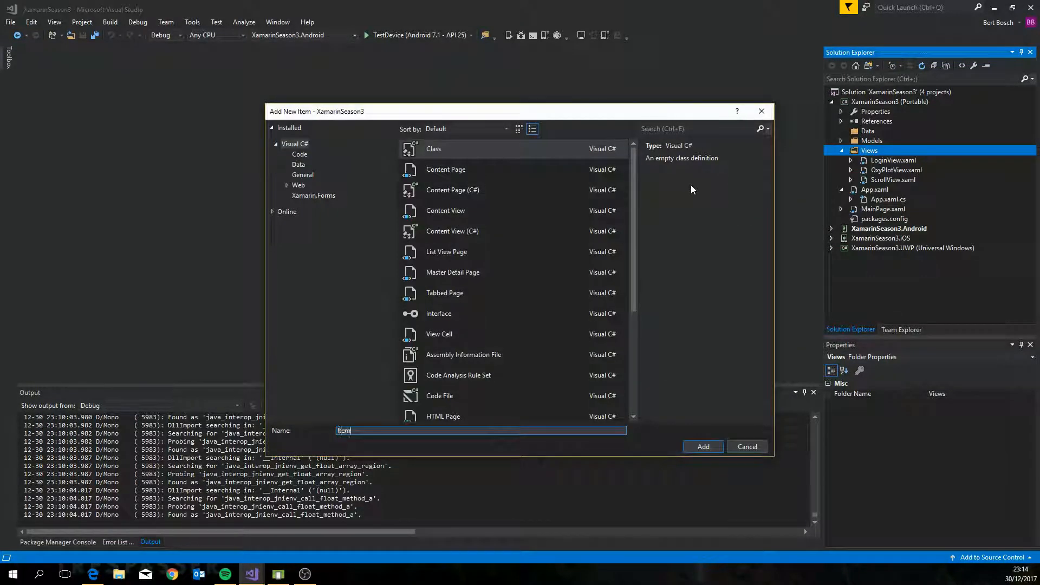
text(ItemListView)
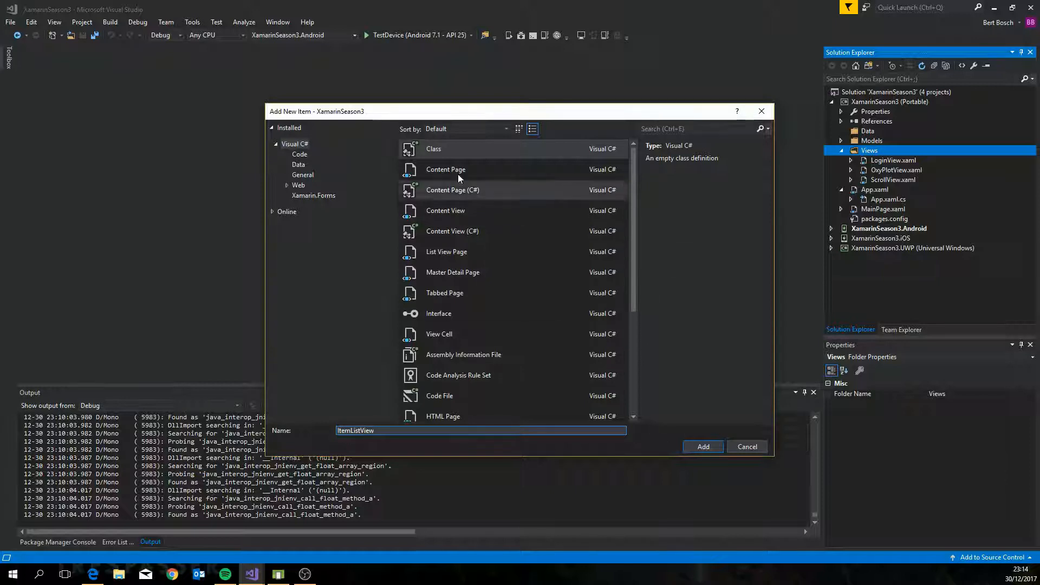
click(703, 446)
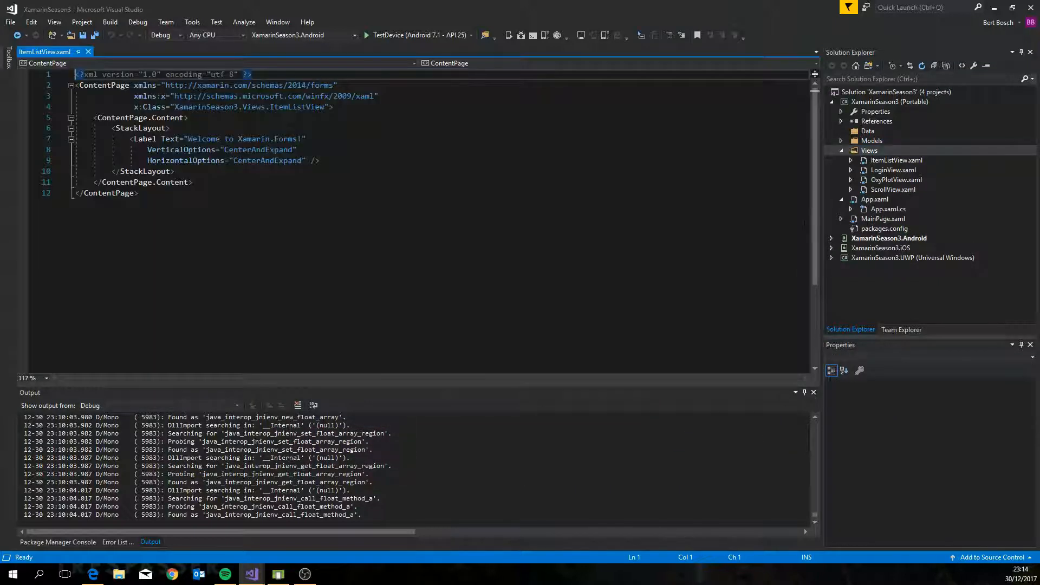
Replace the page's default label with a ListView named ListviewItems.
click(887, 208)
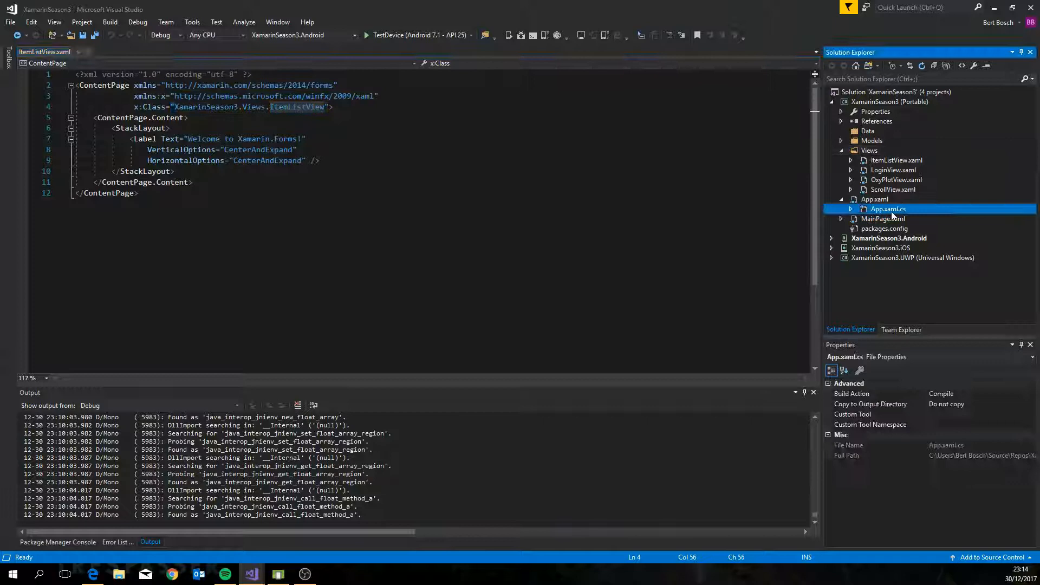
double_click(887, 208)
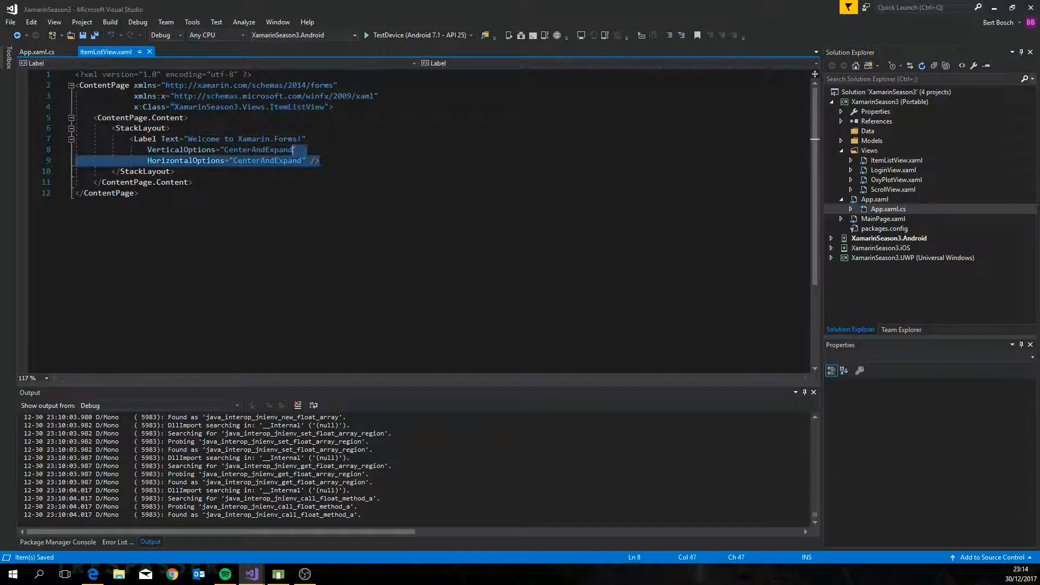
text(Lis)
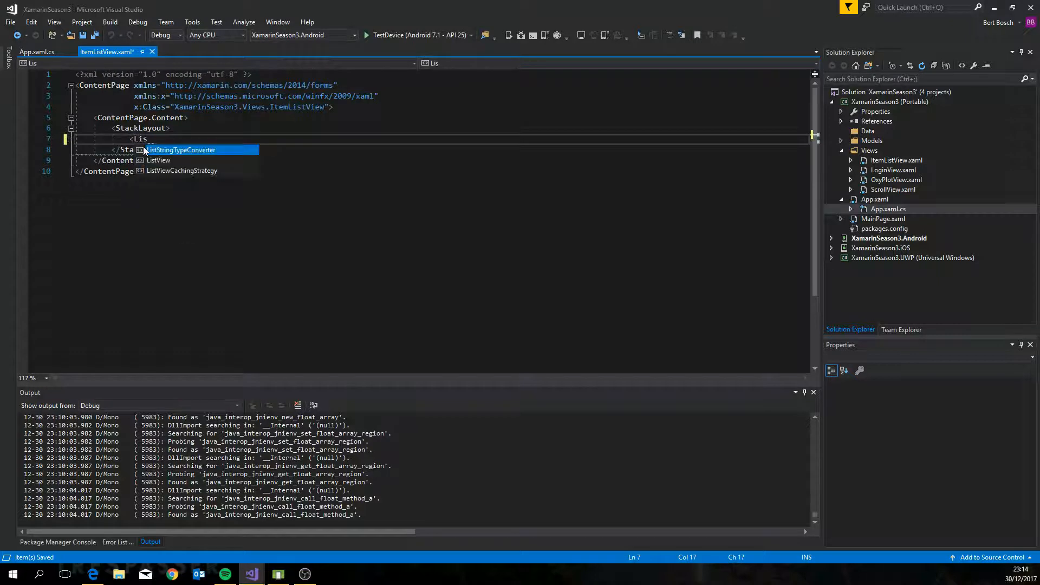
key(Tab)
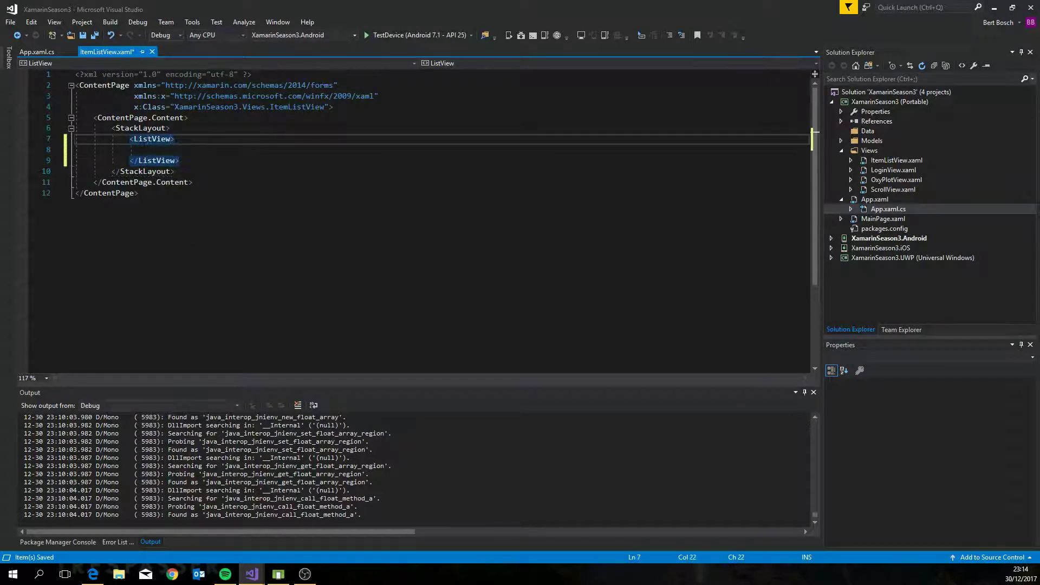
text(x:Name="")
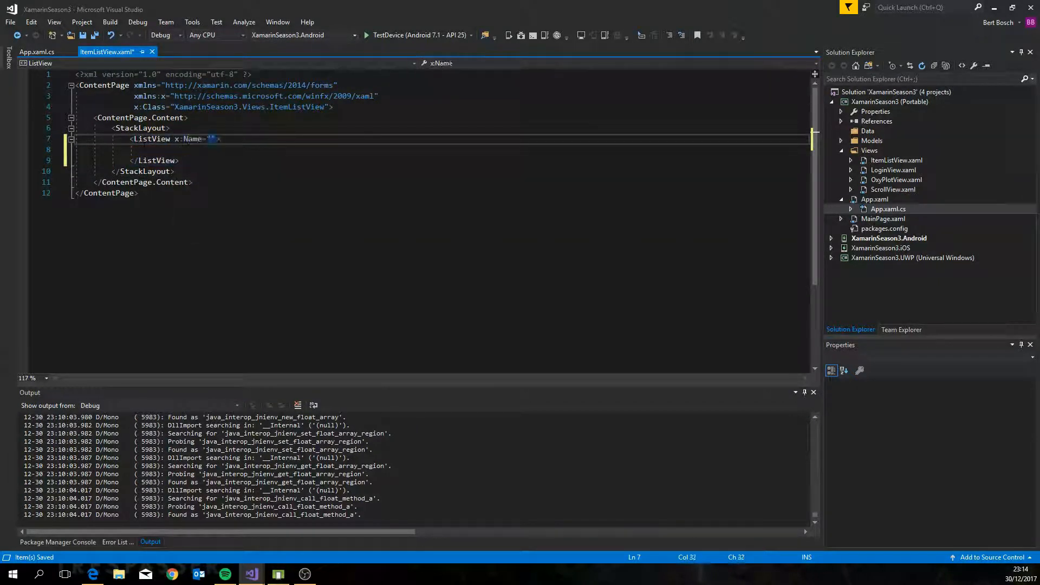
text(ListviewItems)
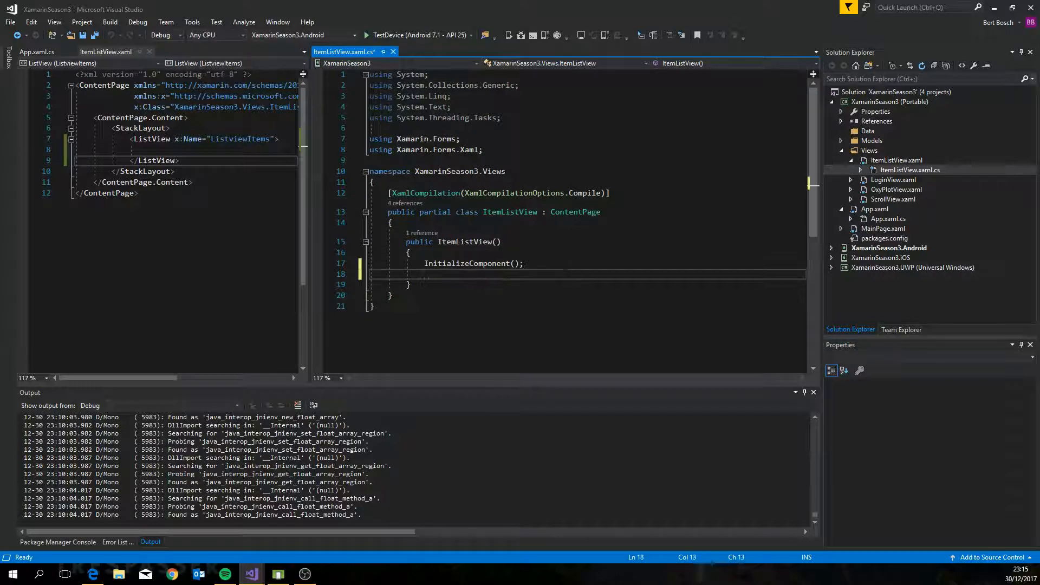
Call Init() from the constructor, add an Init method, and declare ObservableCollection<DBItem> items.
text(Init();)
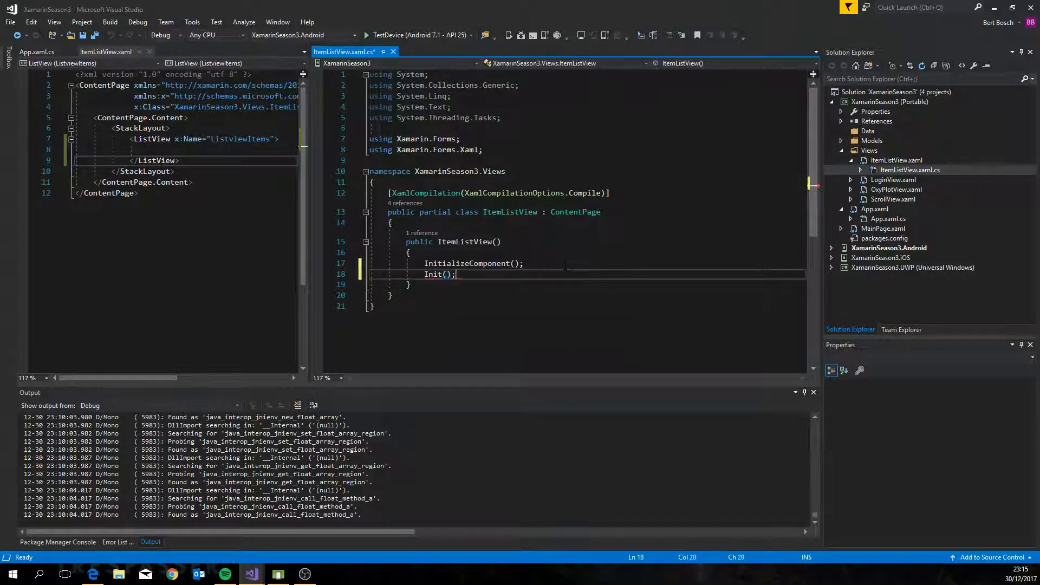
text(public void Init()
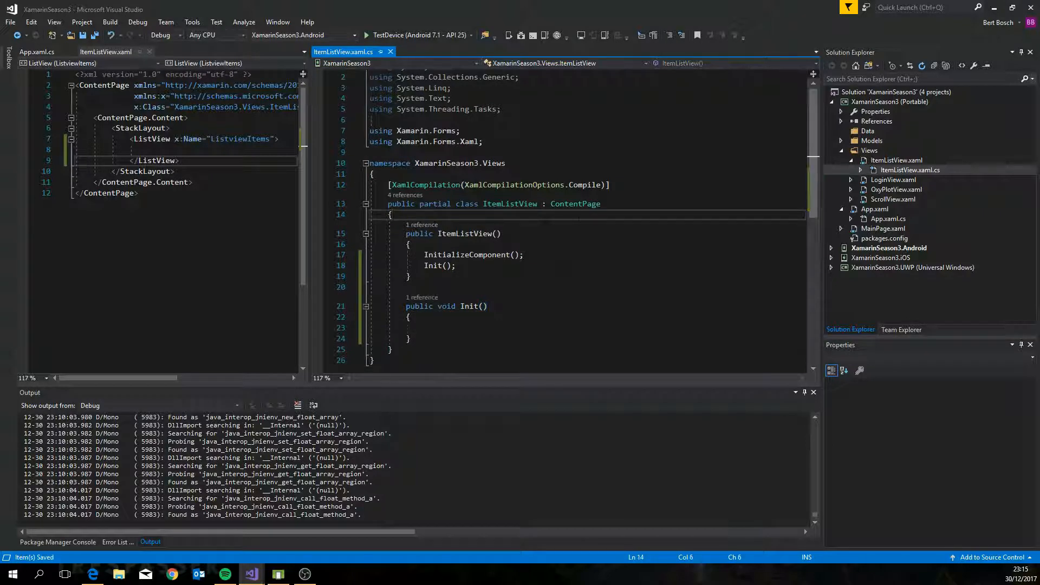
text(private Ob)
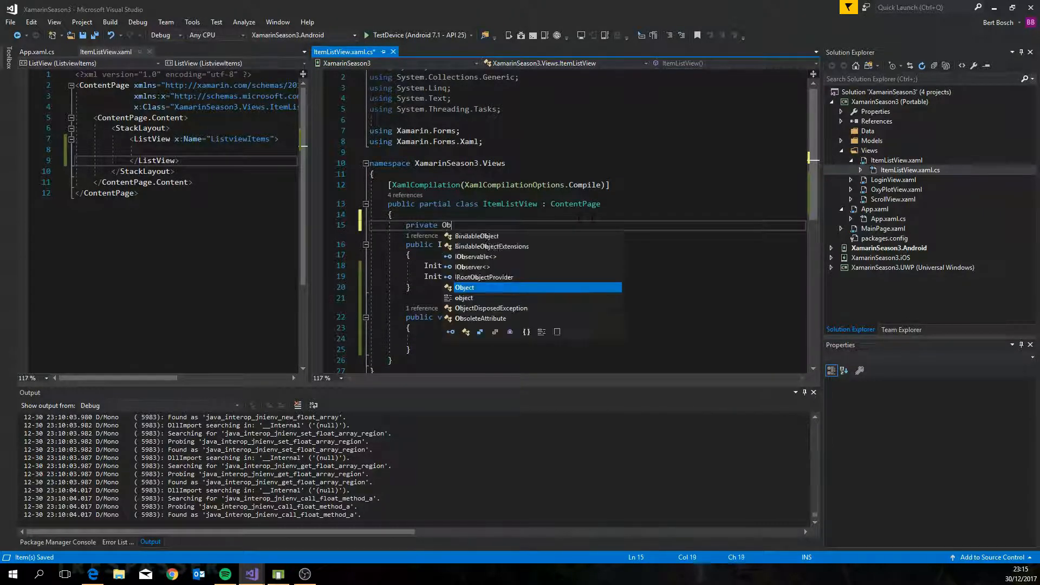
text(servableCollection<>)
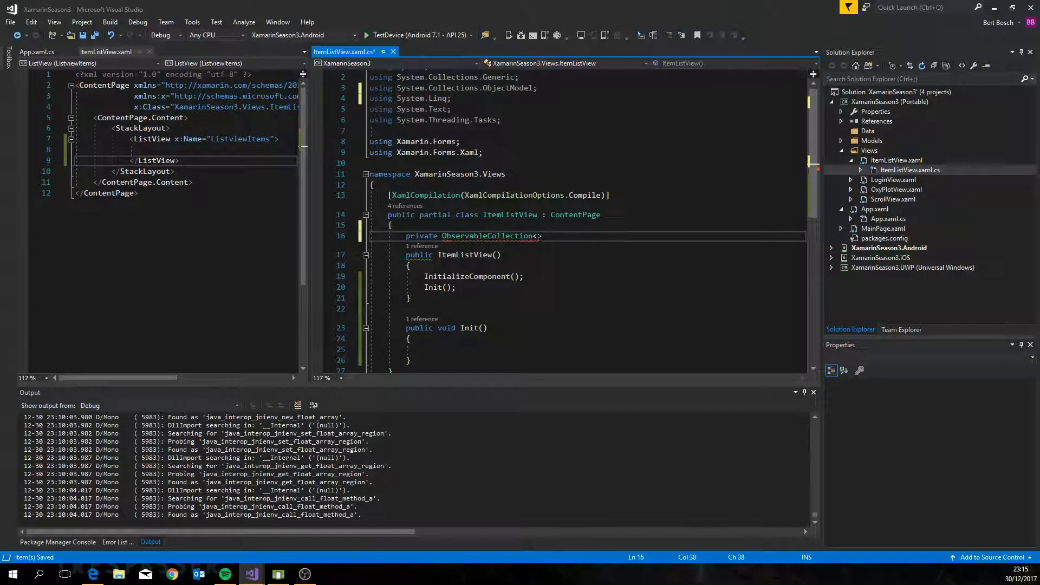
text(DBItem)
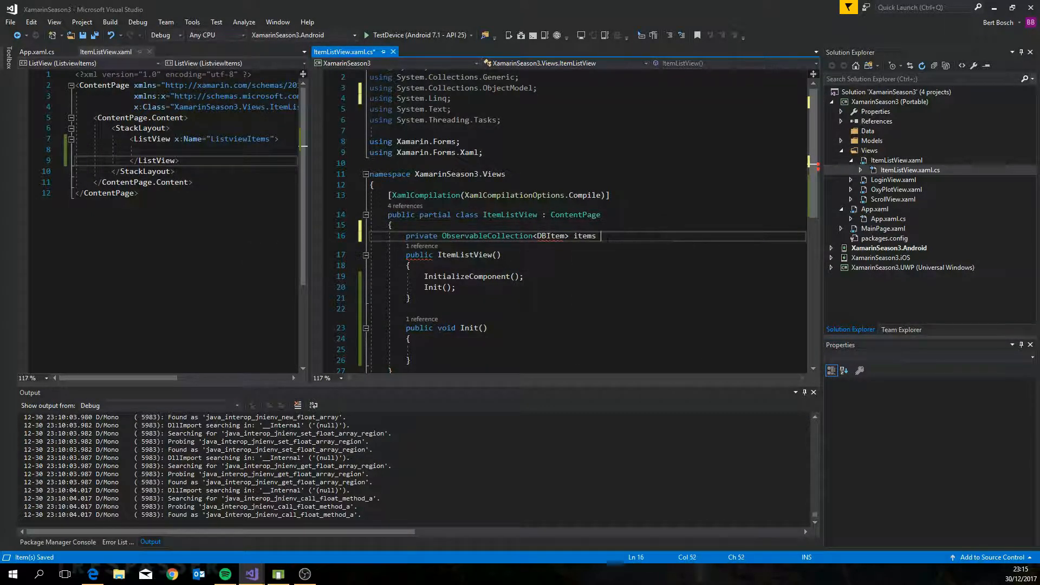
click(873, 141)
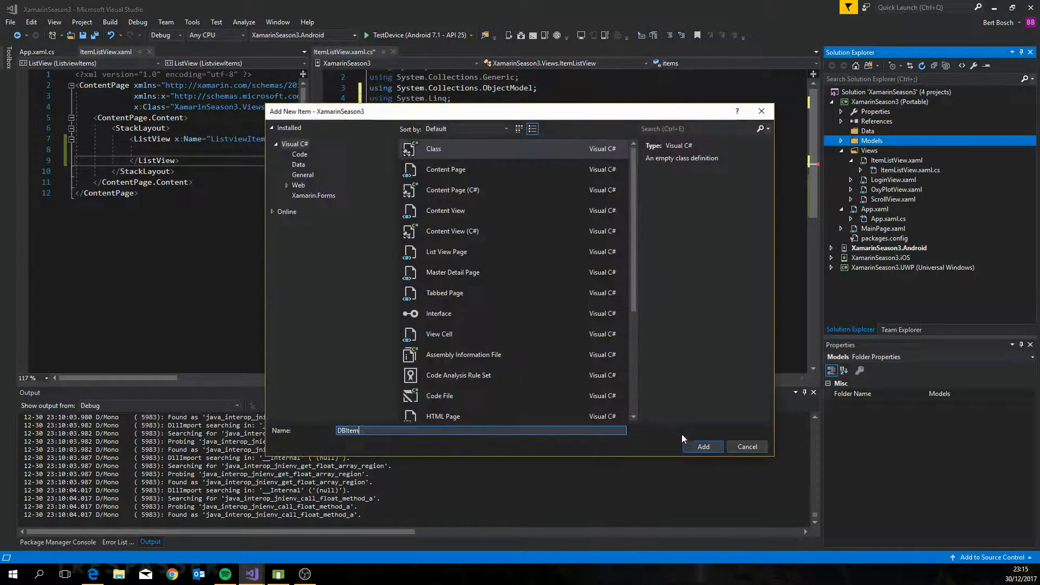
Create a public DBItem class in Models with Id, Label and Value properties.
click(703, 446)
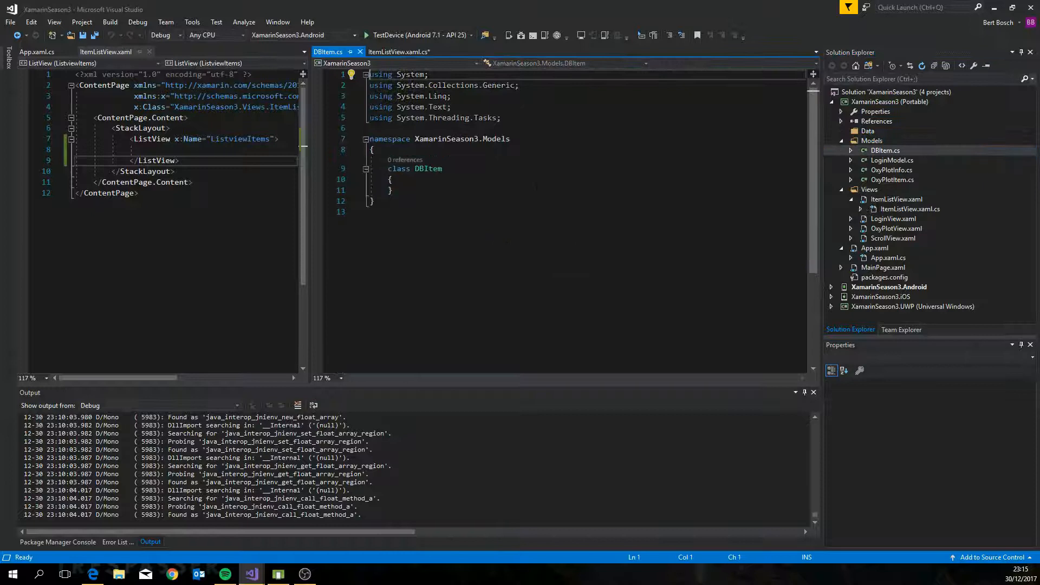
text(public)
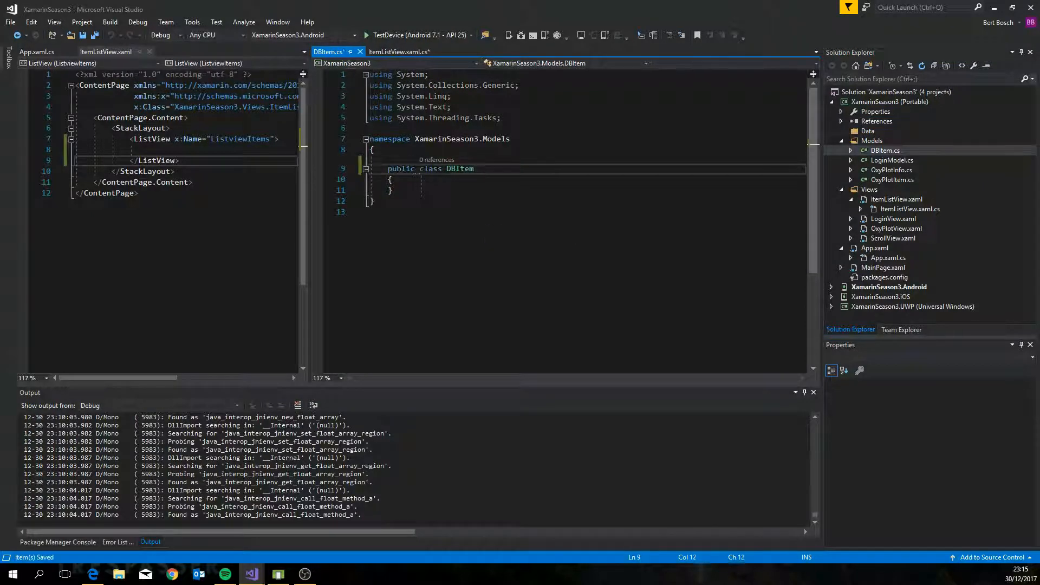
text(public int i)
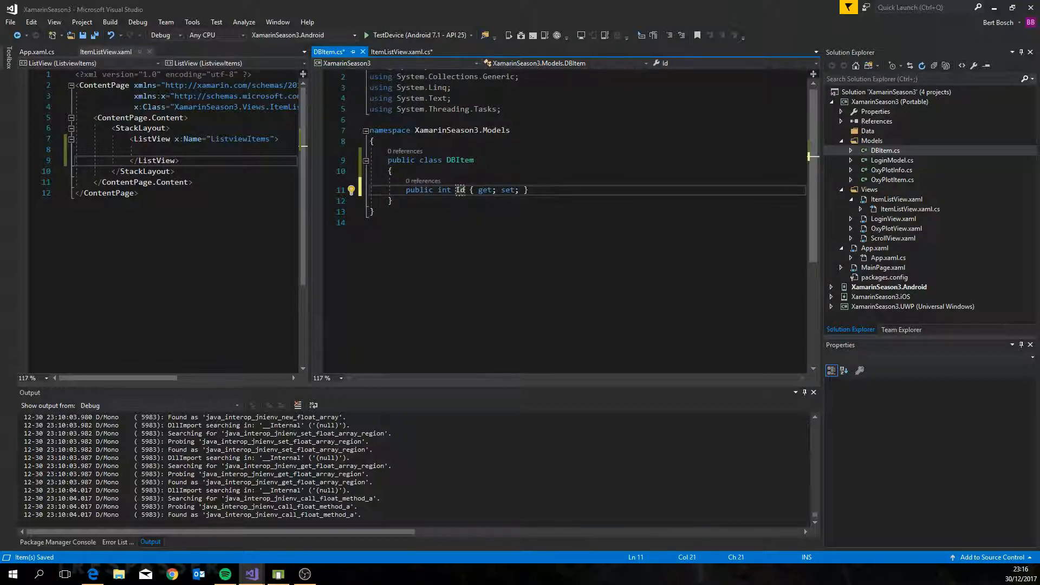
text(public string)
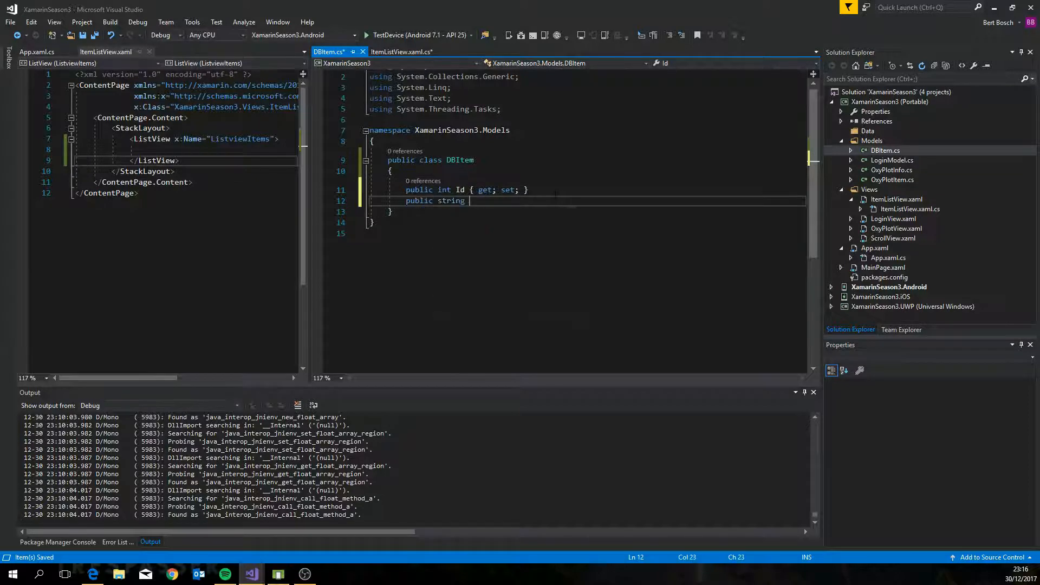
text(lable { get; set; })
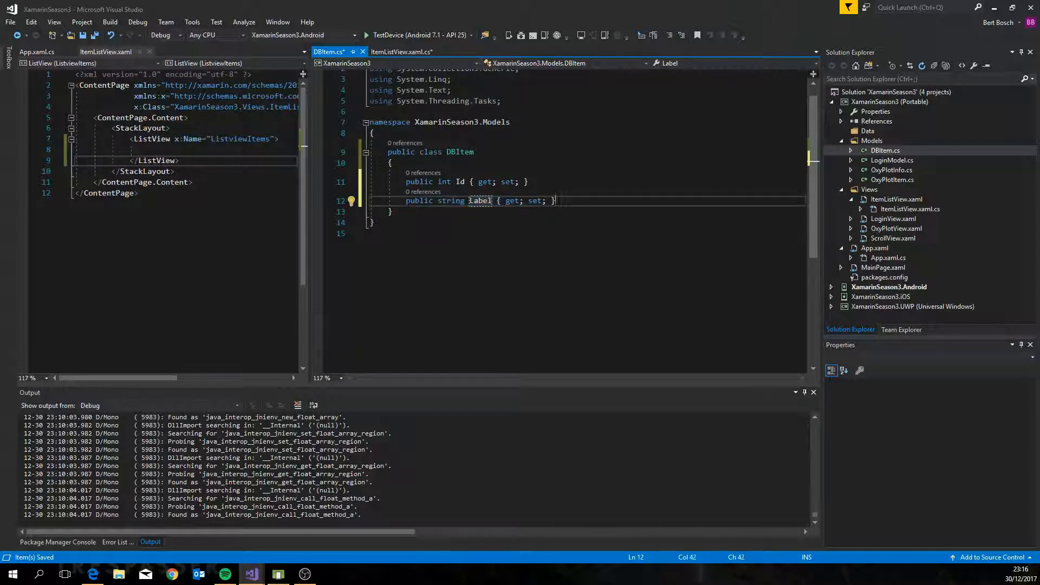
text(public double Label { get; set; })
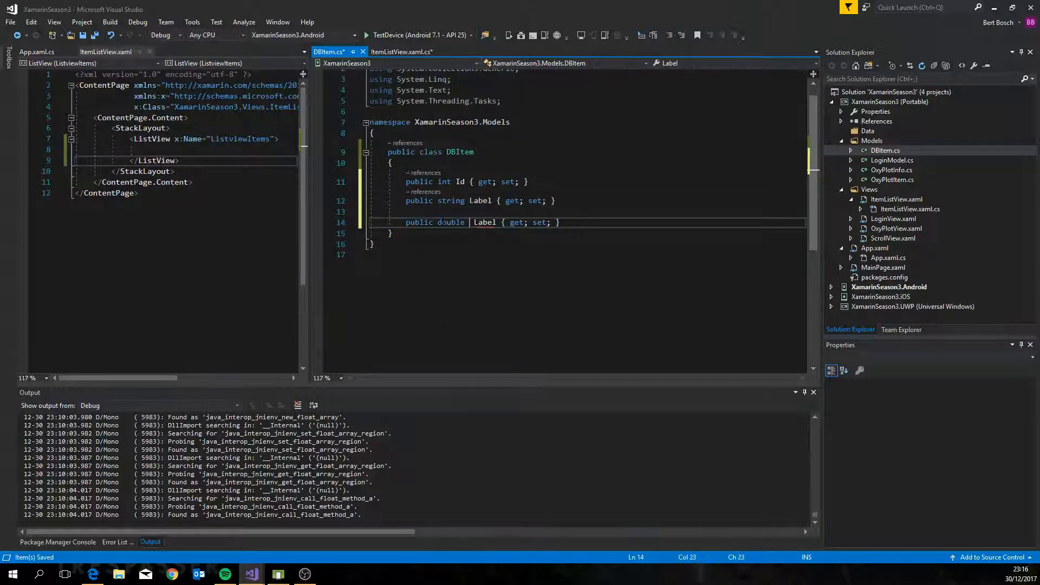
text(Value)
text(DBItemController)
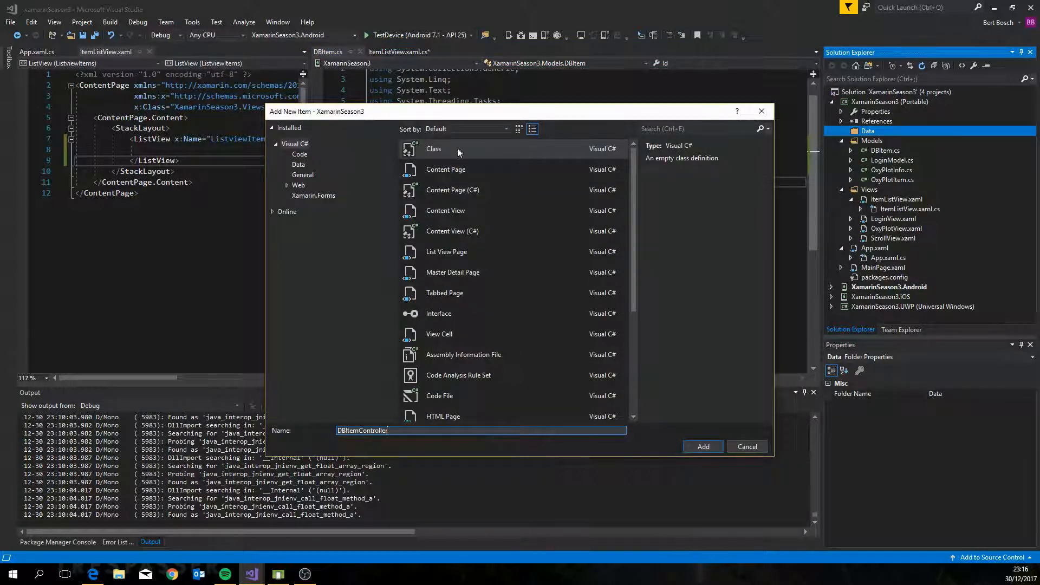
Create DBItemController whose constructor gets the SQLite connection and creates the DBItem table.
click(702, 446)
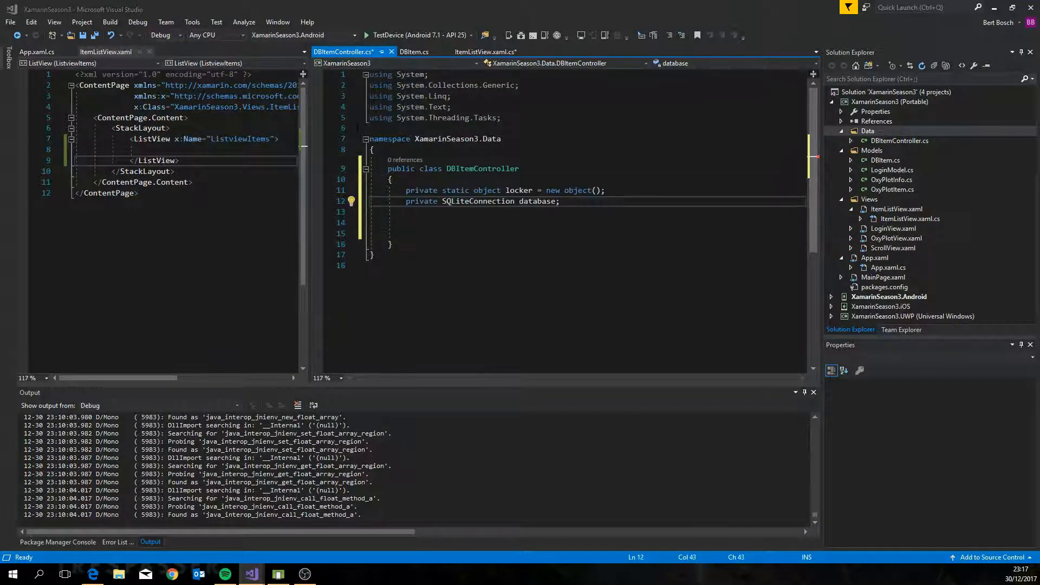
text(public DBItemController)
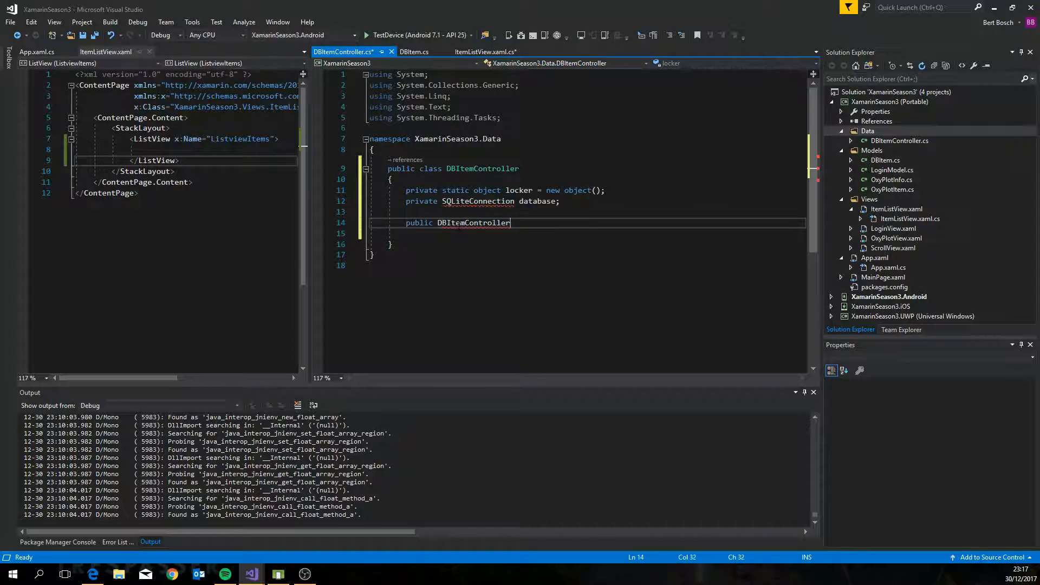
text(())
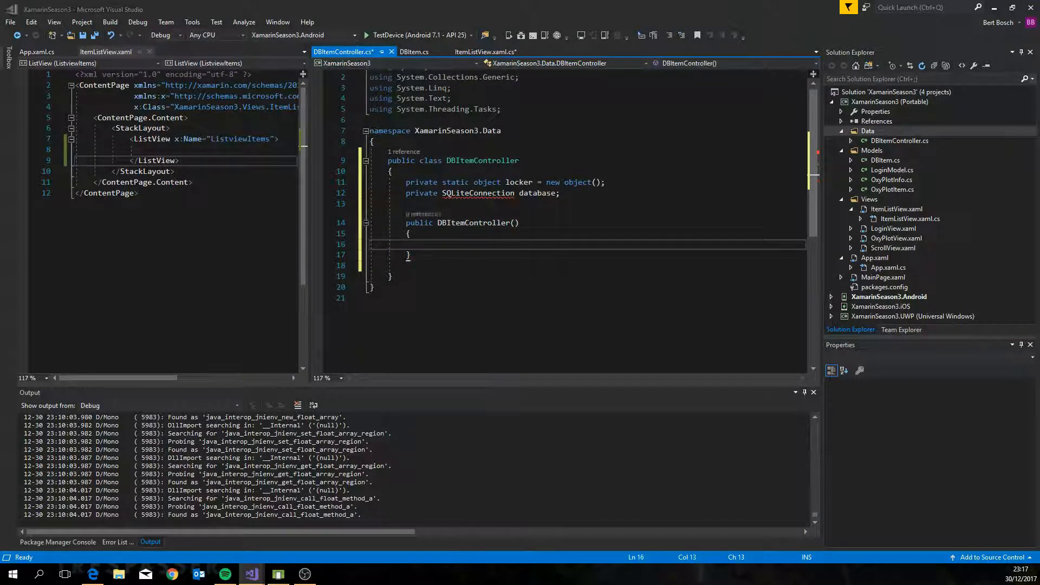
text(this.database = DependencyService.Get<ISQLite>().GetConnection();)
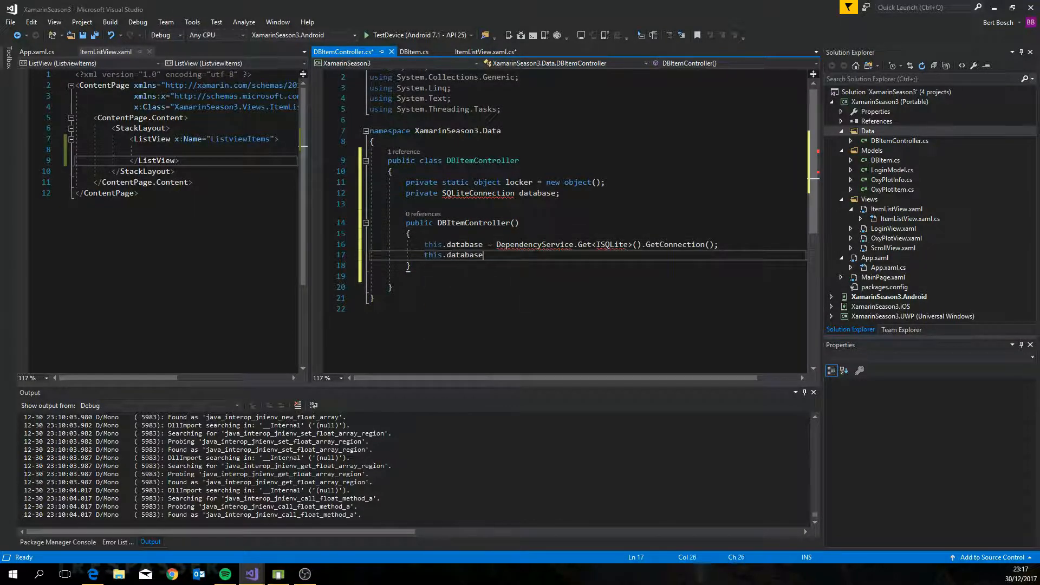
text(.CreateTable<>)
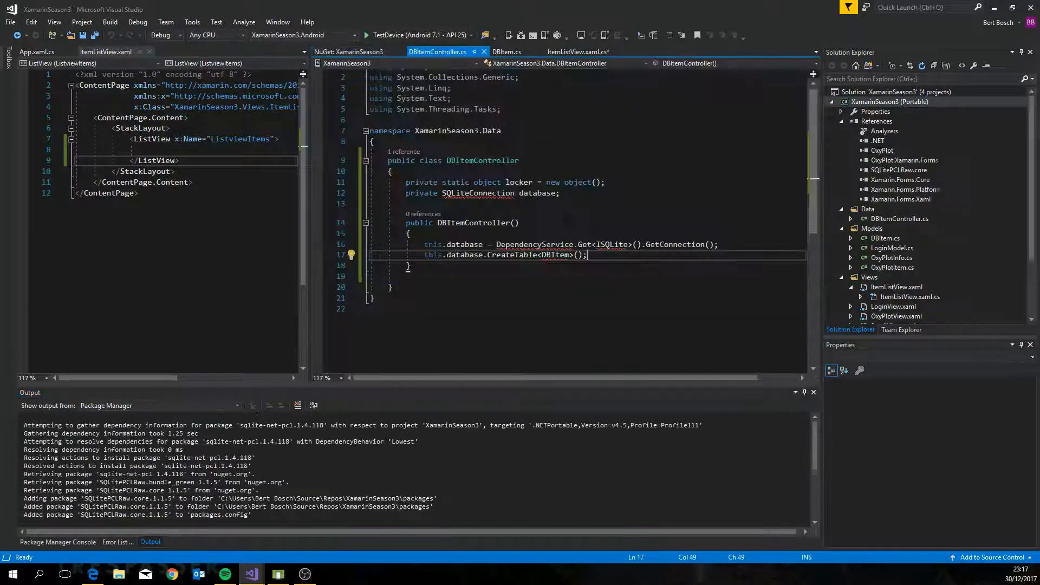
text(public IEn)
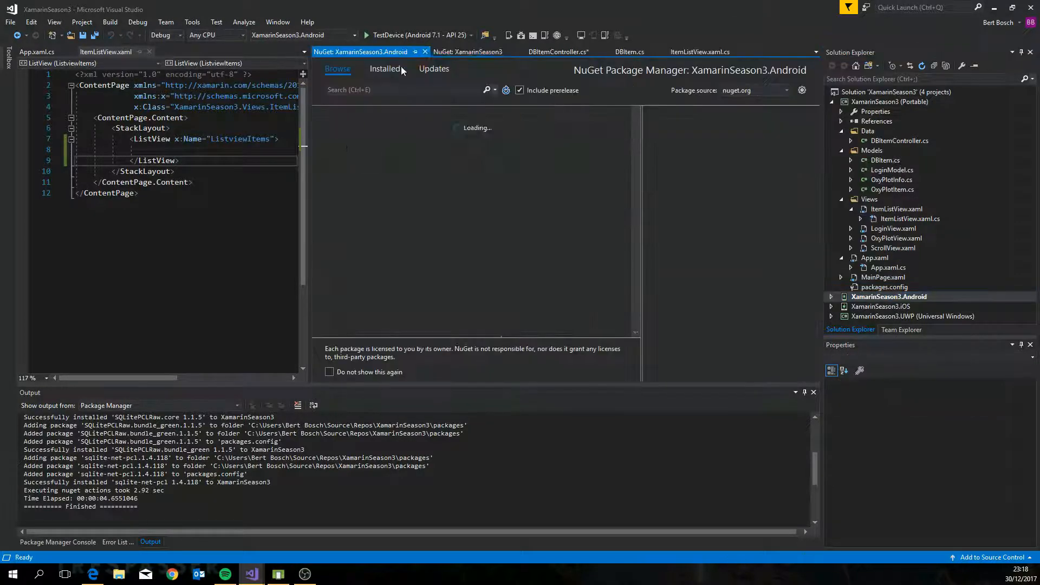
Install sqlite-net-pcl in the Android project and return to DBItemController.cs.
text(sqlite-net-pcl)
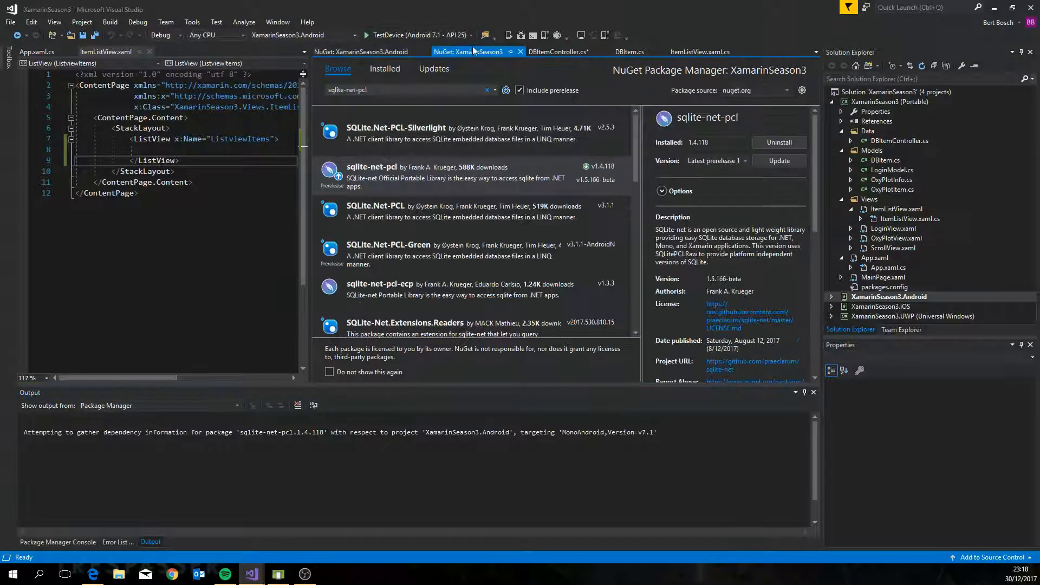
click(564, 52)
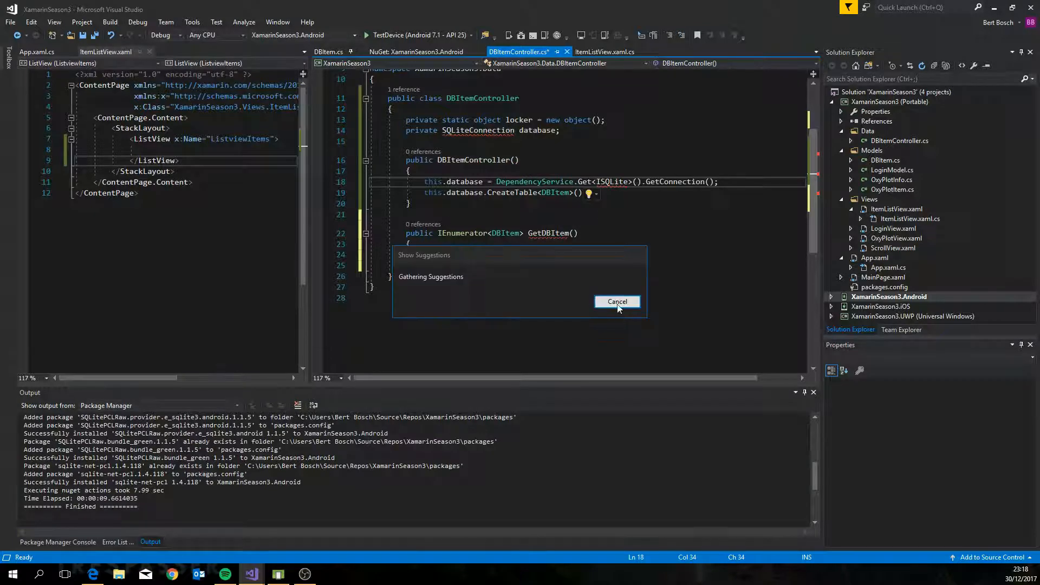
Dismiss suggestions, write the ISQLite interface with using SQLite, and select the Android project.
click(616, 301)
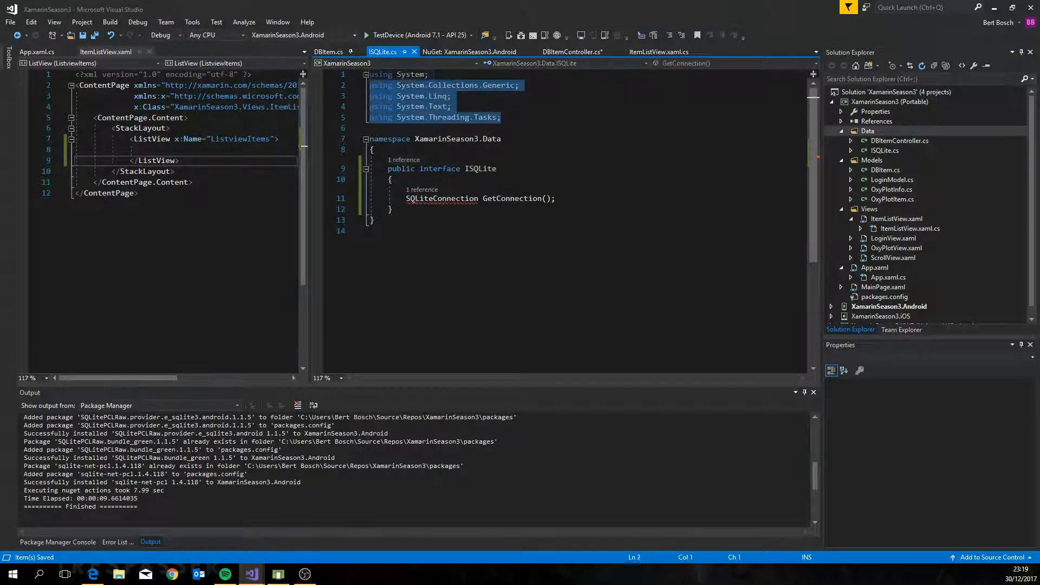
text(using SQLite;)
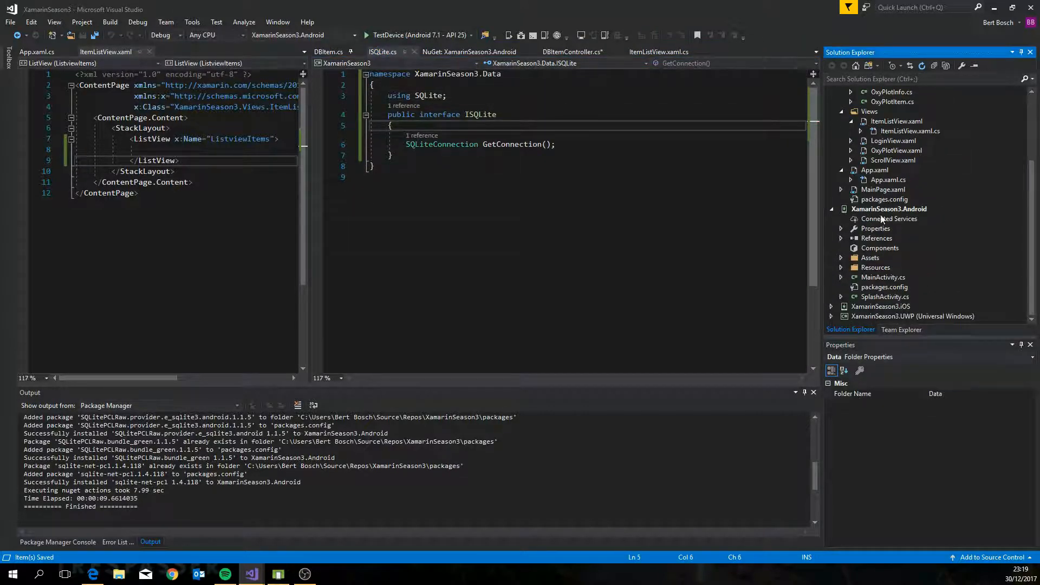
click(868, 267)
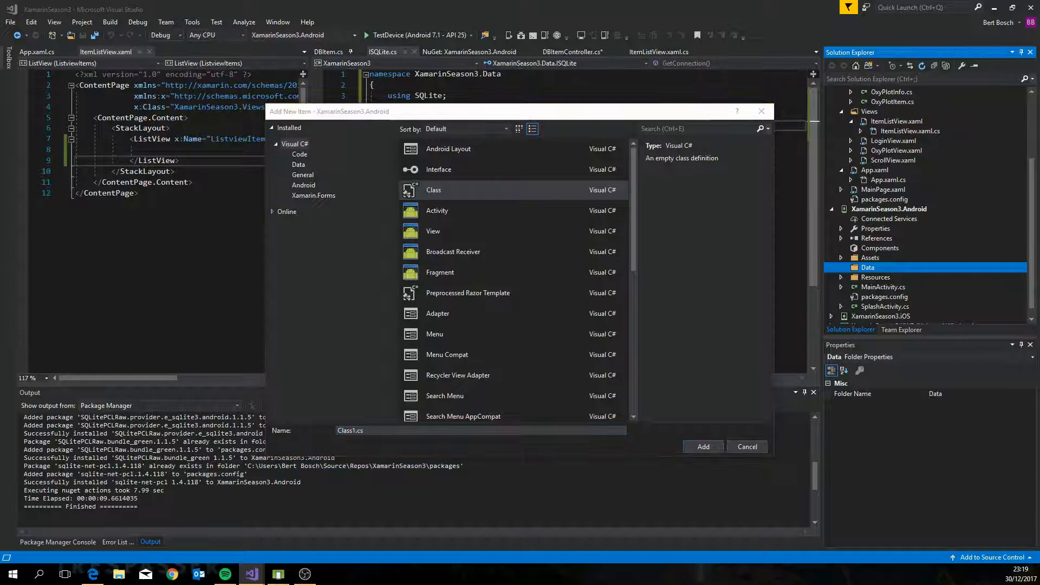
Add SQLite_Android returning a SQLiteConnection to xamarintutorial3.db3 in the documents folder.
click(747, 447)
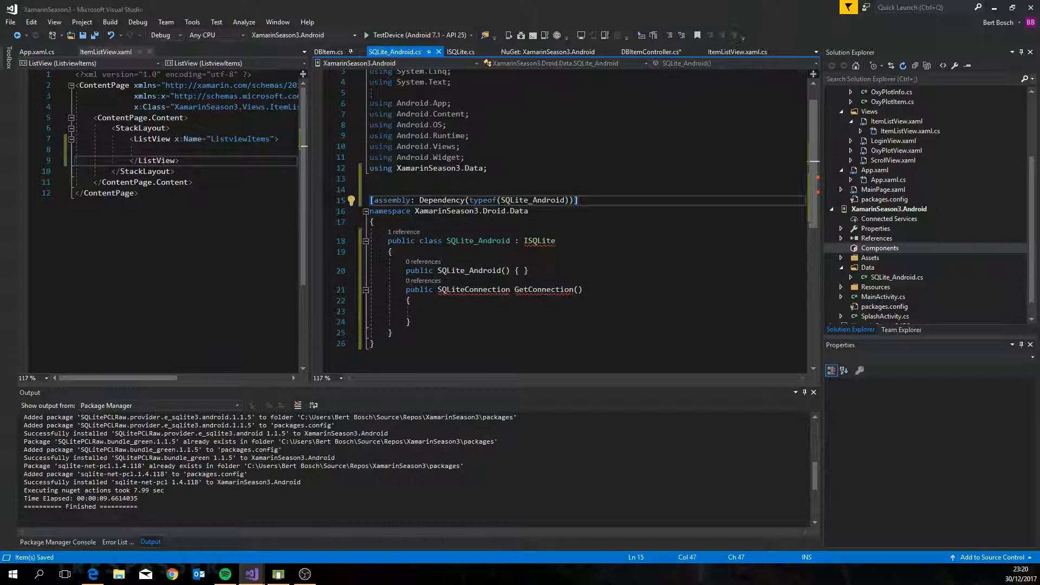
text(using Xamarin.Forms;)
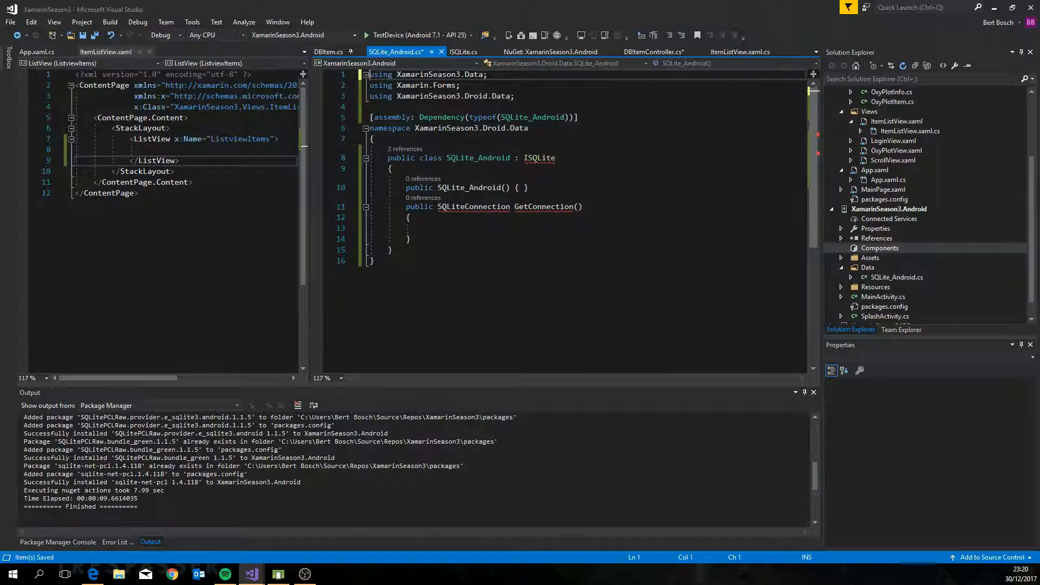
text(var sqlite)
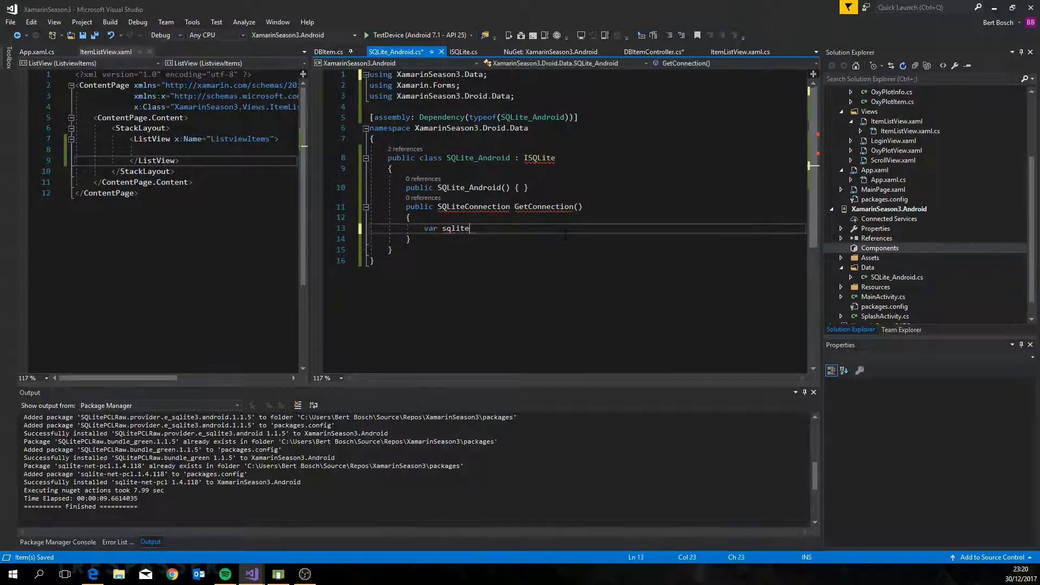
text(Filename = "xamarintu)
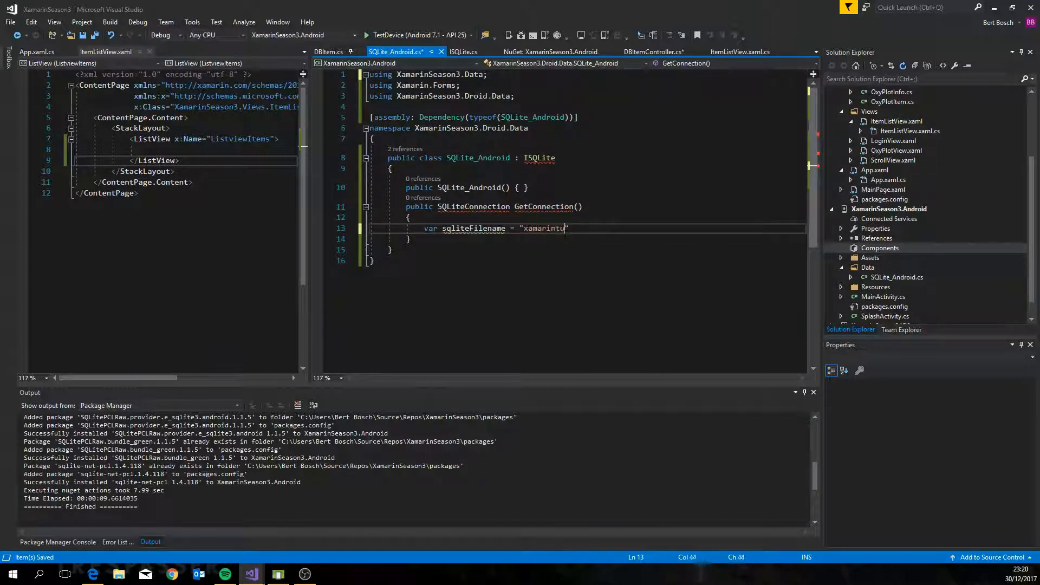
text(torial3.db3";)
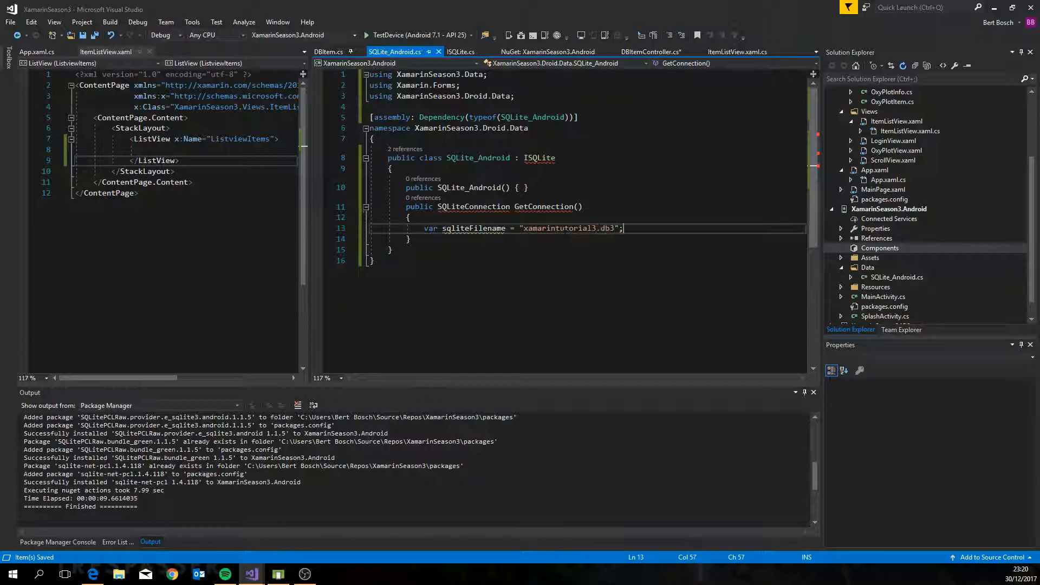
text(using SQLite;)
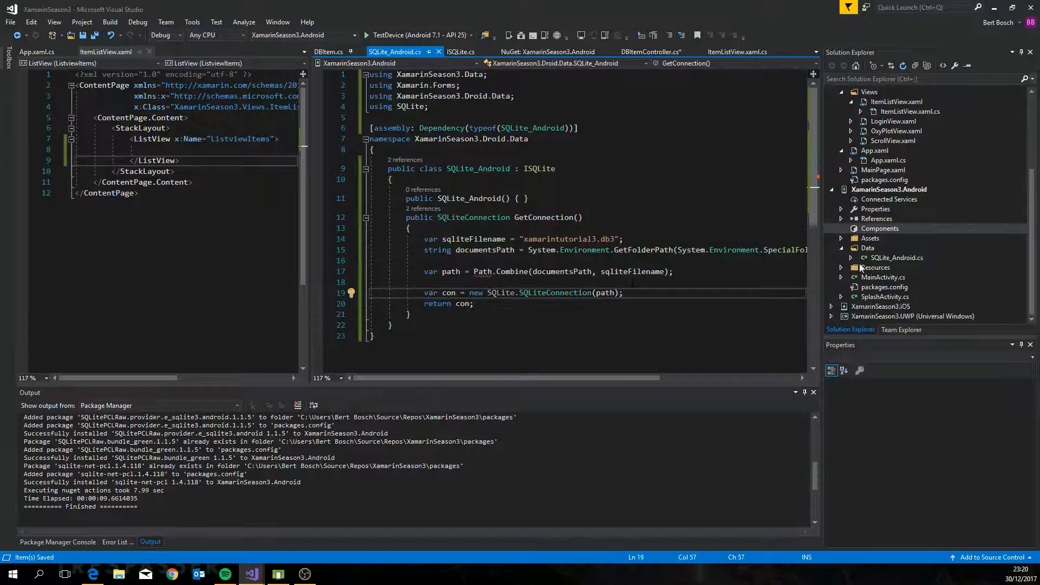
text(using System.IO;)
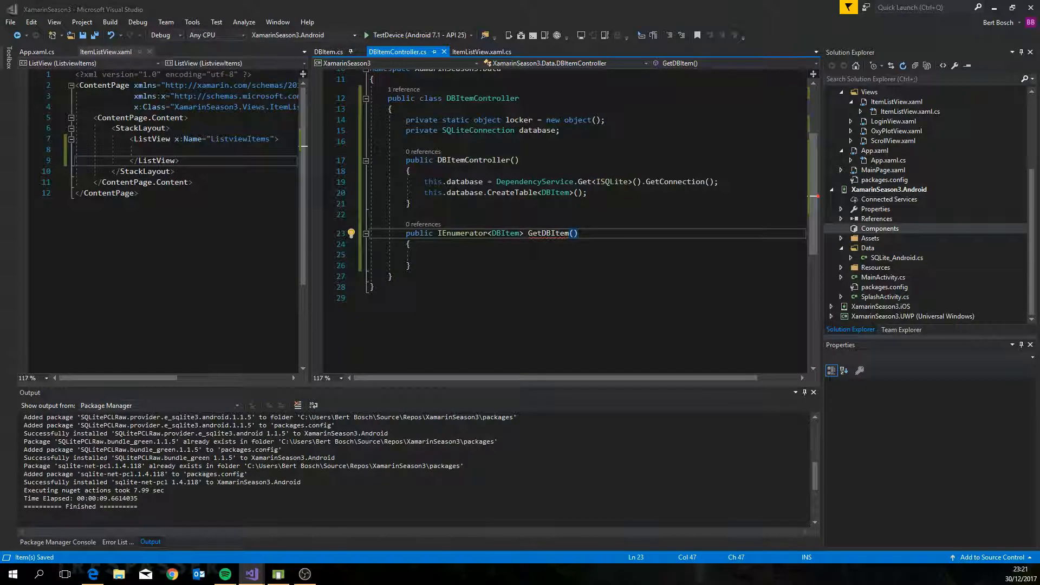
Write GetDBItem returning the DBItem table's enumerator under a lock.
text(lock (locker)
text(if(t)
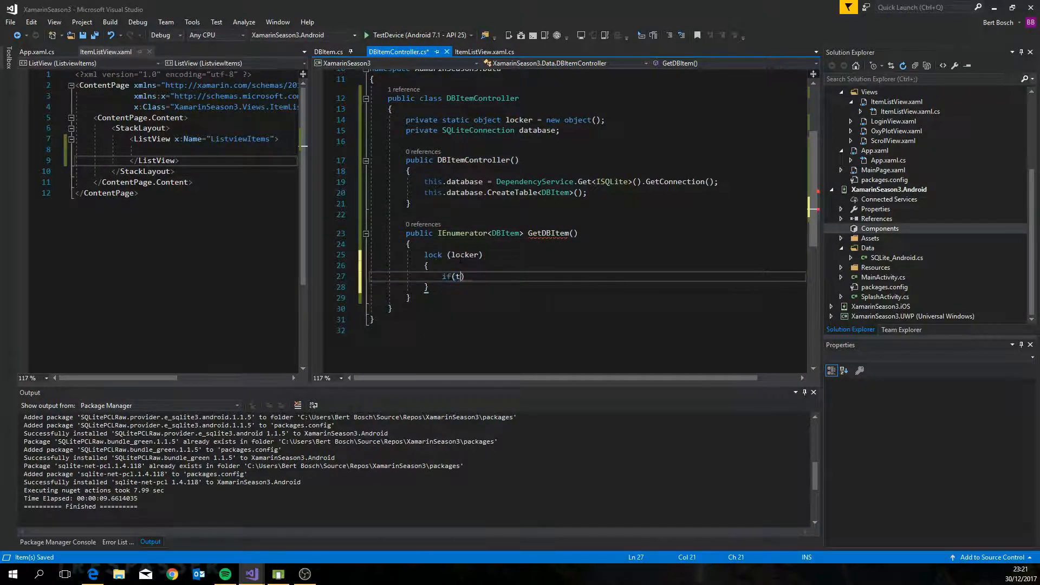
text(his.database.Table<>)
text(return this.database.Table<DBItem>().)
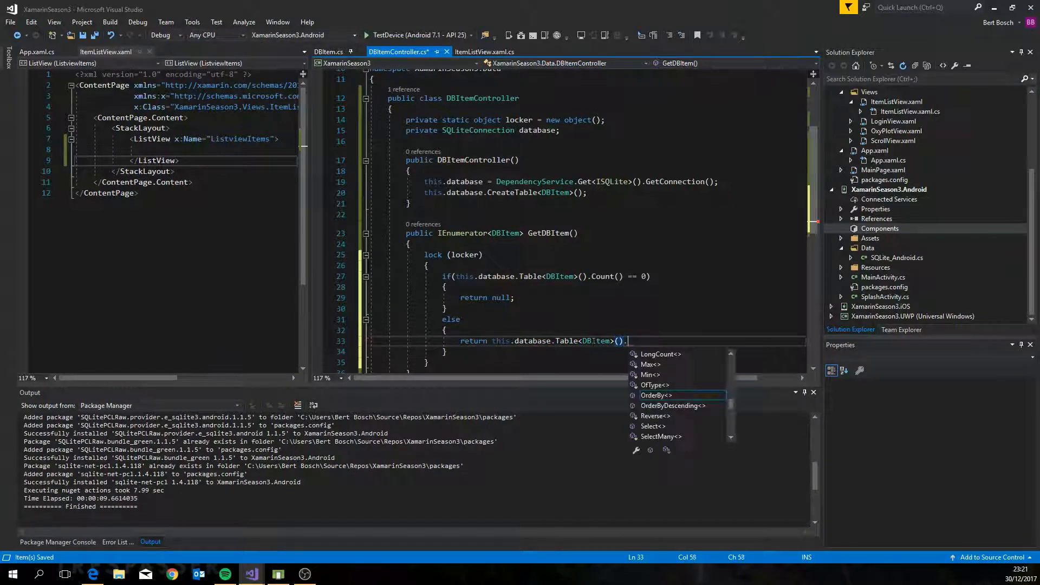
text(GetEnumerator();)
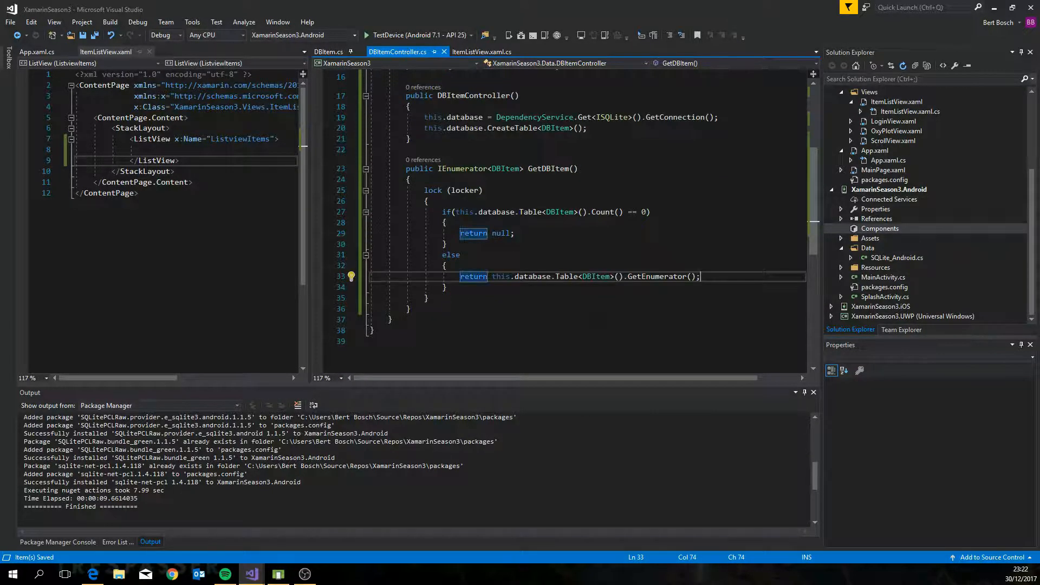
Write SaveDBItem that updates an item with a nonzero Id, otherwise inserts it.
text(publi)
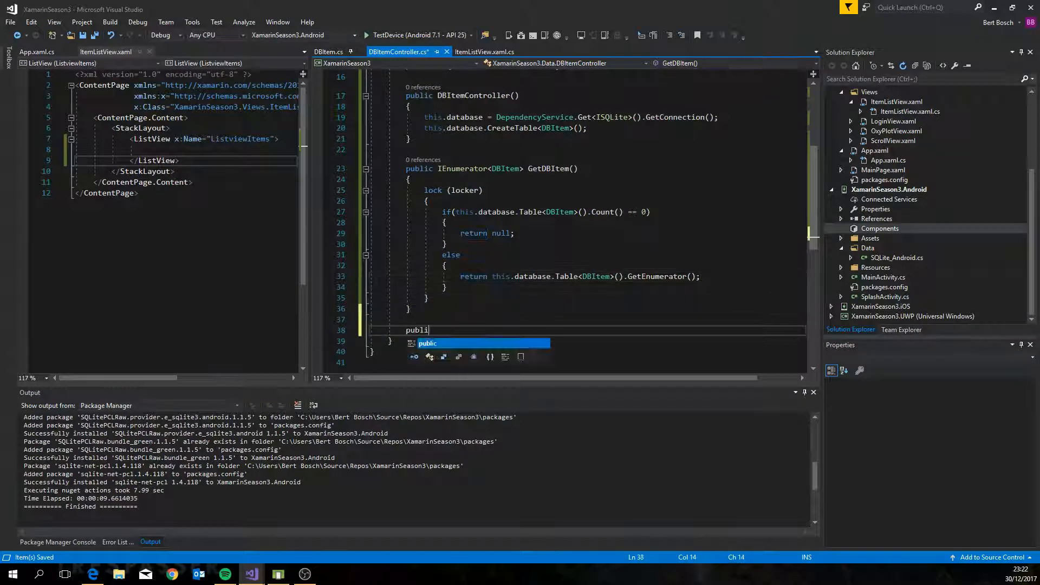
text(int SaveDBItem)
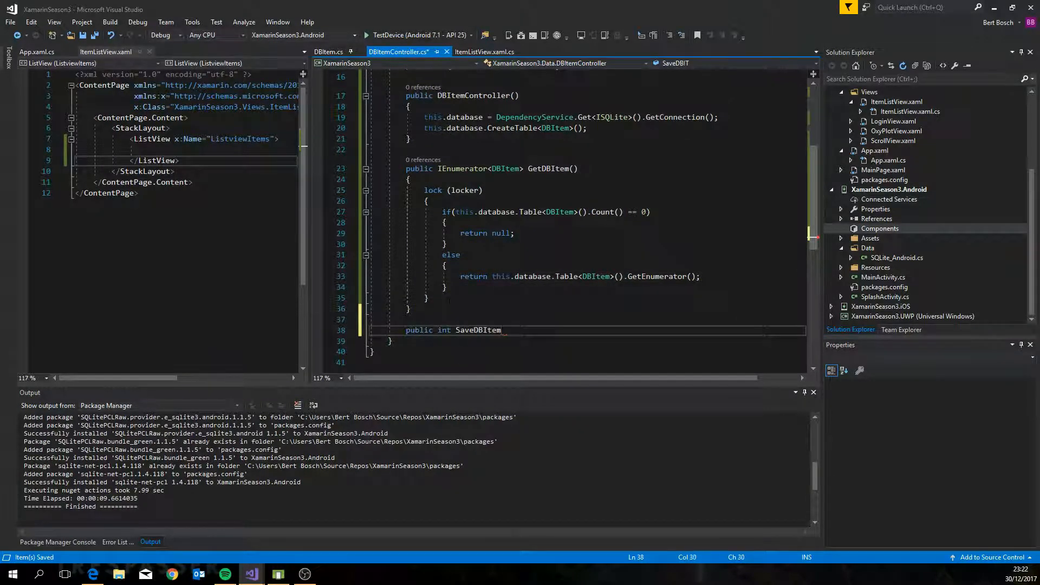
text((DBItem item))
text(if()
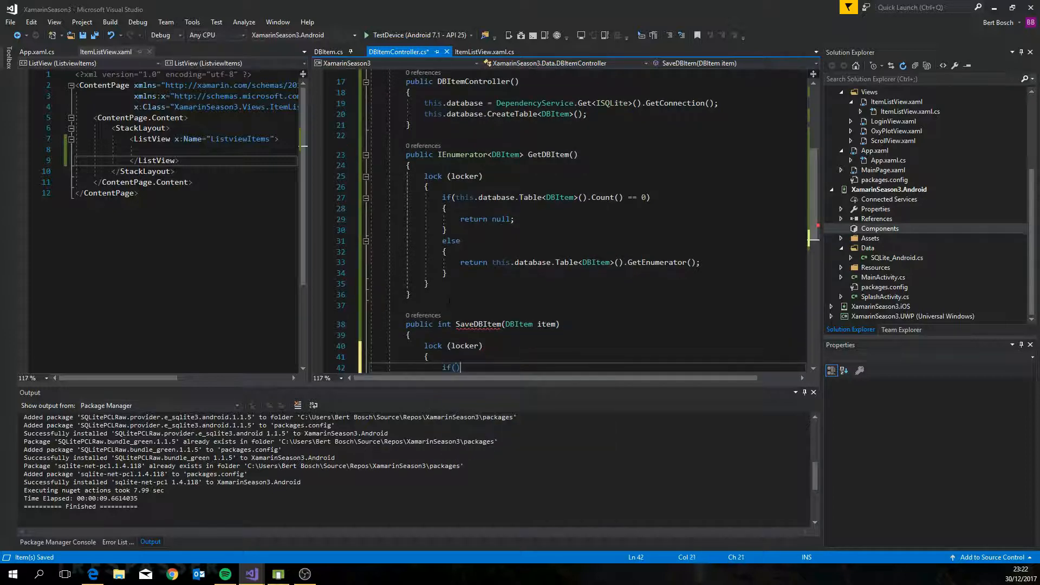
text(item.Id != 0))
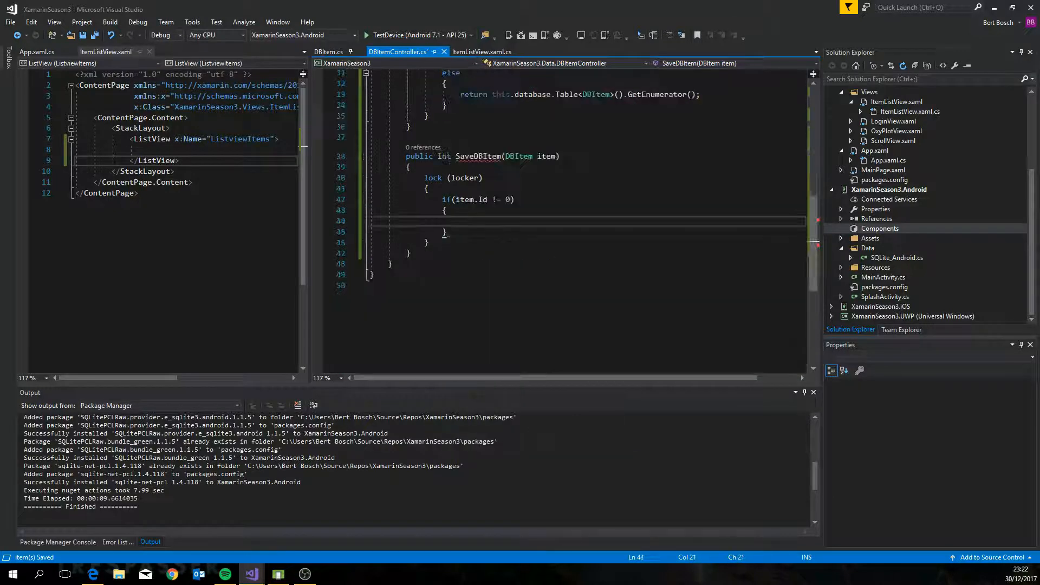
text(this.database.Update())
text(return itme)
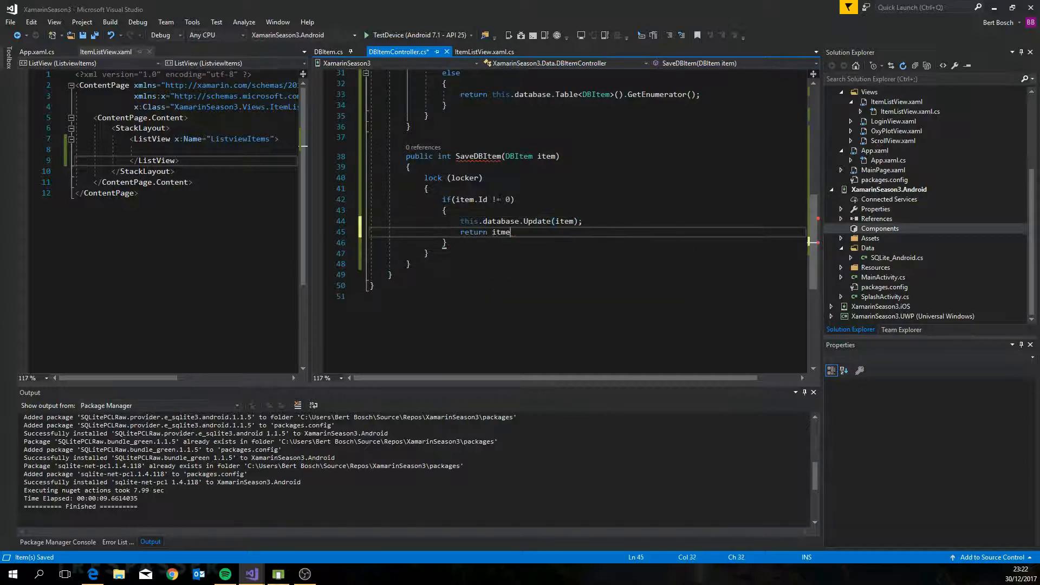
text(m.Id;)
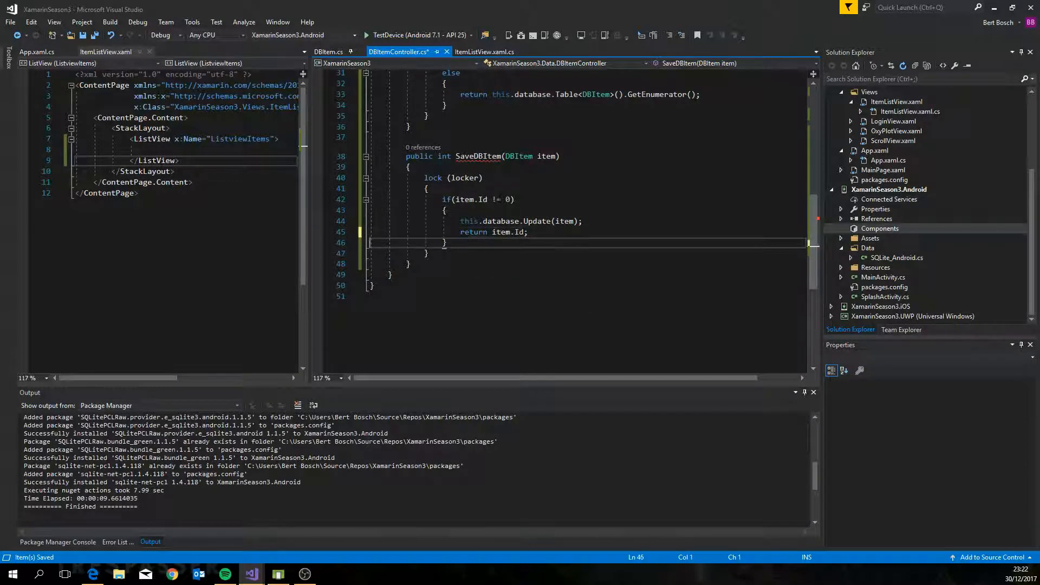
text(else)
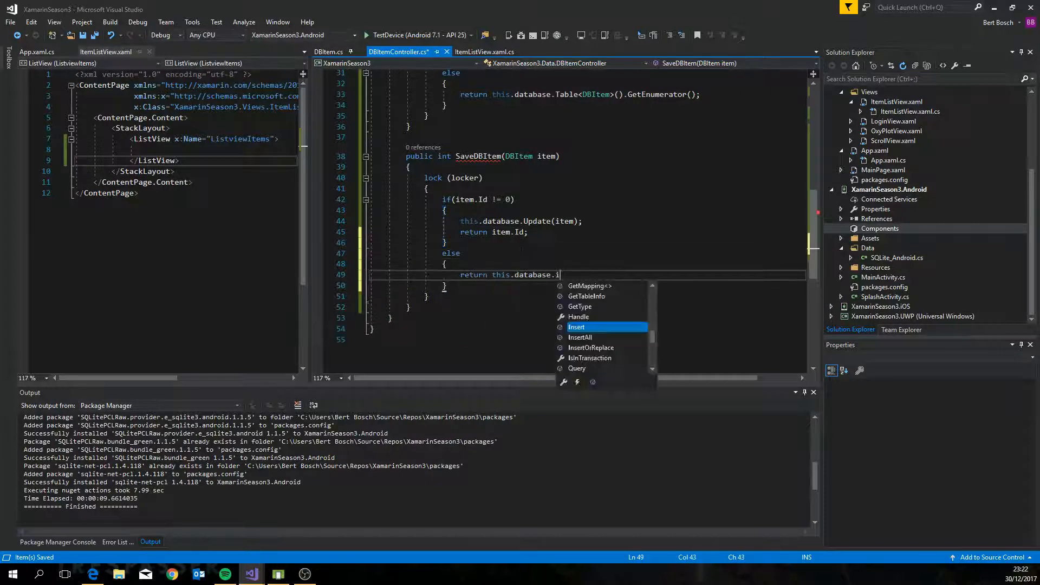
text(nsert(item);)
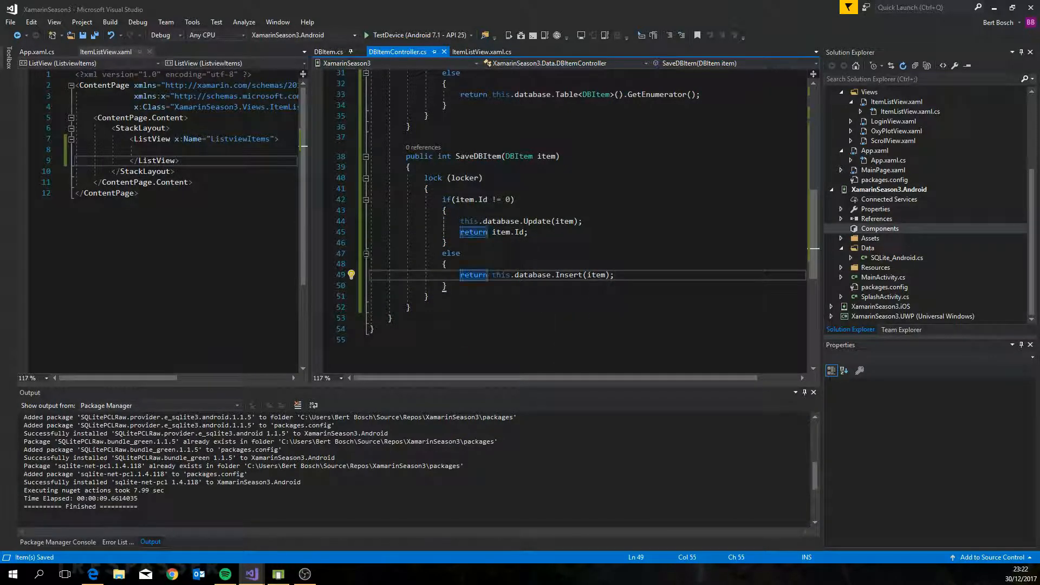
Write DeleteDBItem calling database.Delete<DBItem>(id) under a lock.
text(public int DeleteDBItem(int id;){)
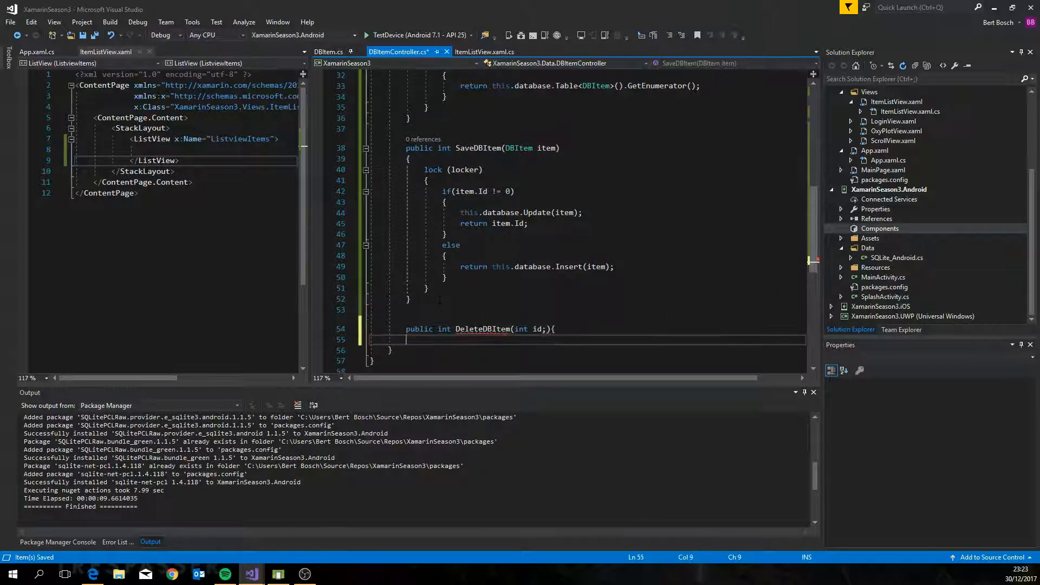
text(lock (locker))
text(return this.database)
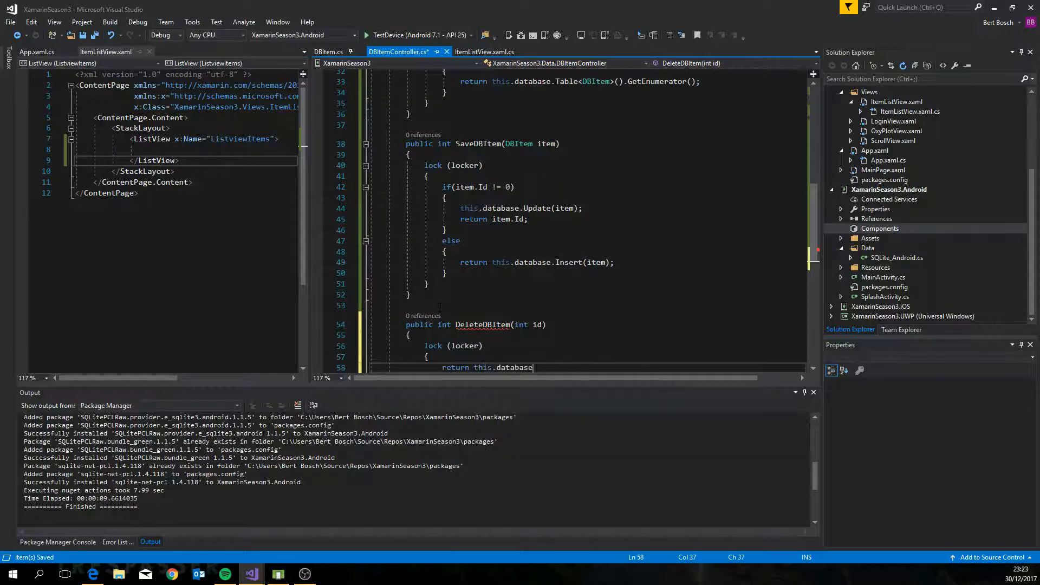
text(.Delete<DBItem>())
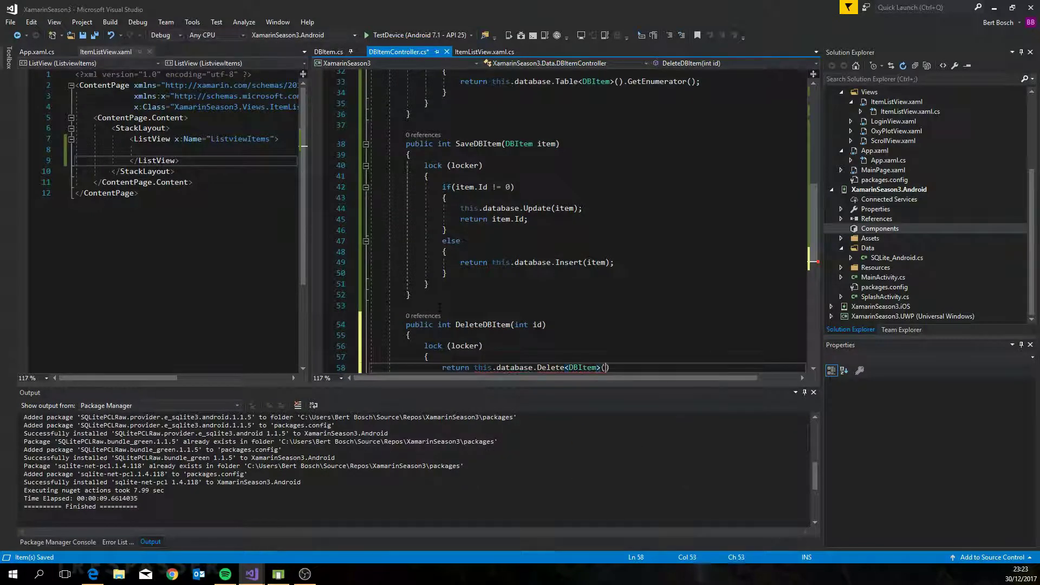
click(328, 52)
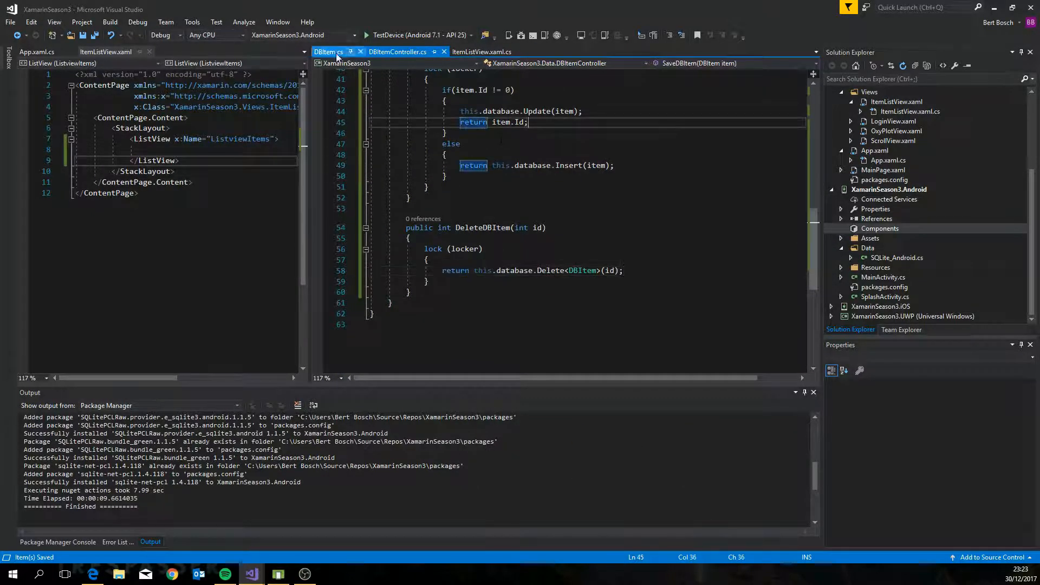
Instantiate the items collection and start Init with var enumerator = App.DbDatabase.
click(482, 52)
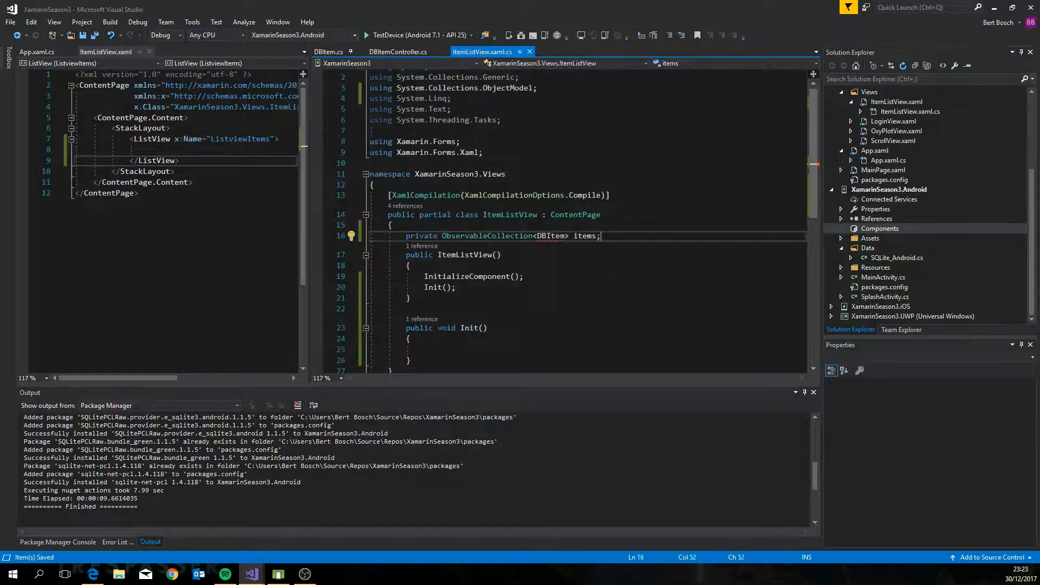
text(= new ObservableCollection<DBItem>()
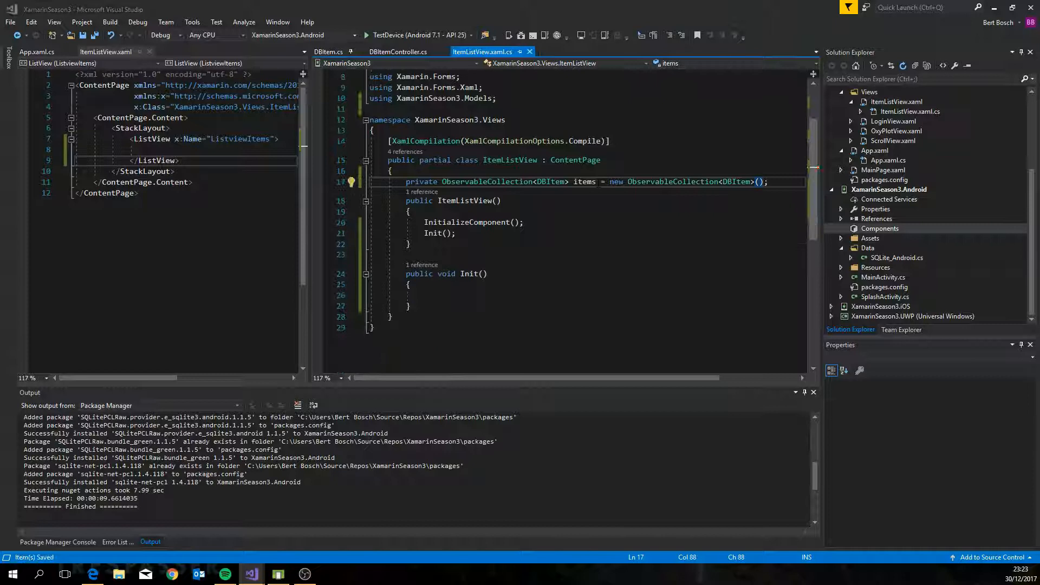
click(438, 295)
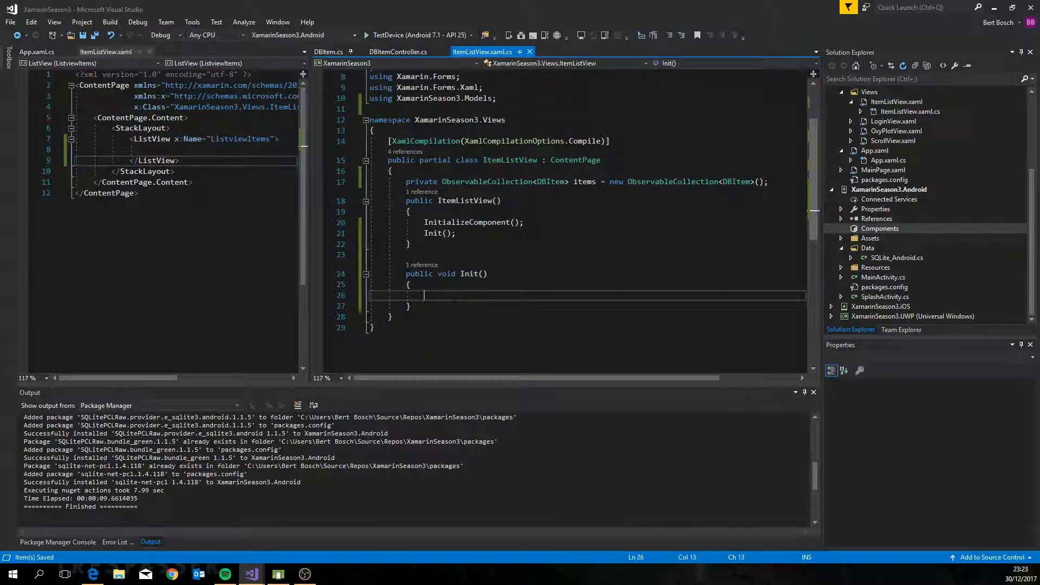
text(var en)
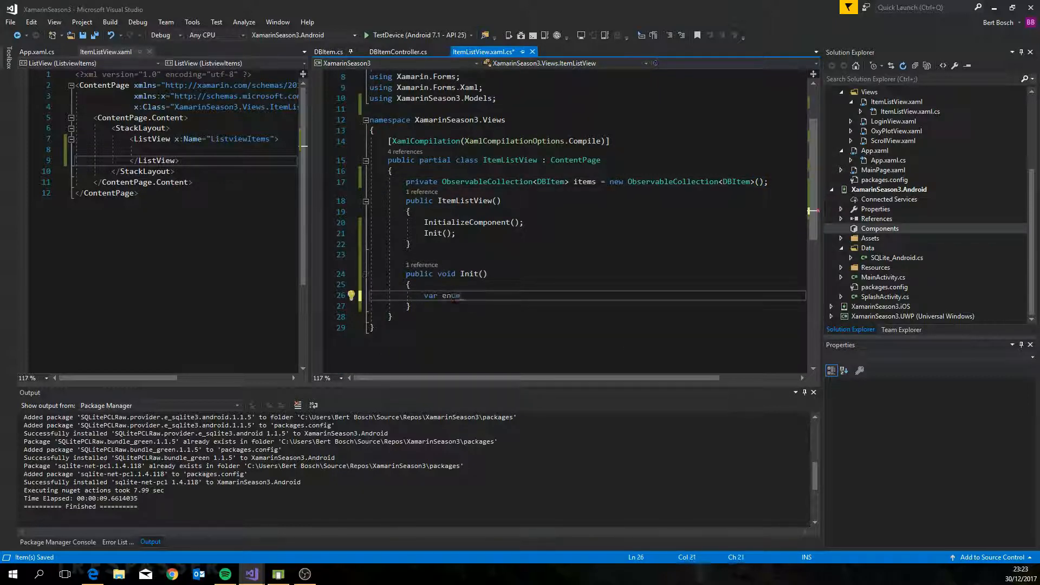
text(umerator = App.)
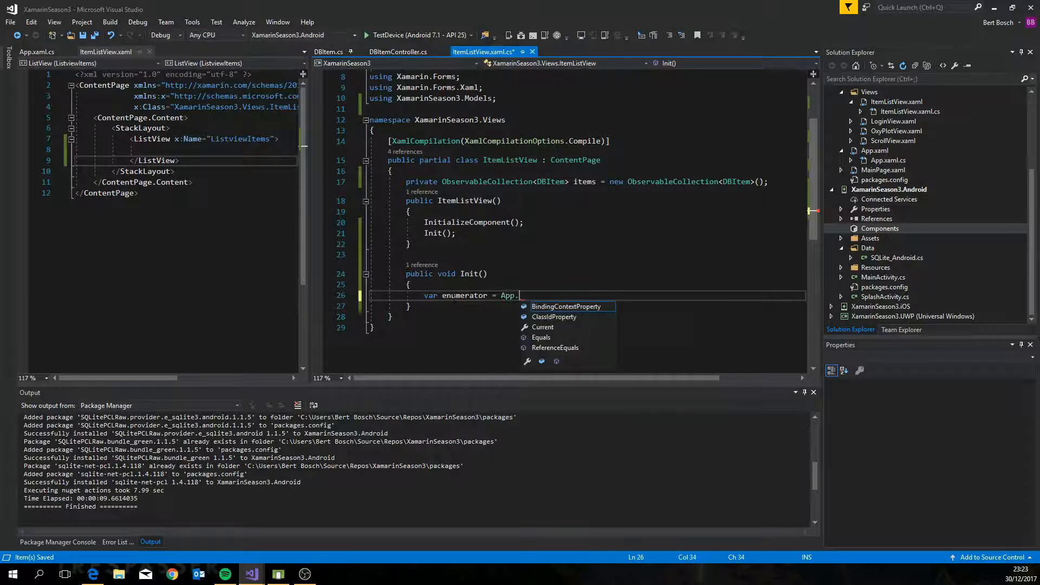
text(DbDatabas)
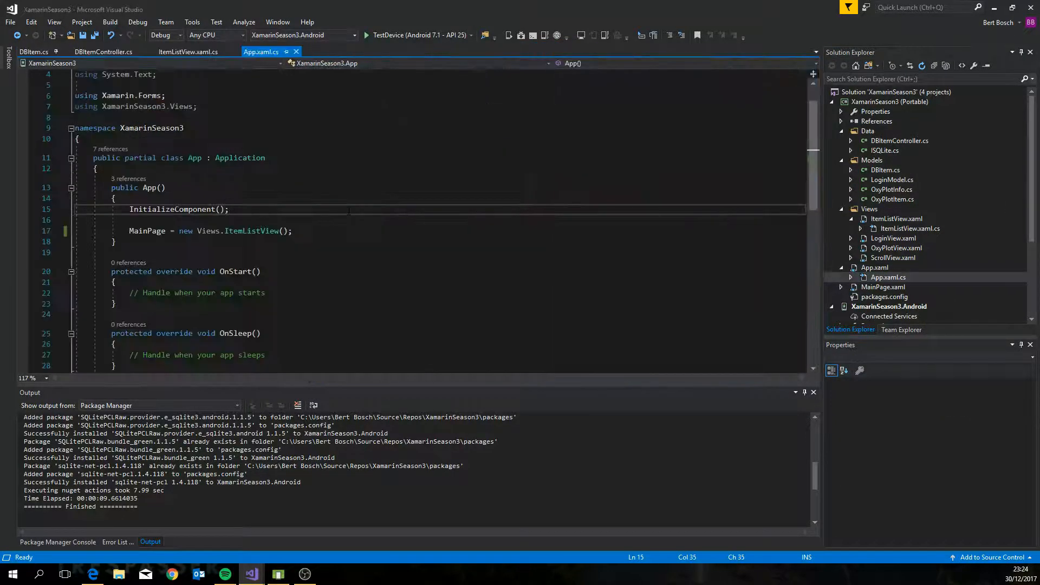
Give App a static dbcontroller field and a Dbcontroller property that lazily creates DBItemController.
key(Enter)
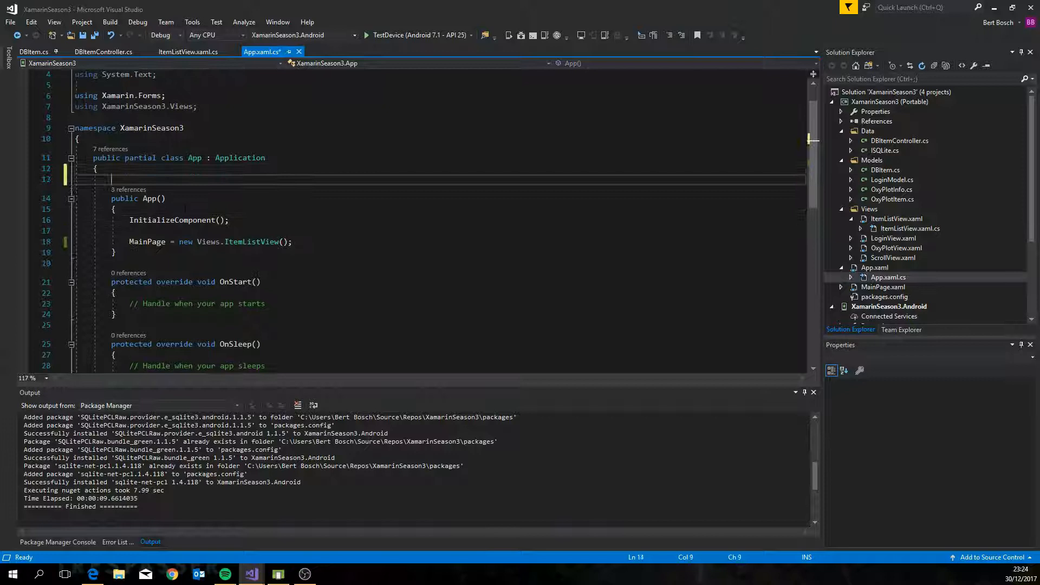
text(private static DB)
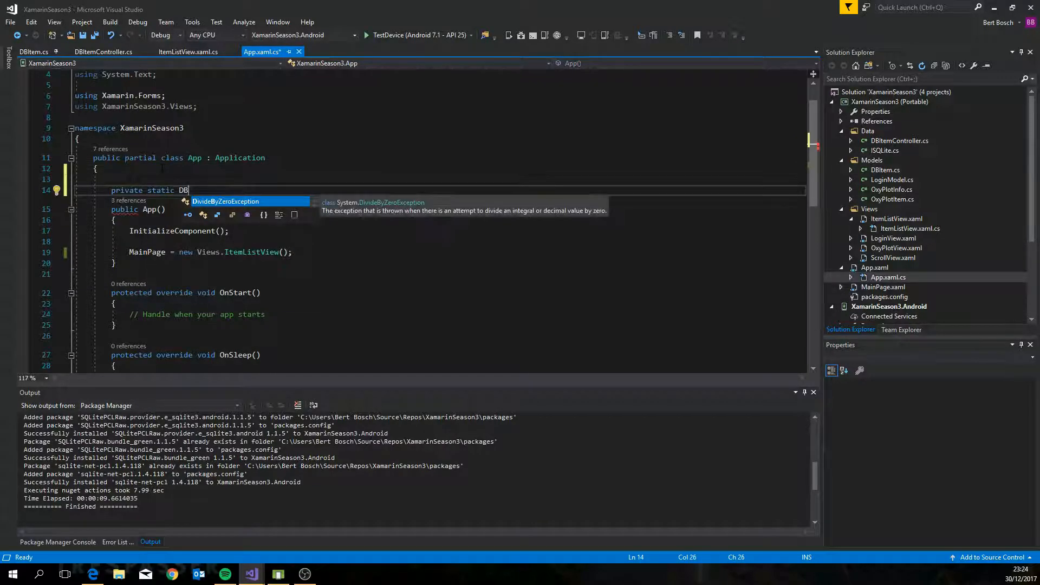
text(ItemController d)
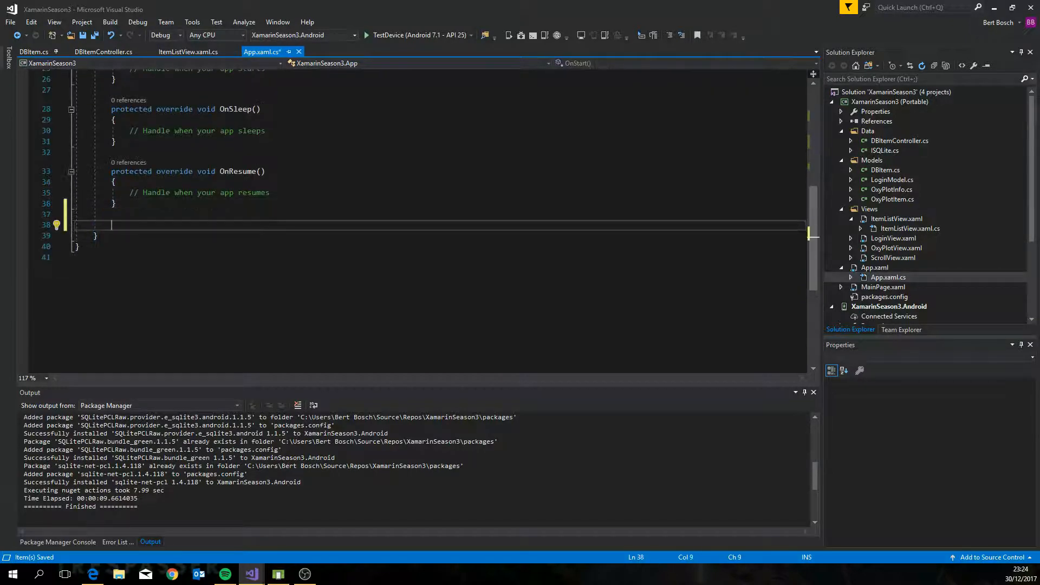
text(public static DBItemController Dbcontroller)
text(if(dbcontroller == null)
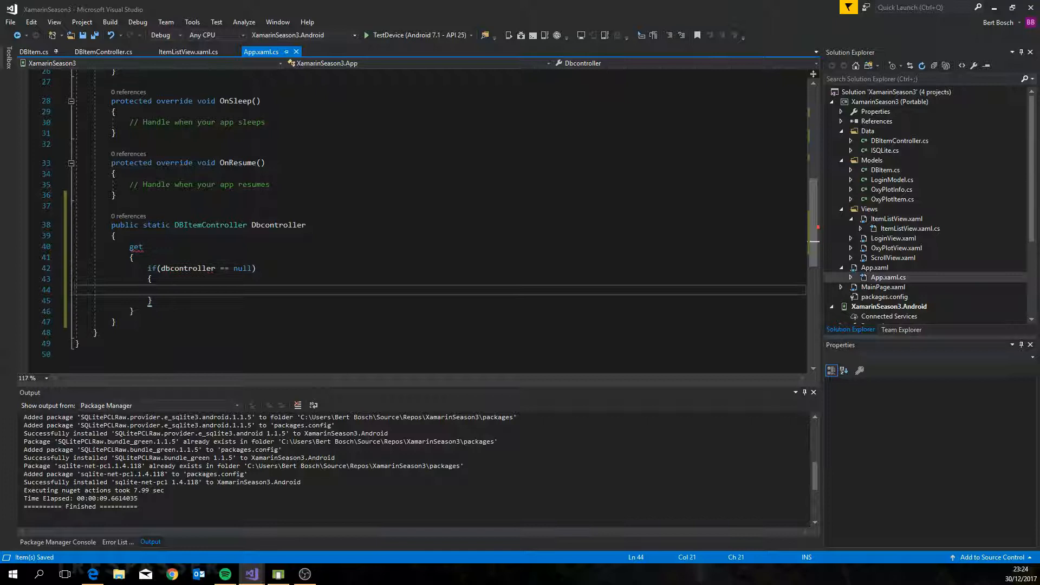
text(dbcontroller = new DBItemController();)
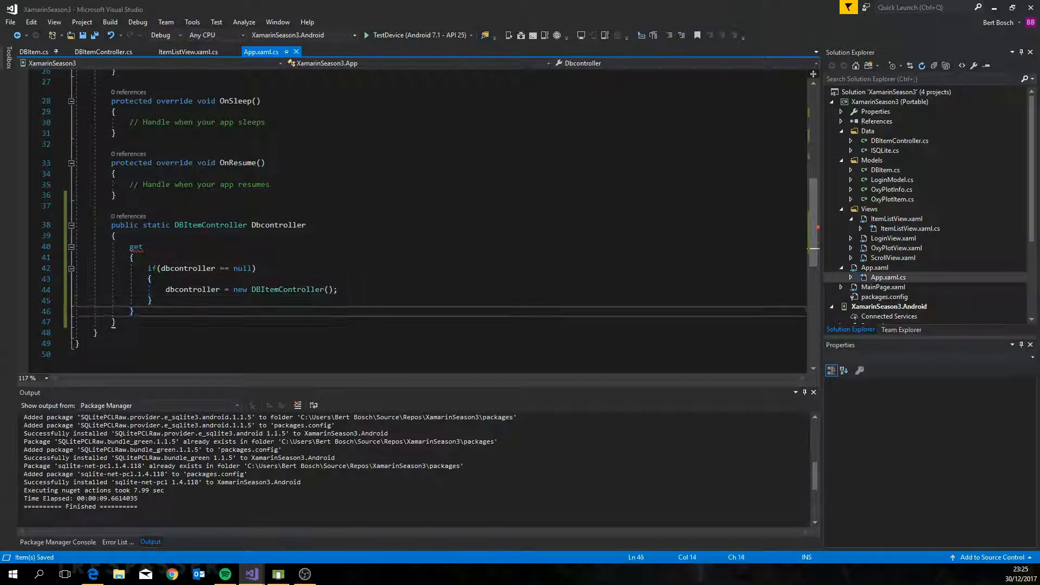
text(return dbcontroller;)
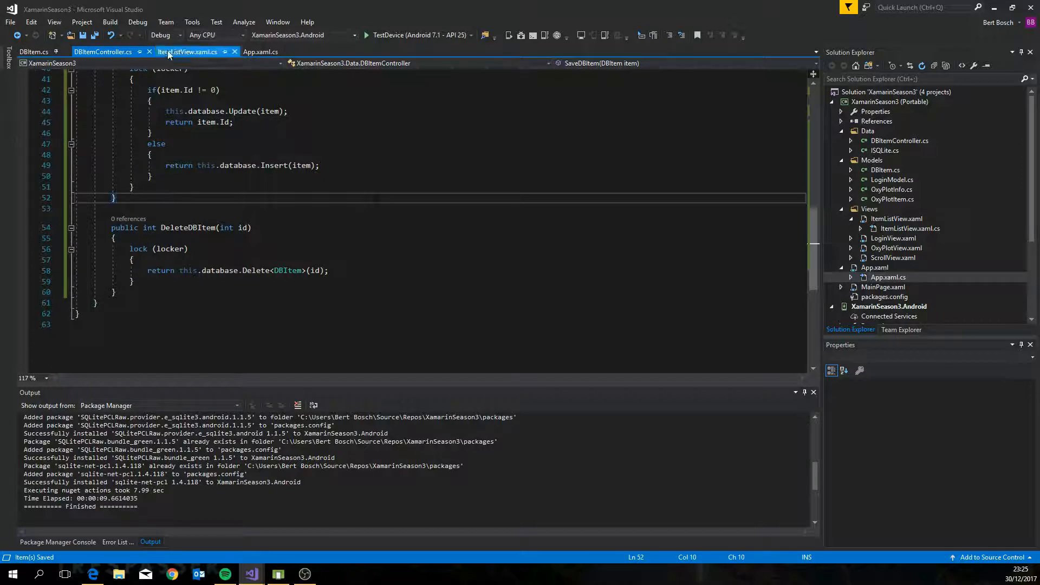
click(186, 51)
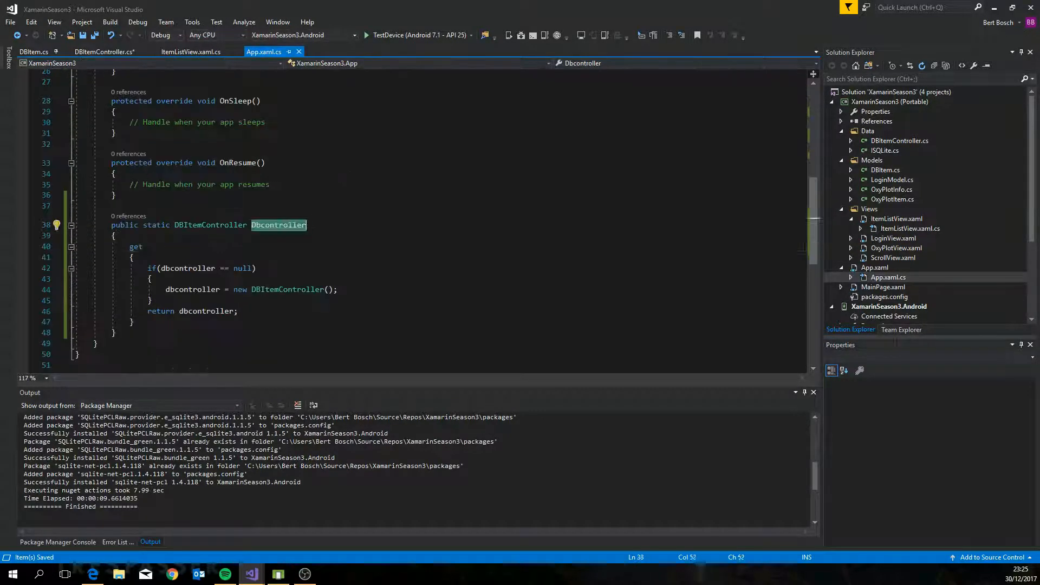
click(191, 51)
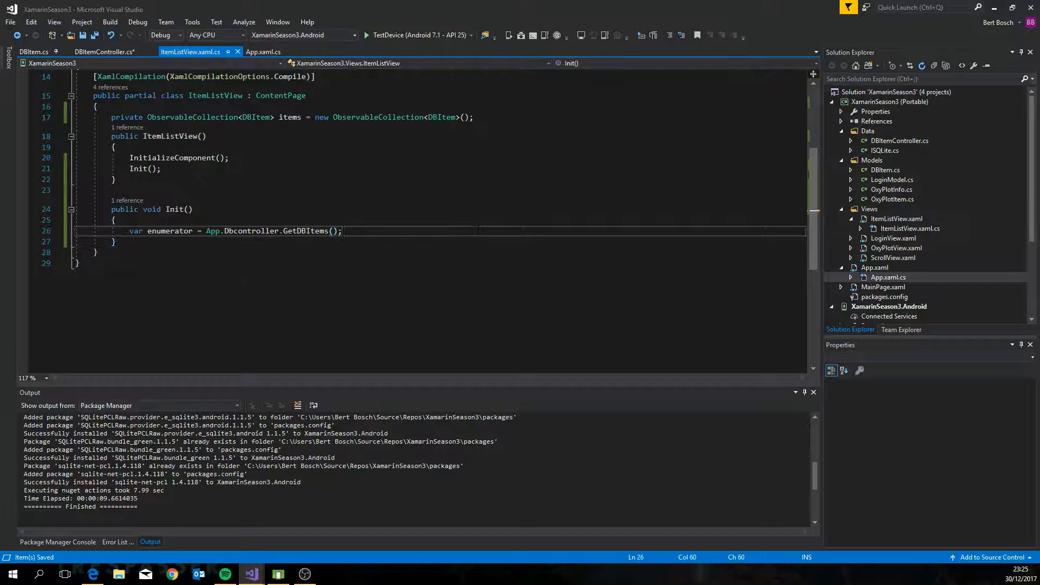
Write a while(enumerator.MoveNext()) loop adding each enumerator.Current to items.
text(this)
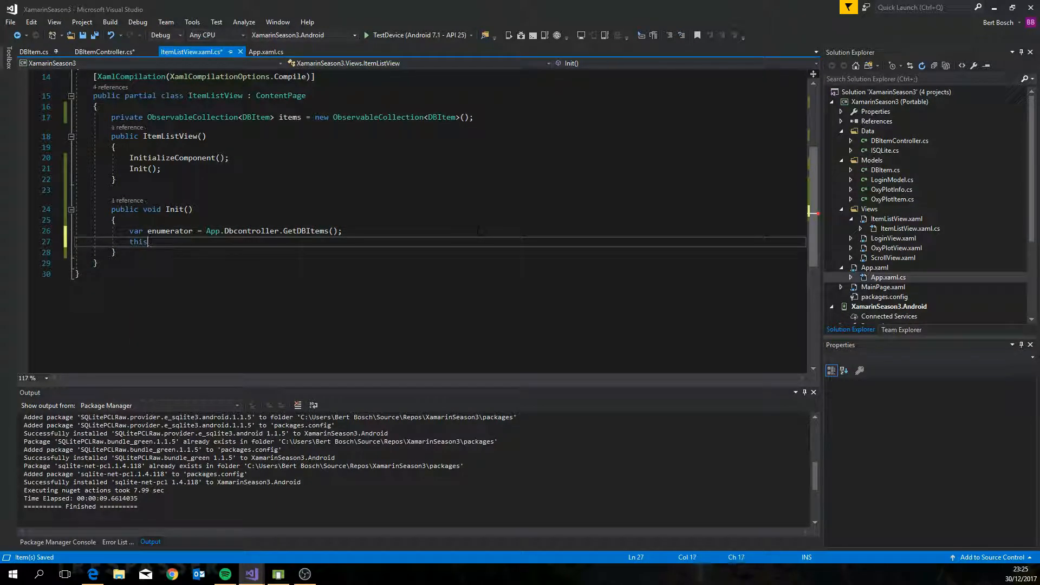
text(.items =)
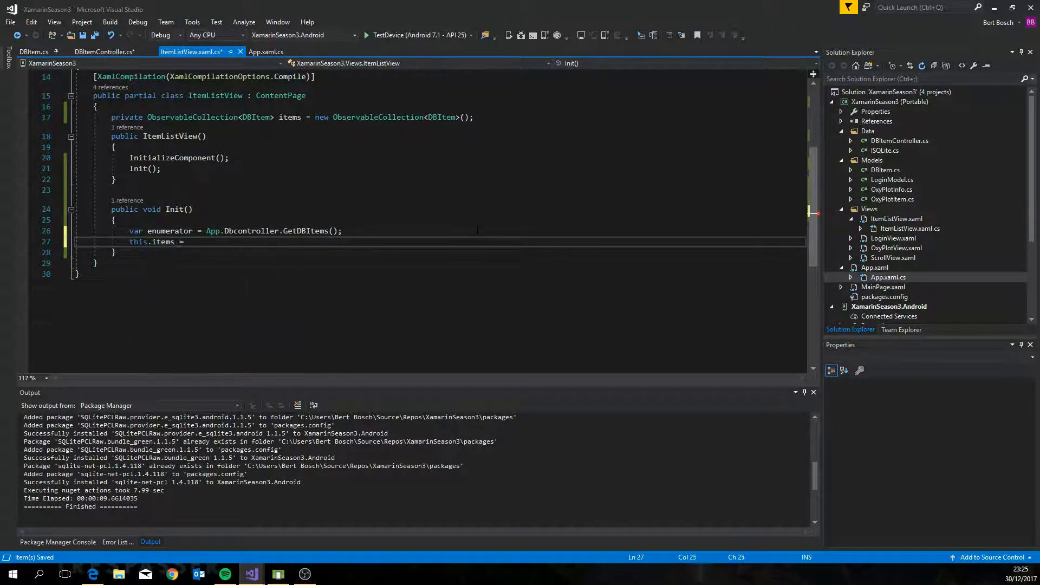
key(Backspace)
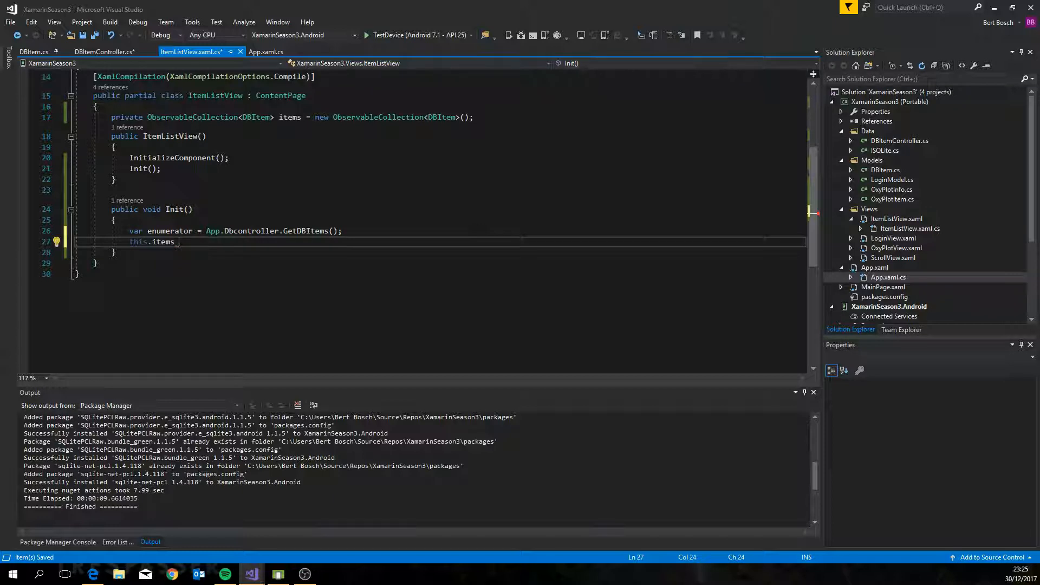
text(while(enumerator.MoveNext()
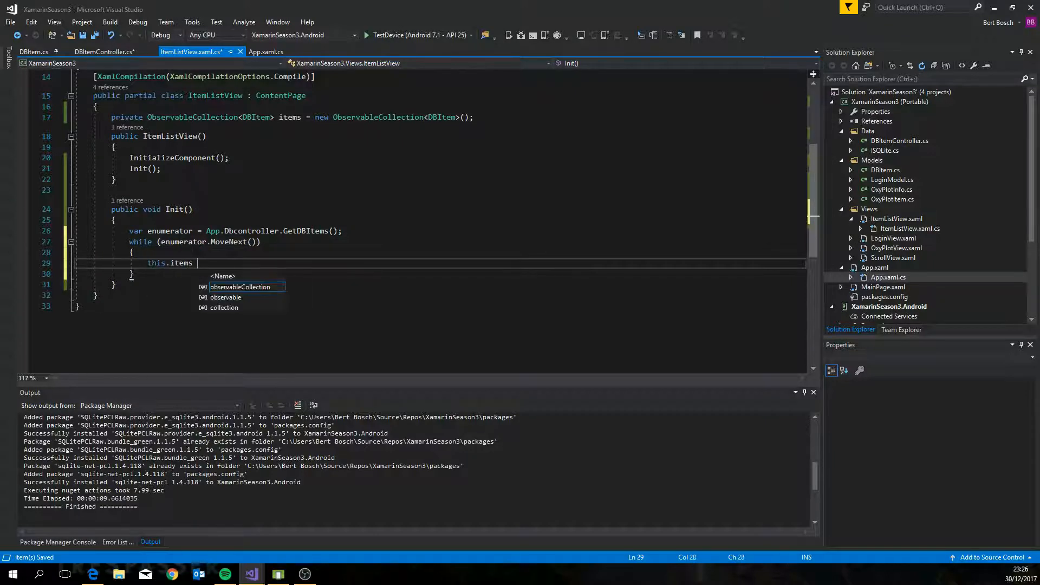
text(.Add(enumerator.Current);)
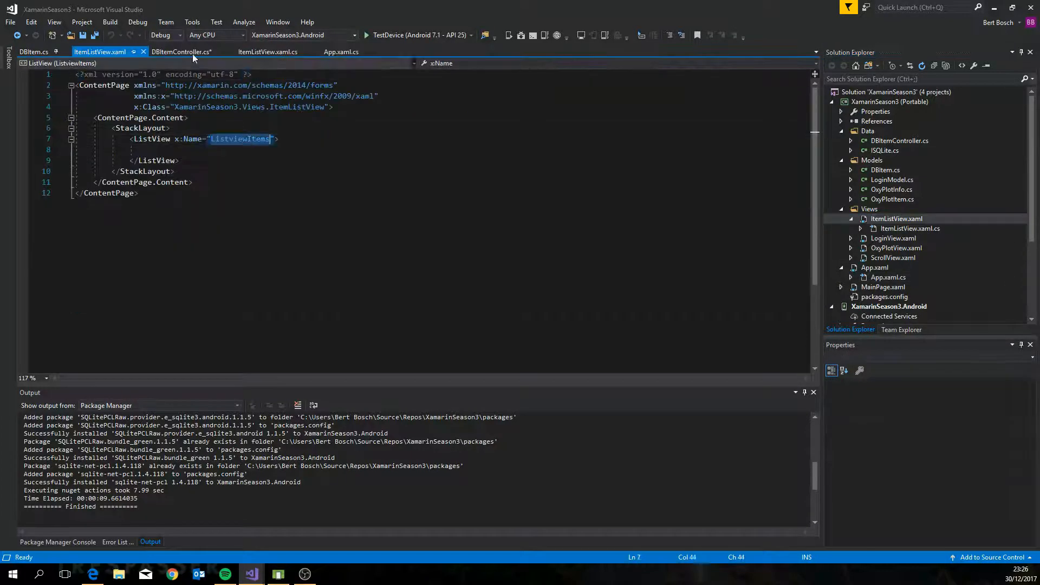
Set ListviewItems.ItemsSource to this.items and start an if(enumerator == null) check.
click(269, 52)
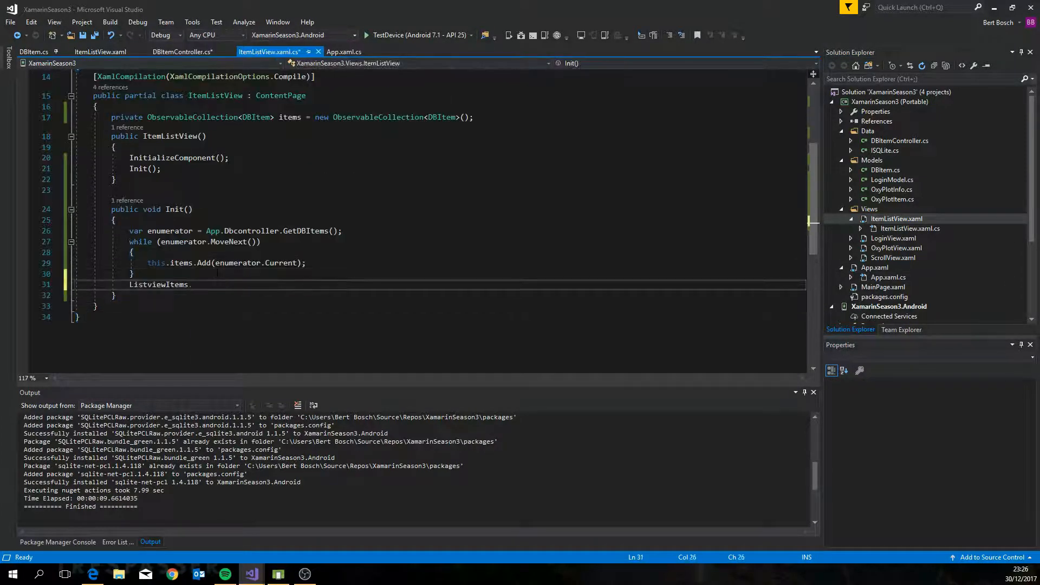
text(ItemsSource = this.items;)
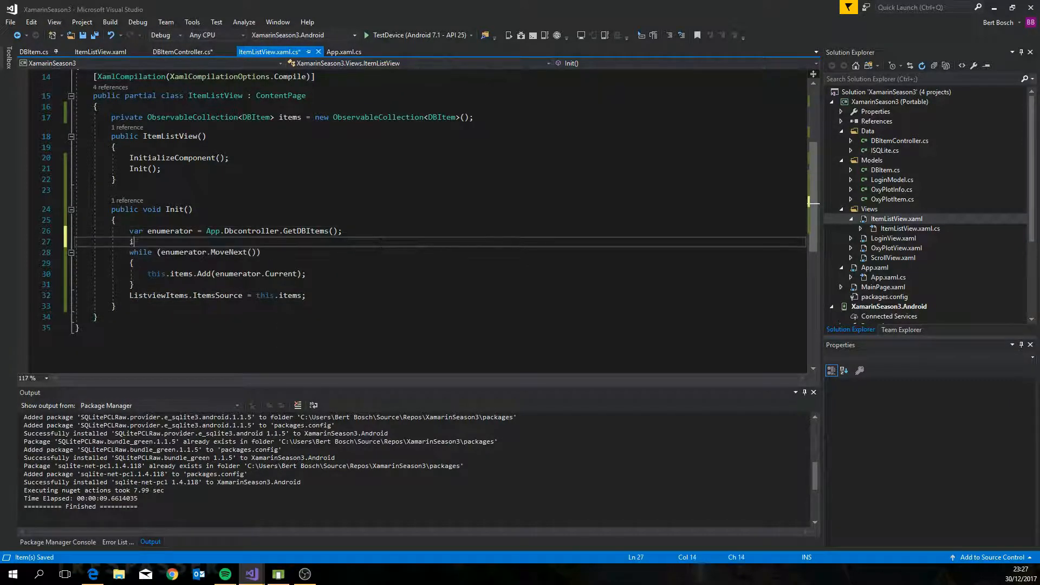
text(if(e)
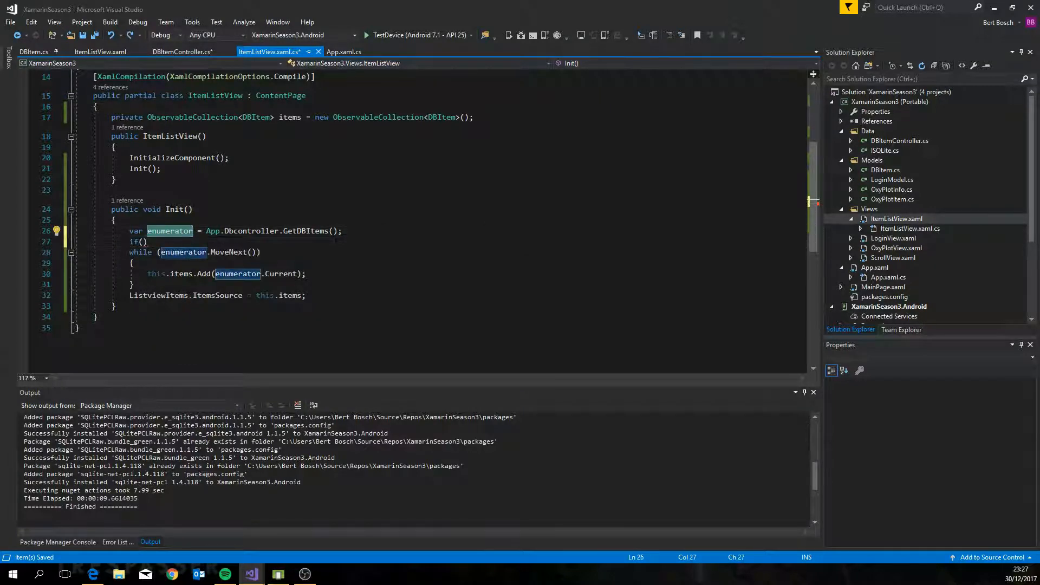
text(enumerator.cou)
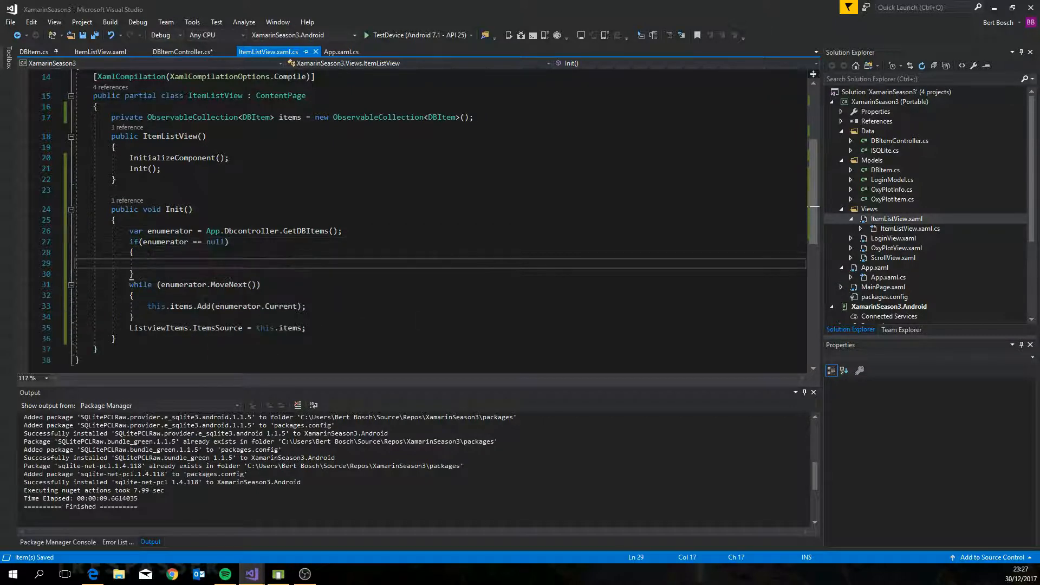
In the null check, save sample DBItems 'blabla 1' to 'blabla 4', then re-fetch the enumerator.
click(183, 51)
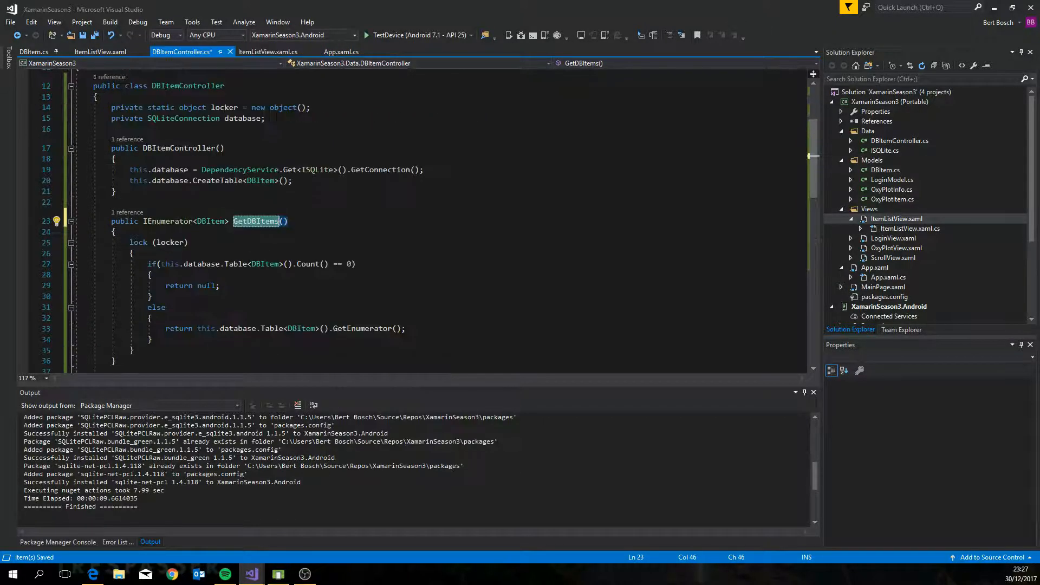
click(267, 51)
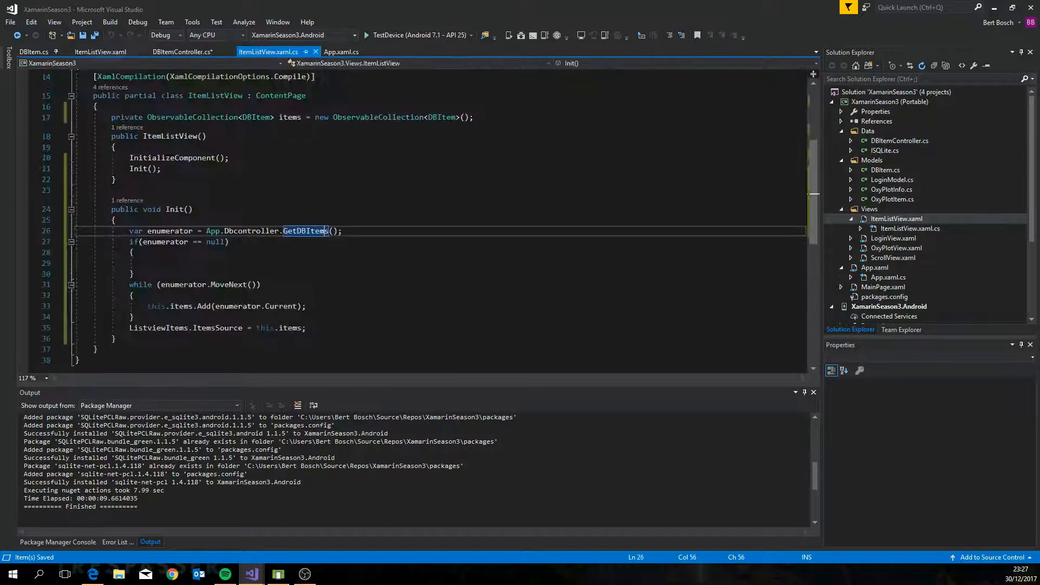
click(147, 263)
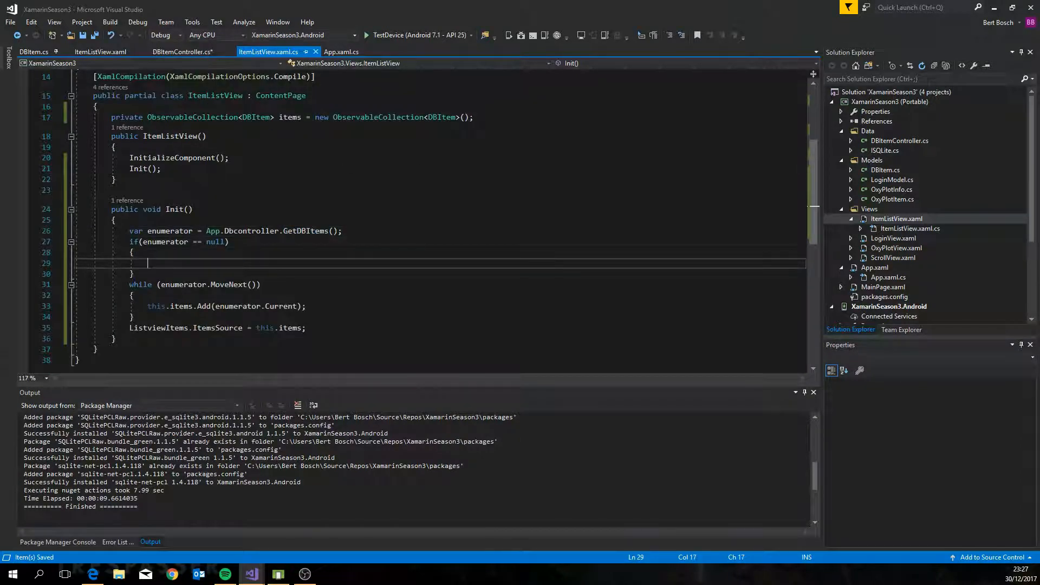
text(App.Dbcontroller)
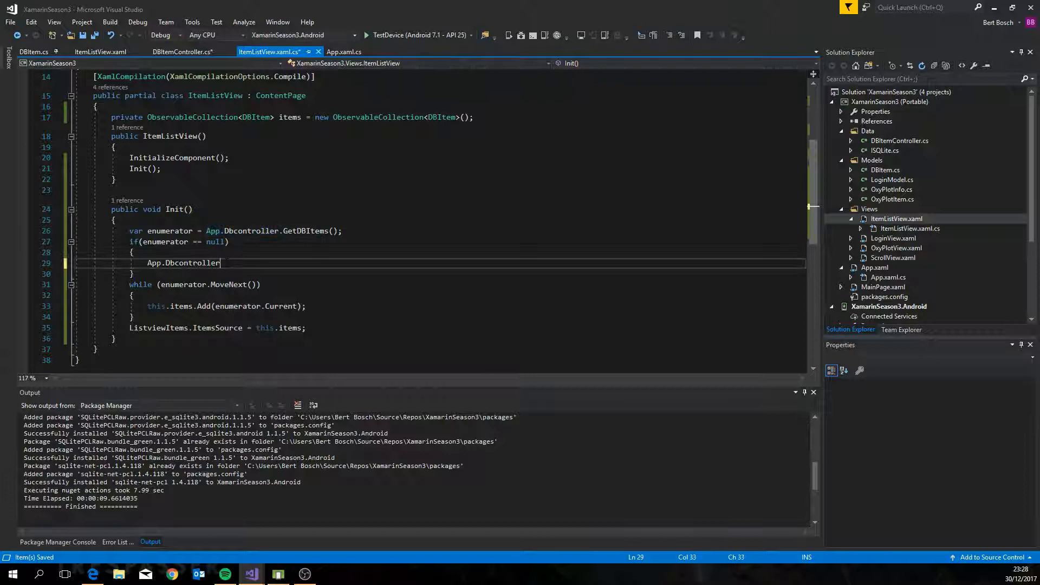
text(.SaveDBItem())
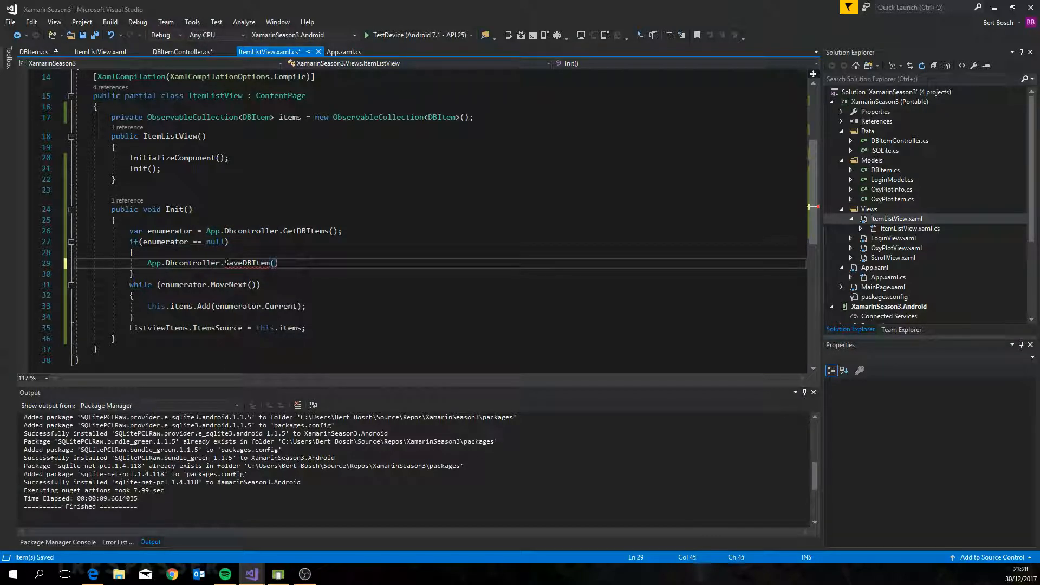
text(new)
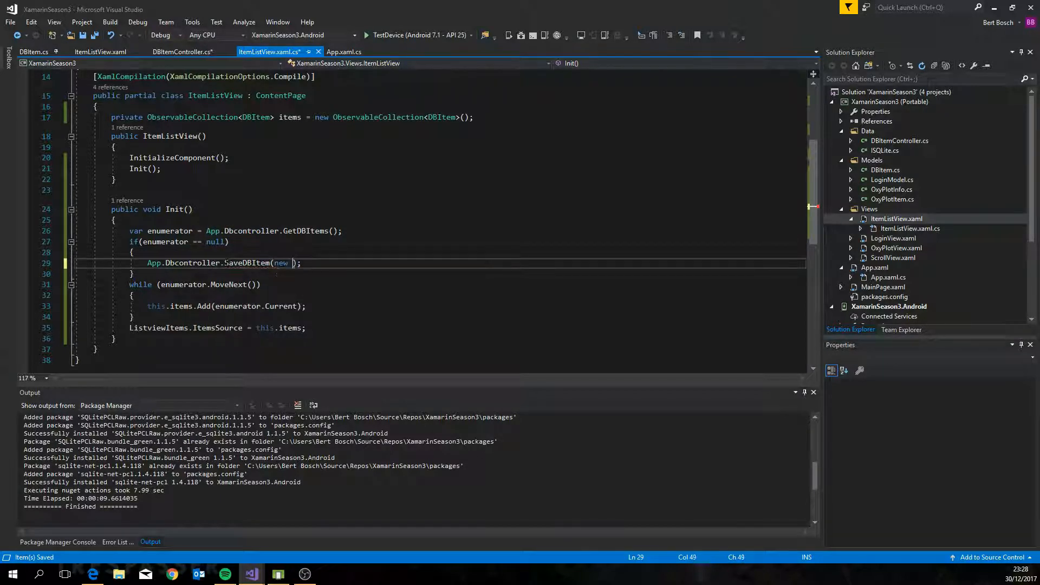
text(DBItem{})
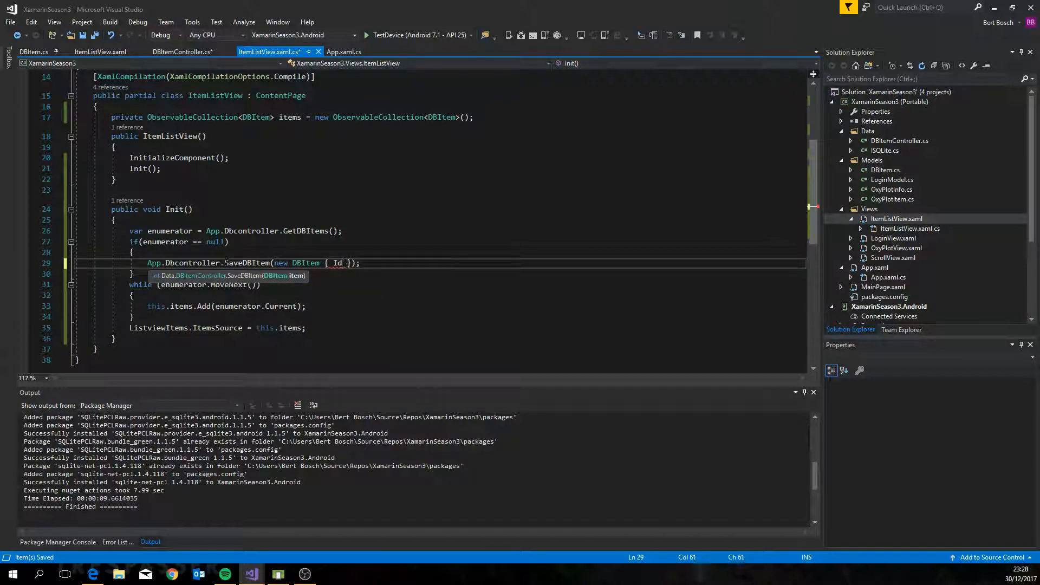
text(= 0, Label = "blabla 1", Value = 200)
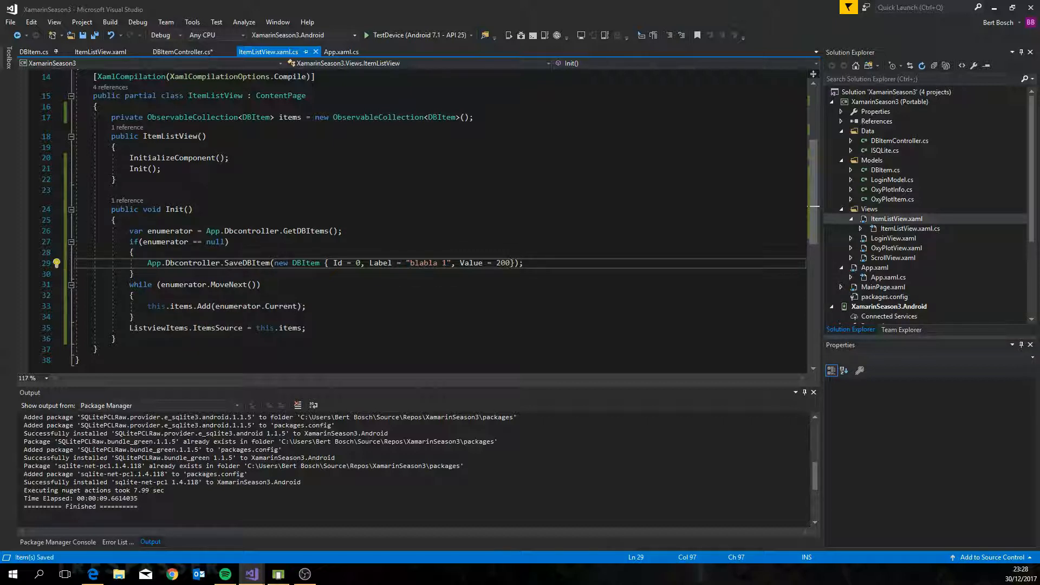
text(App.Dbcontroller.SaveDBItem(new DBItem { Id = 0, Label = "blabla 1", Value = 200 });)
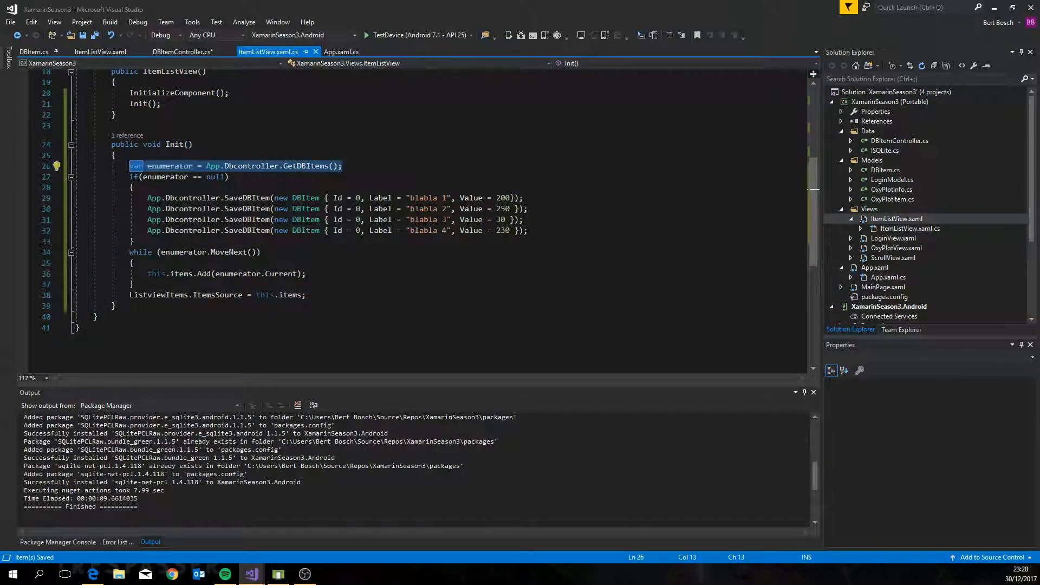
text(var enumerator = App.Dbcontroller.GetDBItems();)
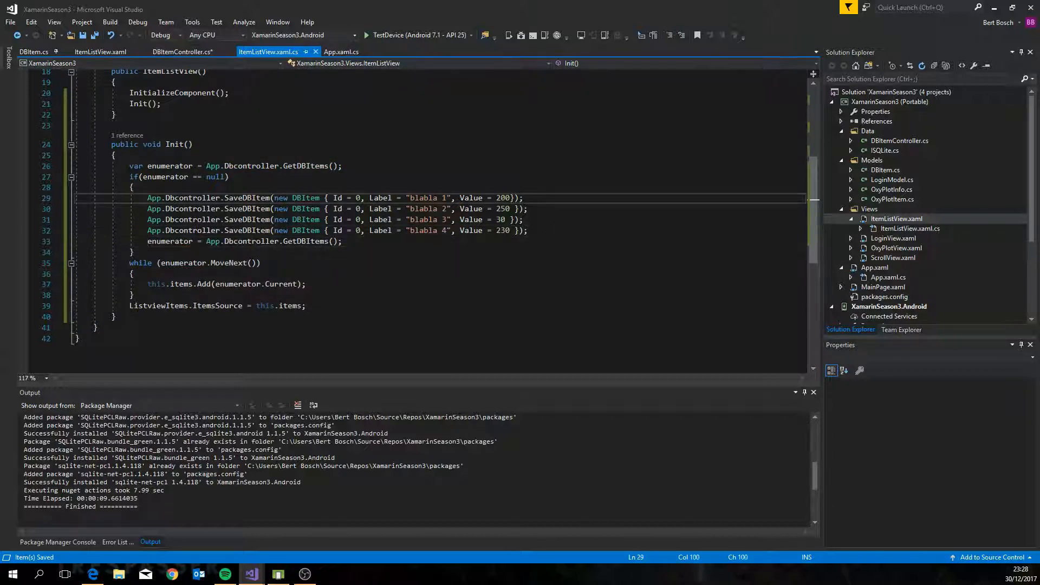
Add ListView.ItemTemplate with a DataTemplate, a ViewCell, empty ContextActions and ViewCell.View.
click(180, 51)
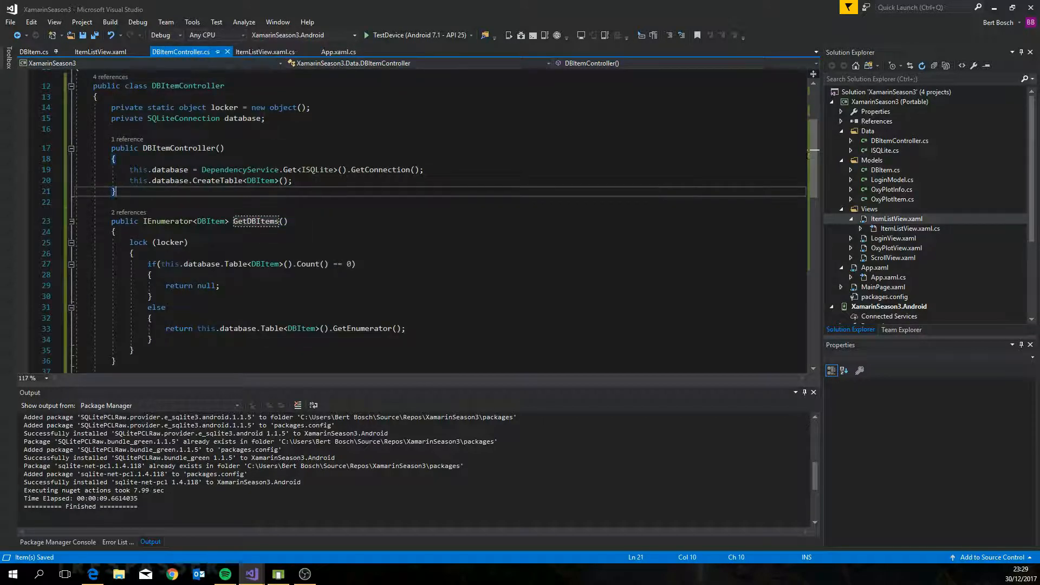
click(82, 51)
text(<ListView.)
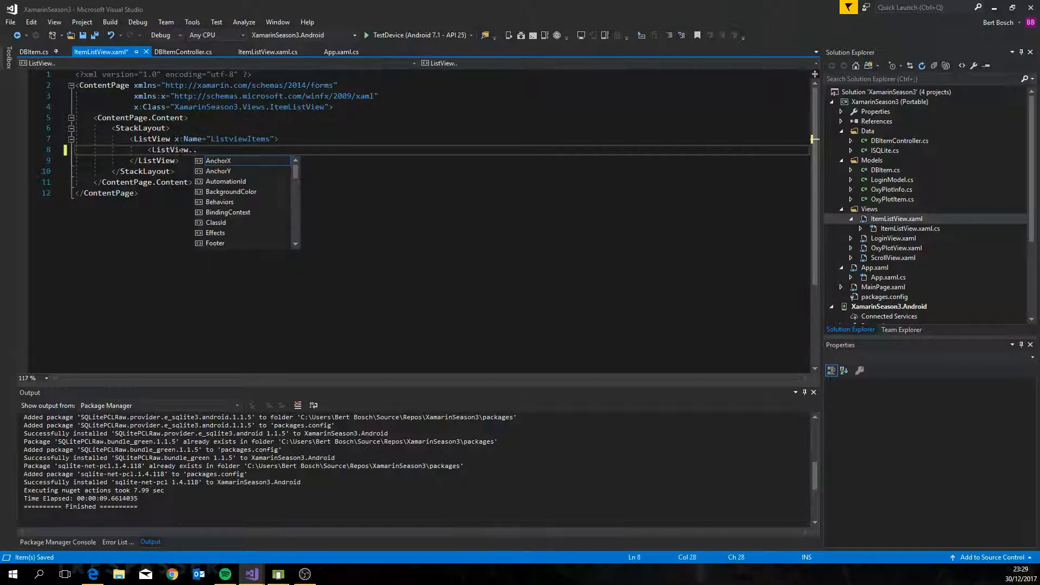
text(.ItemTemplate>)
text(<DataTemplate>)
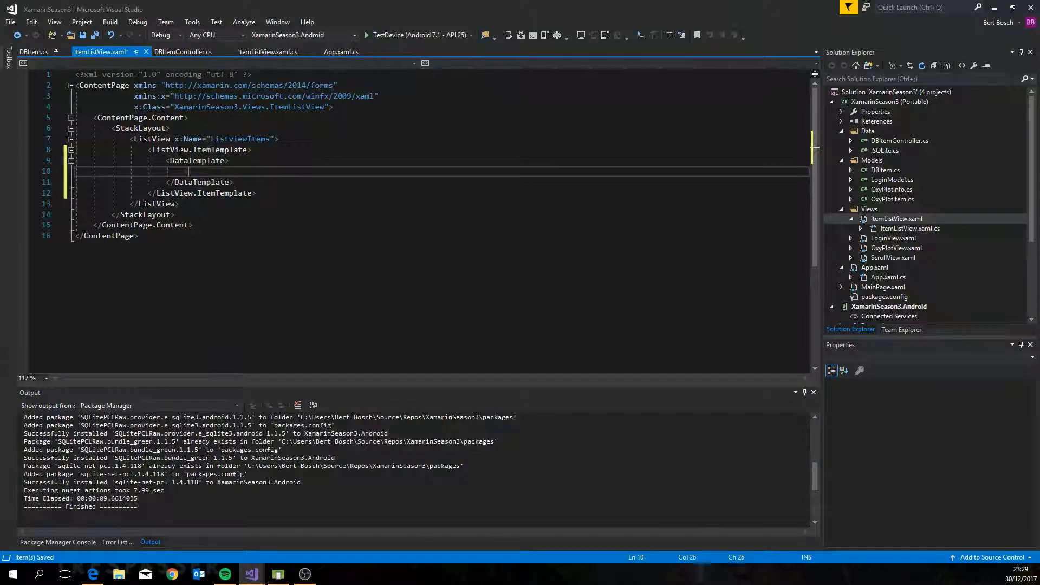
text(V)
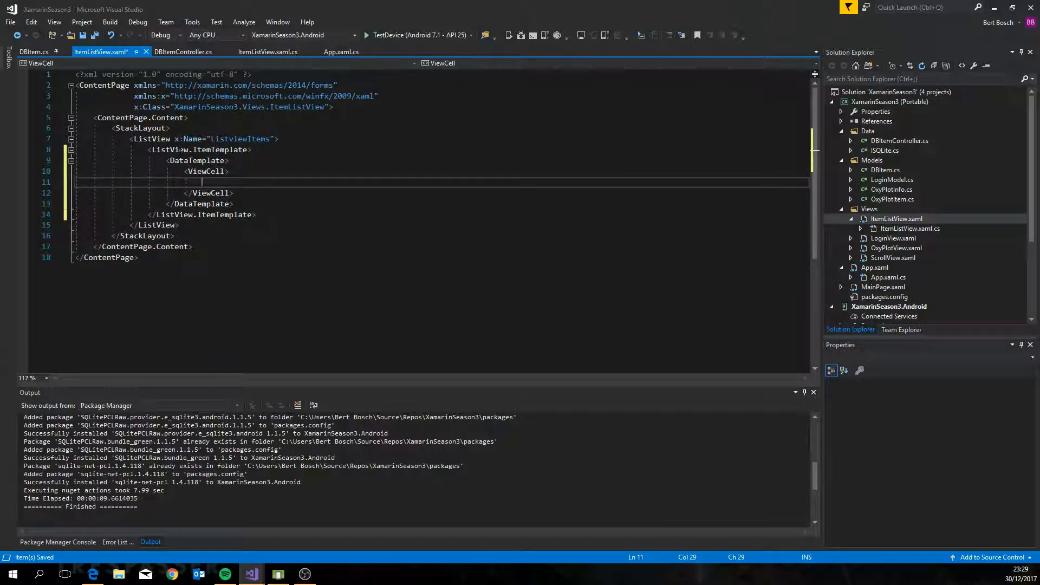
text(ViewCell.ContextActions)
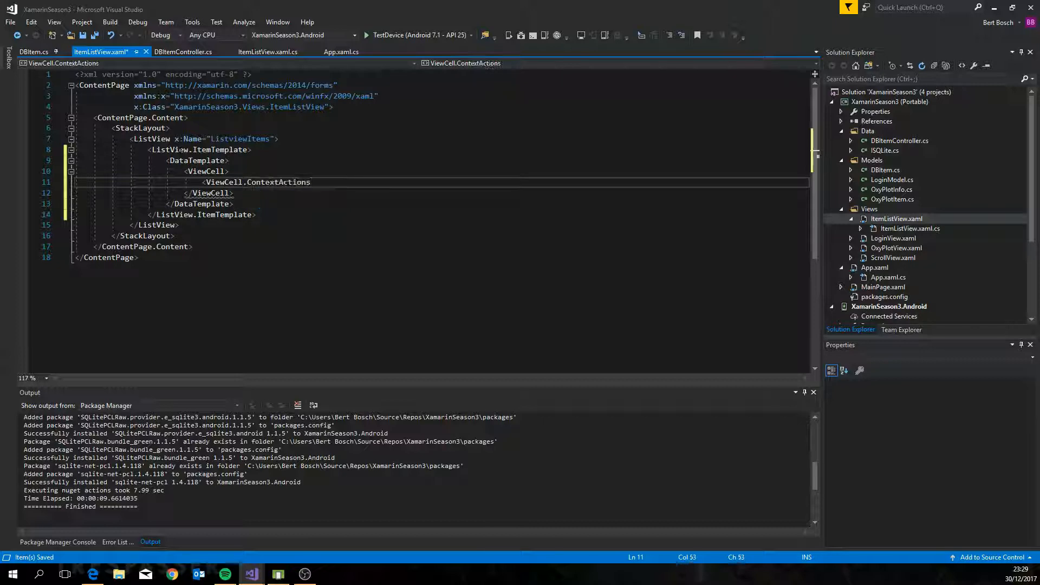
text(</ViewCell.ContextActions>)
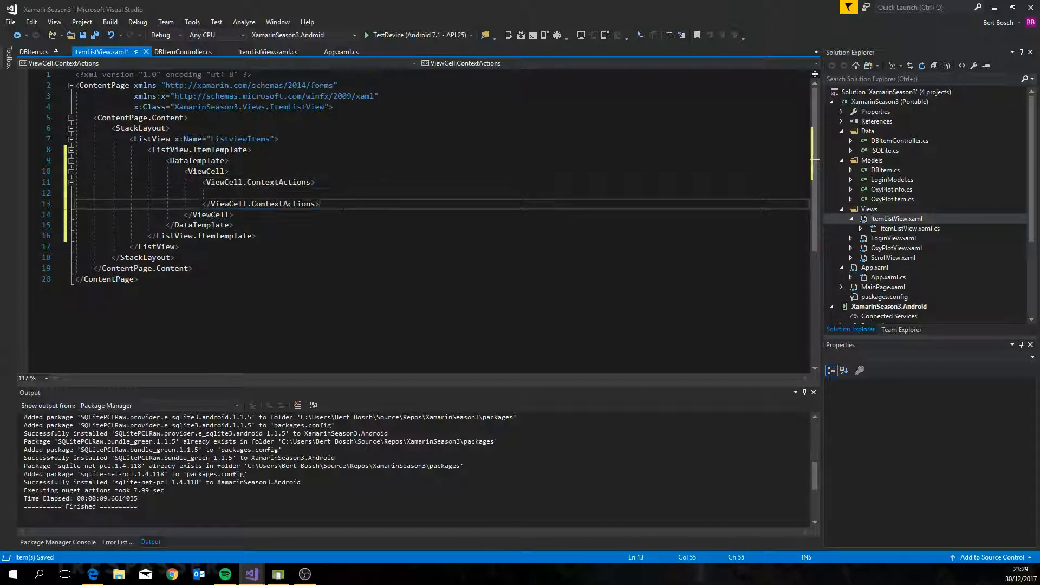
text(ViewCell.View>)
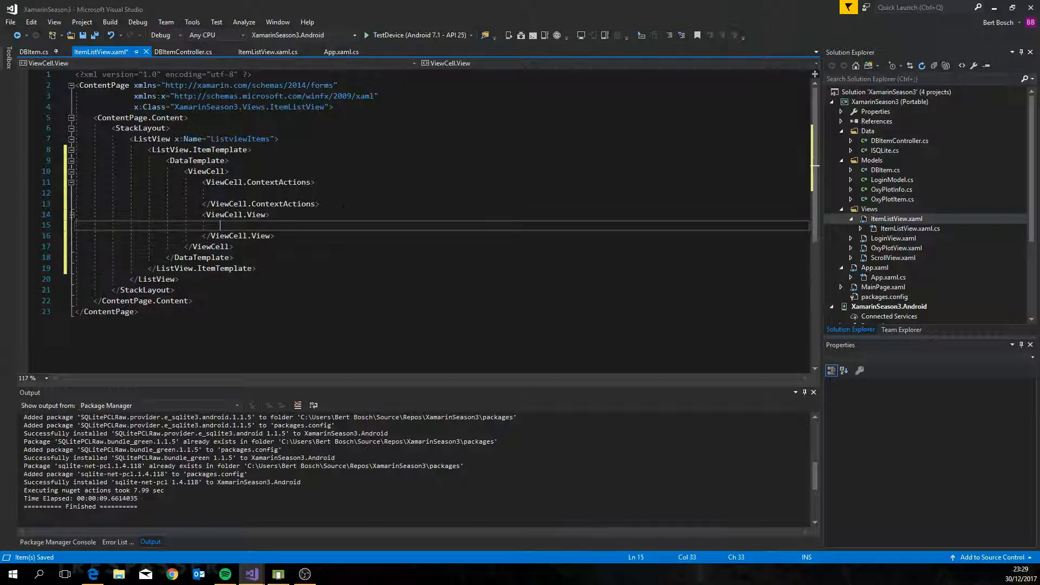
Add a horizontal StackLayout with padding 15,10 inside the ViewCell view.
text(StackLayout)
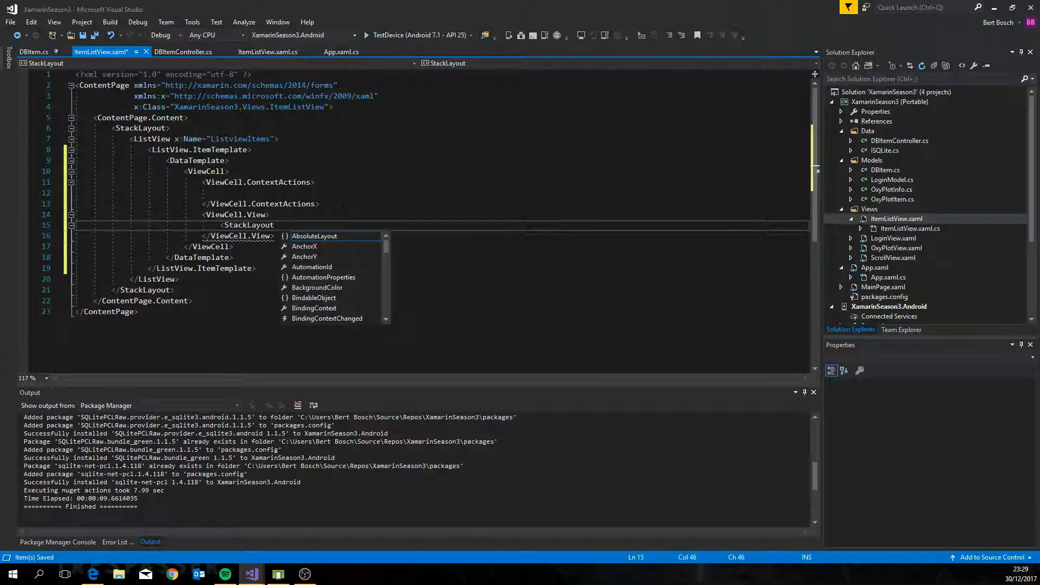
text(O>)
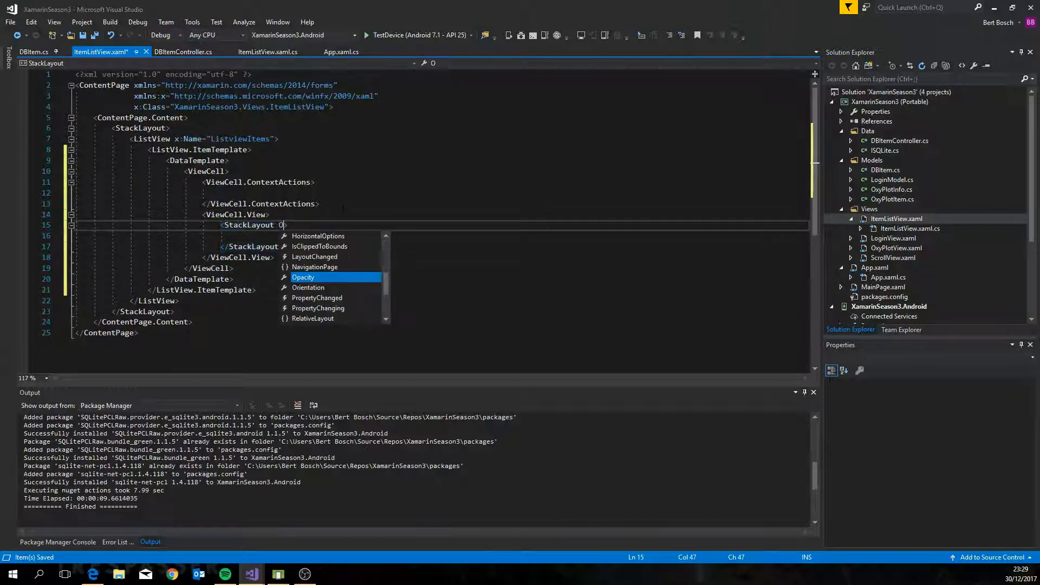
text(Orientation="Horizontal")
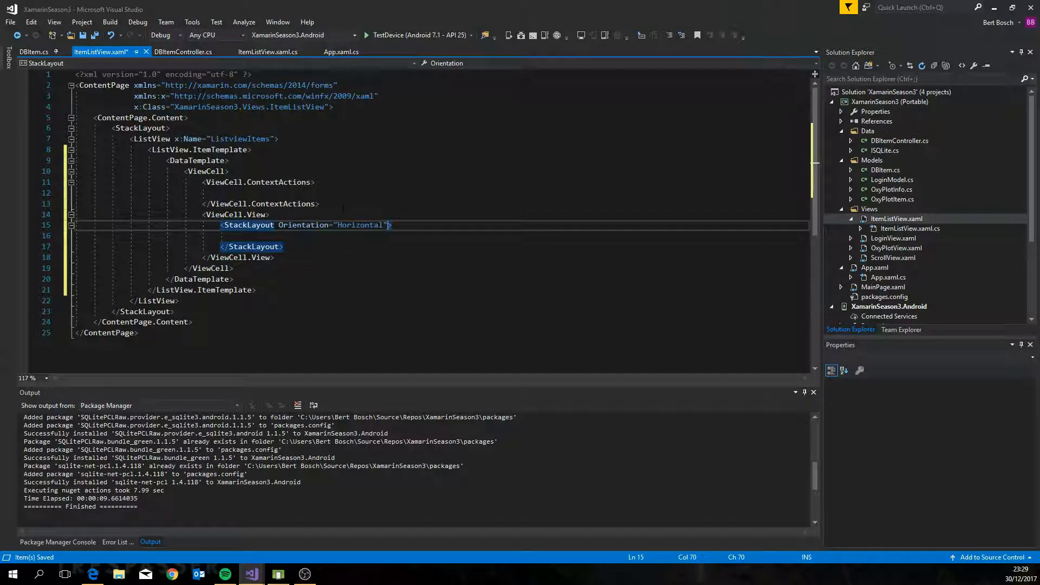
text(Padding=")
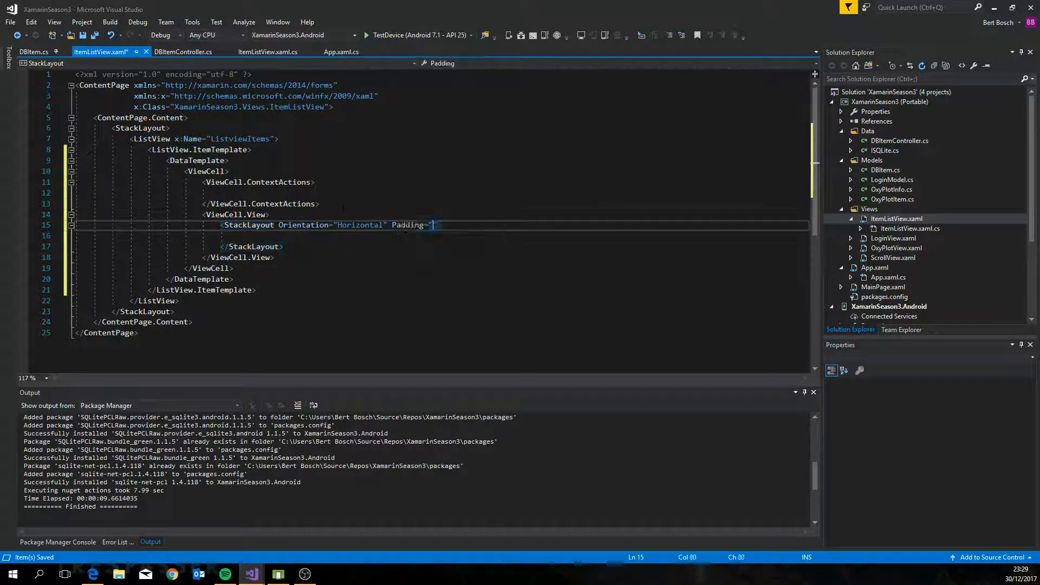
text(15,10">)
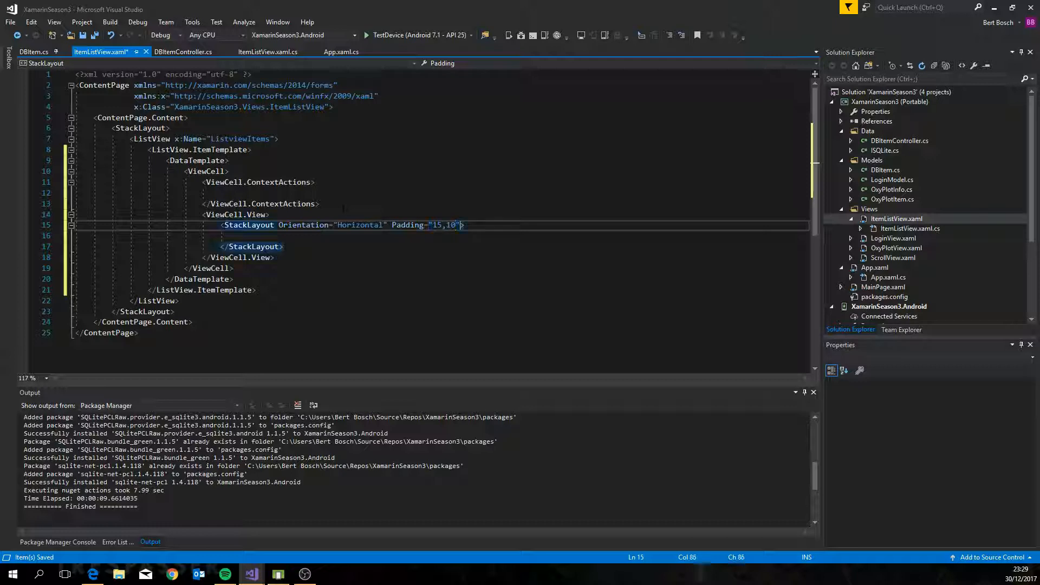
text(HorizontalOptions="FillAndExpand)
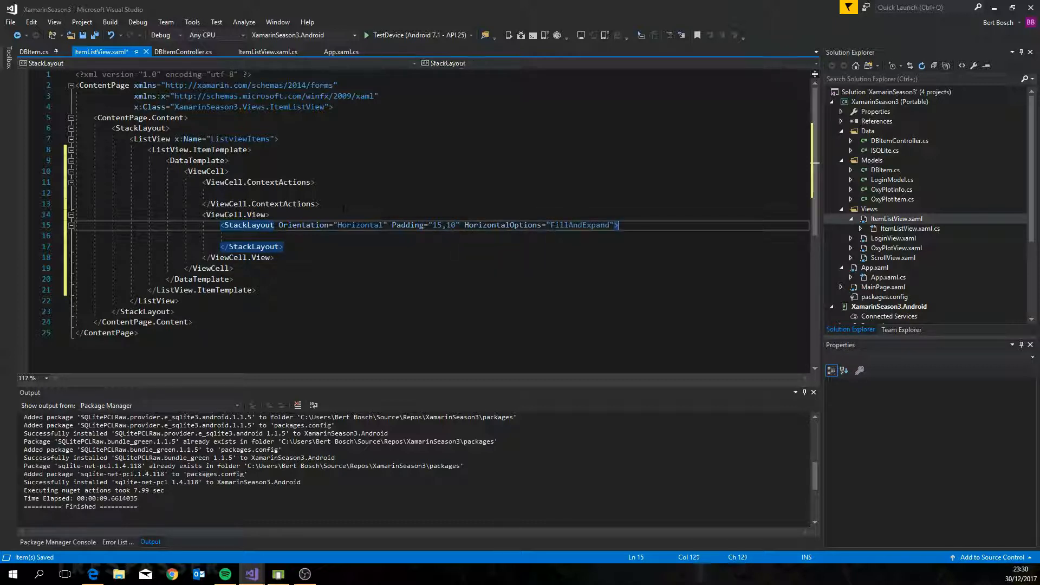
Add two labels bound to Label and Value, the second with margin 10,0,0,0.
text(<Label)
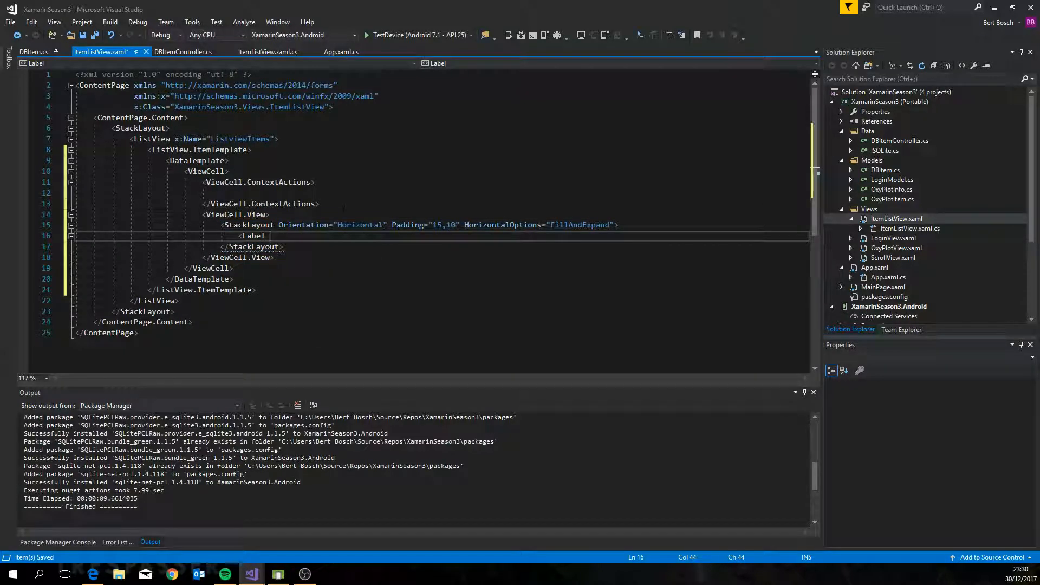
text(HorizontalOptions="Start")
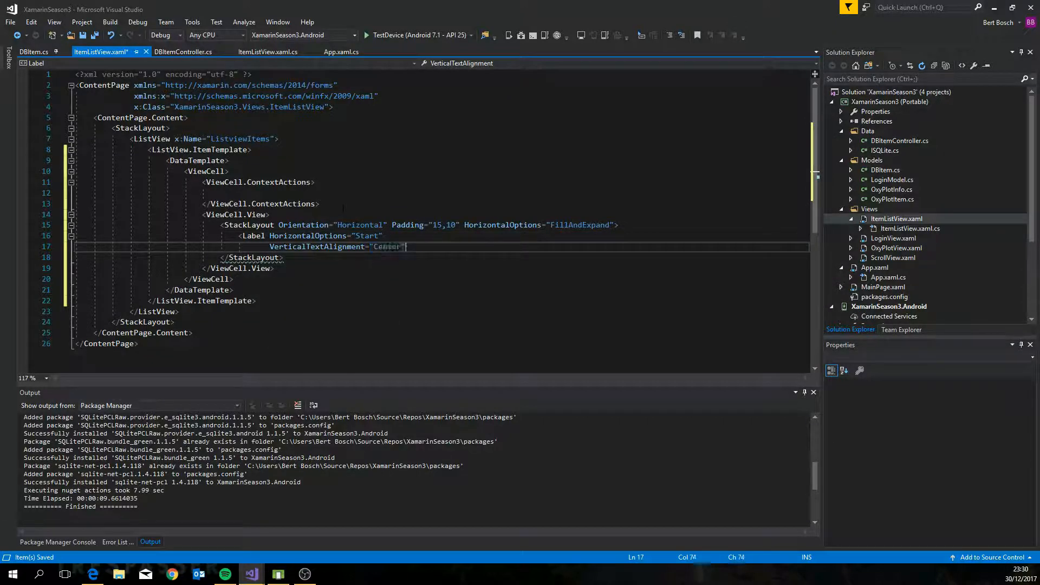
text(Text="")
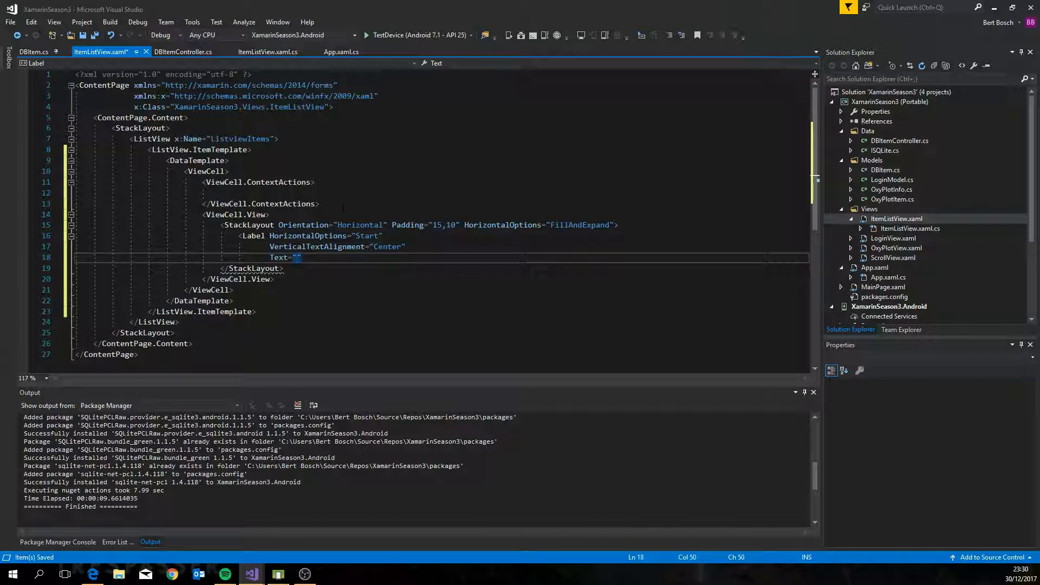
text({)
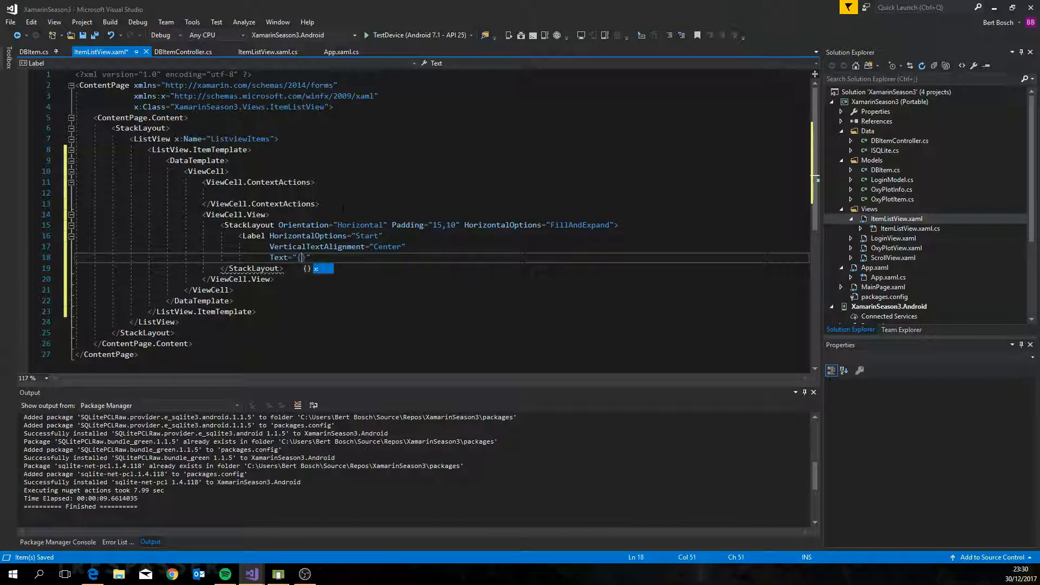
text(Binding)
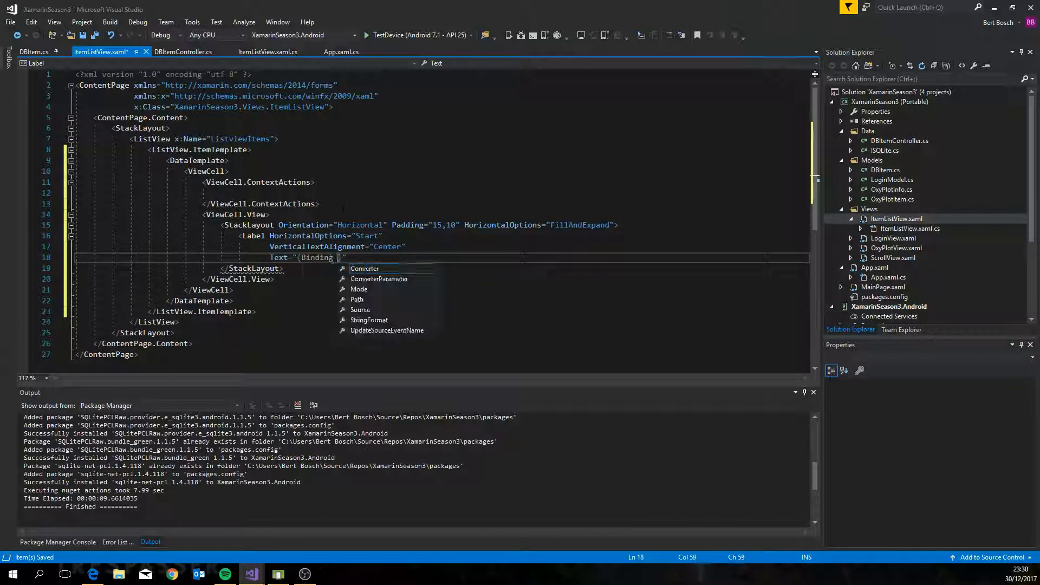
text(Label)
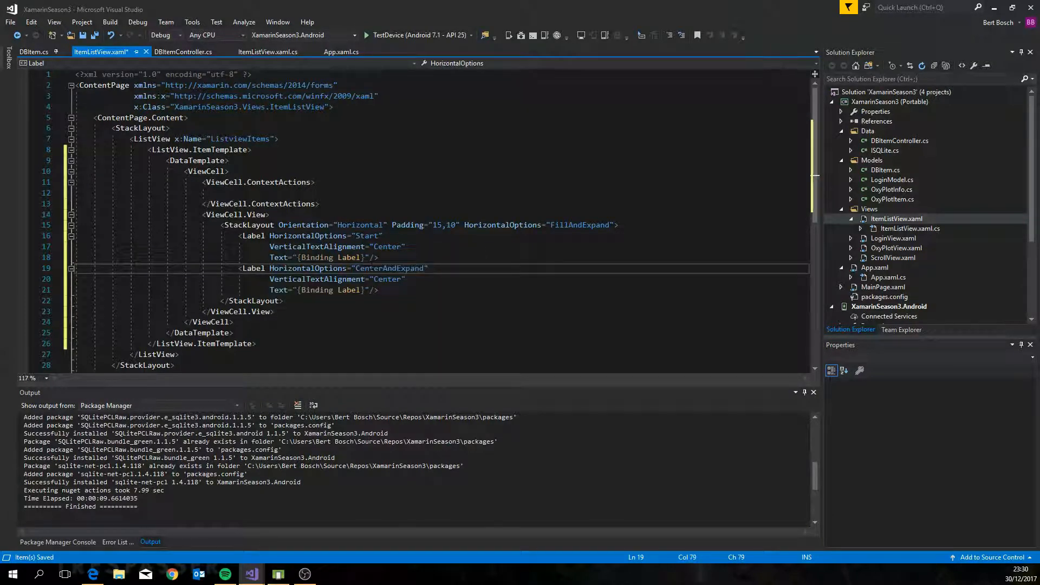
text(Valu)
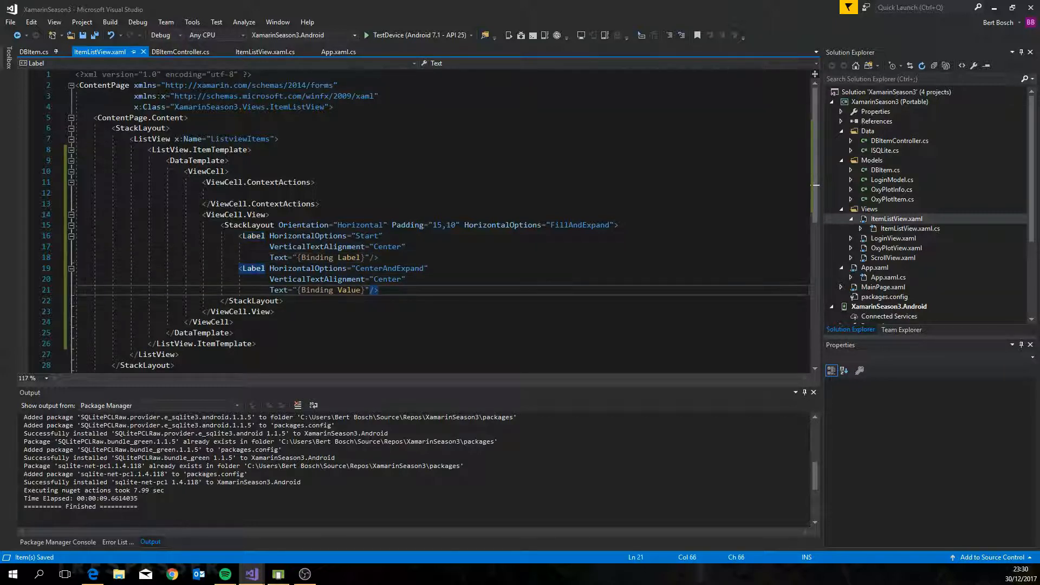
text(Margin="10,0,"/>)
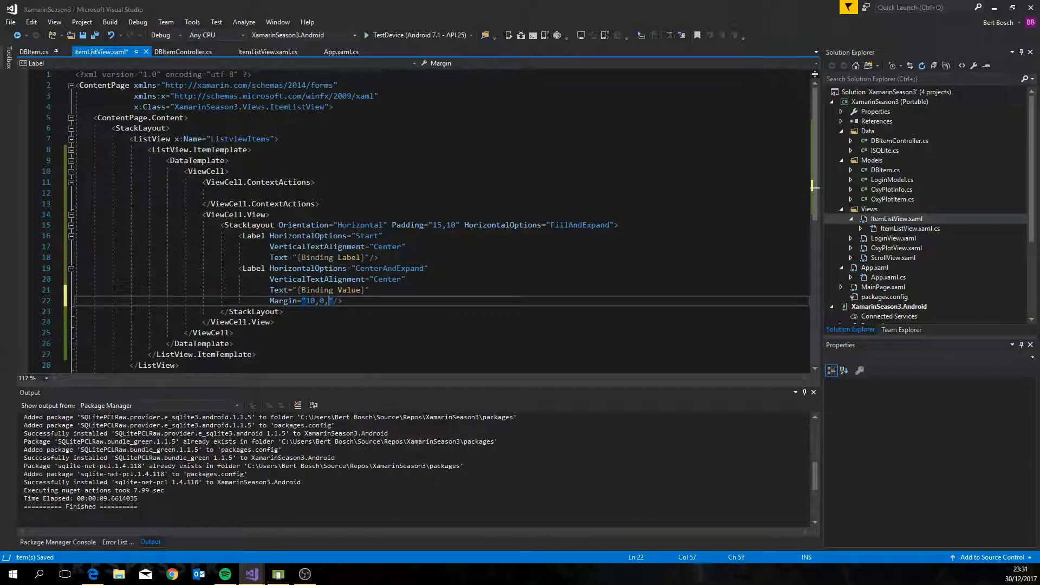
text(0,0)
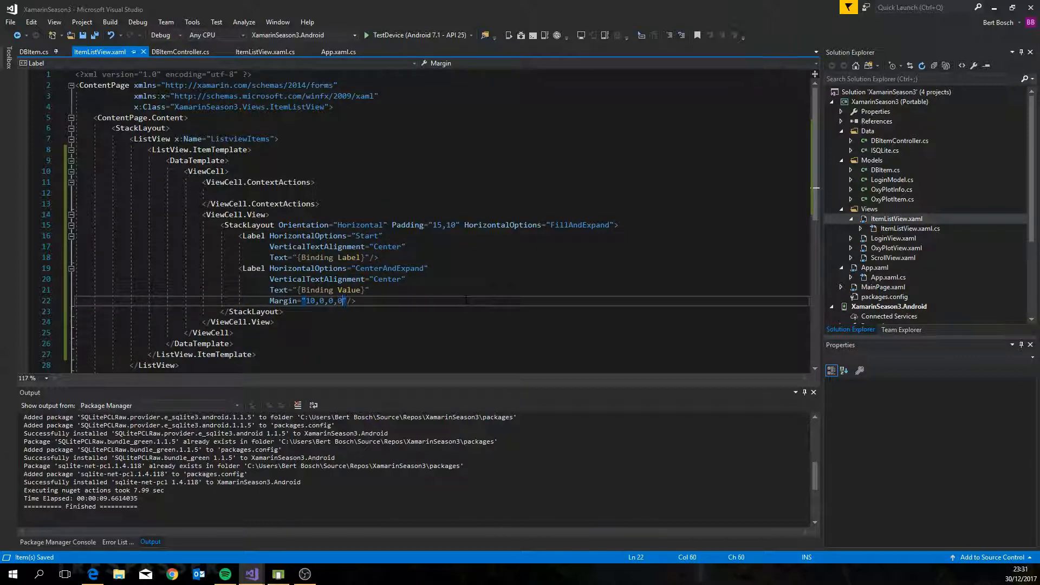
Add a destructive 'Delete' MenuItem handled by OnDelete with a Command binding, then reopen the code-behind.
text(MenuItem Clicked="")
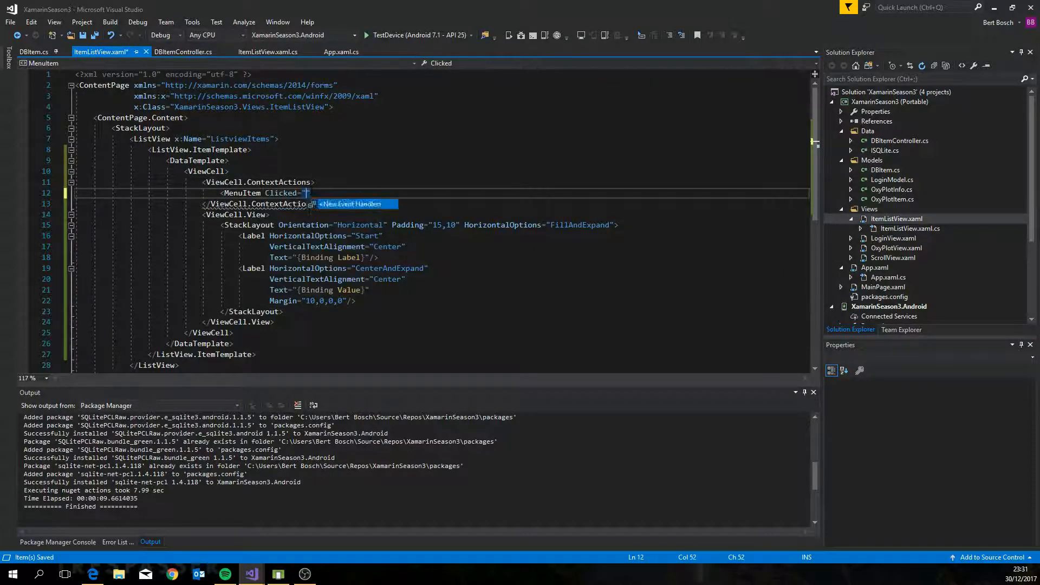
text(OnDelete)
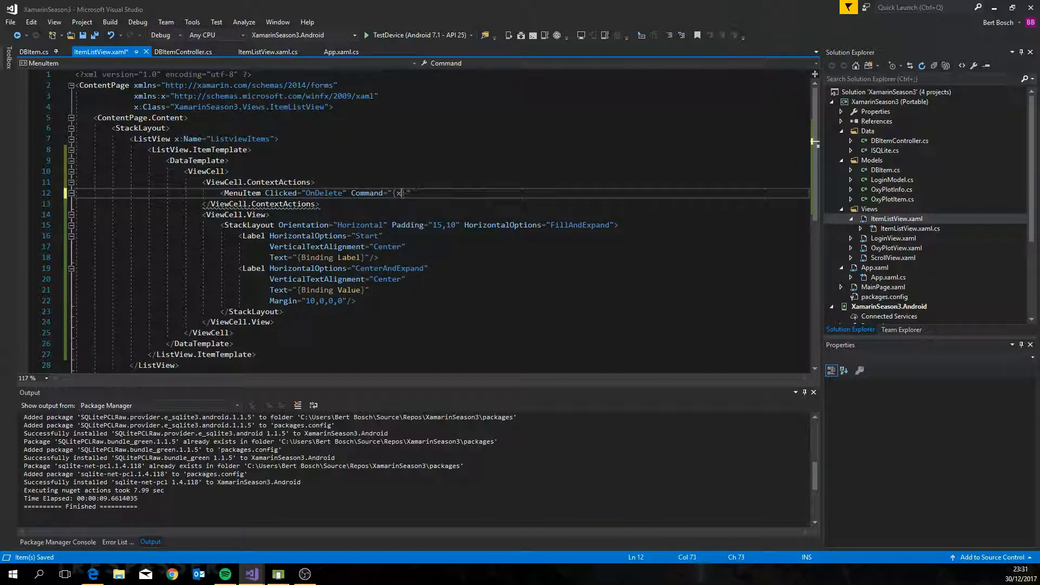
text(Binding .}" Text=)
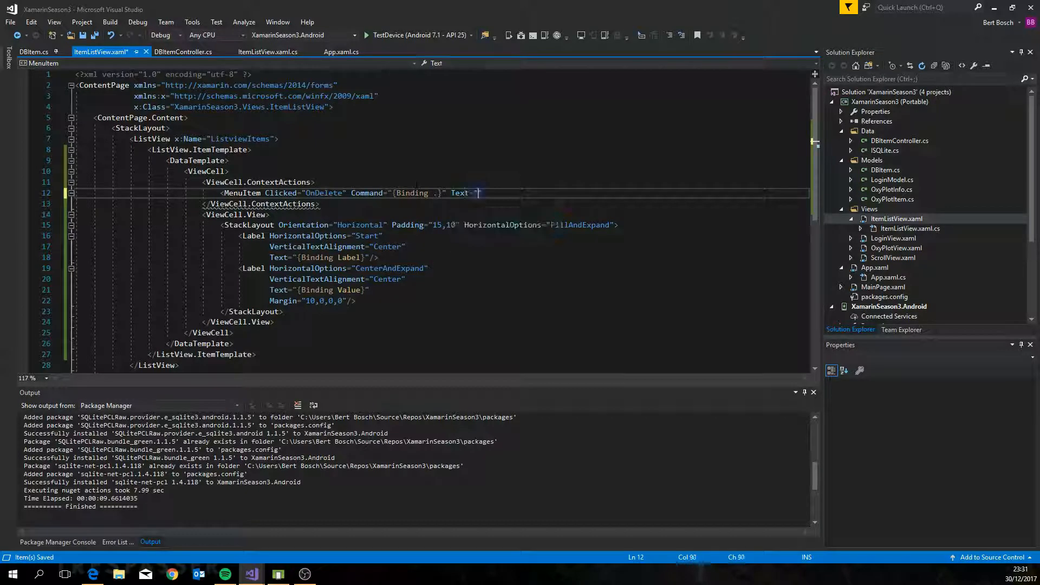
text(Delete")
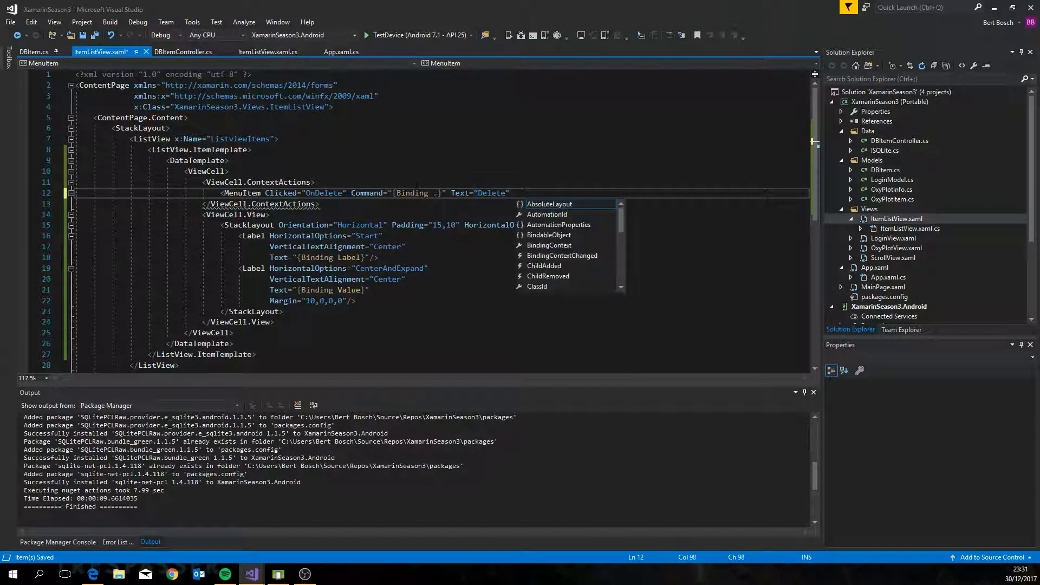
text(IsDestructive="true"/>)
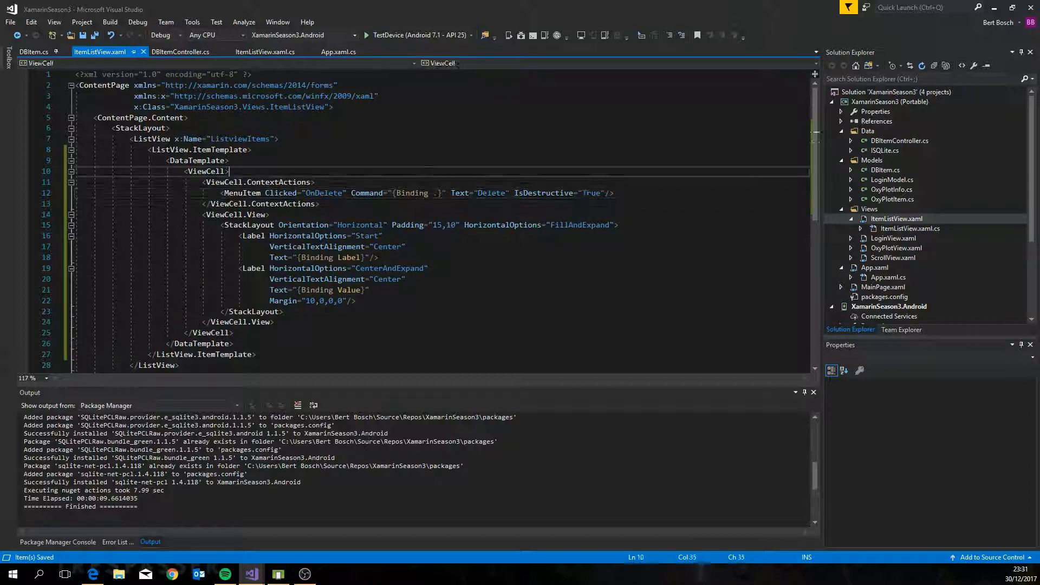
double_click(322, 192)
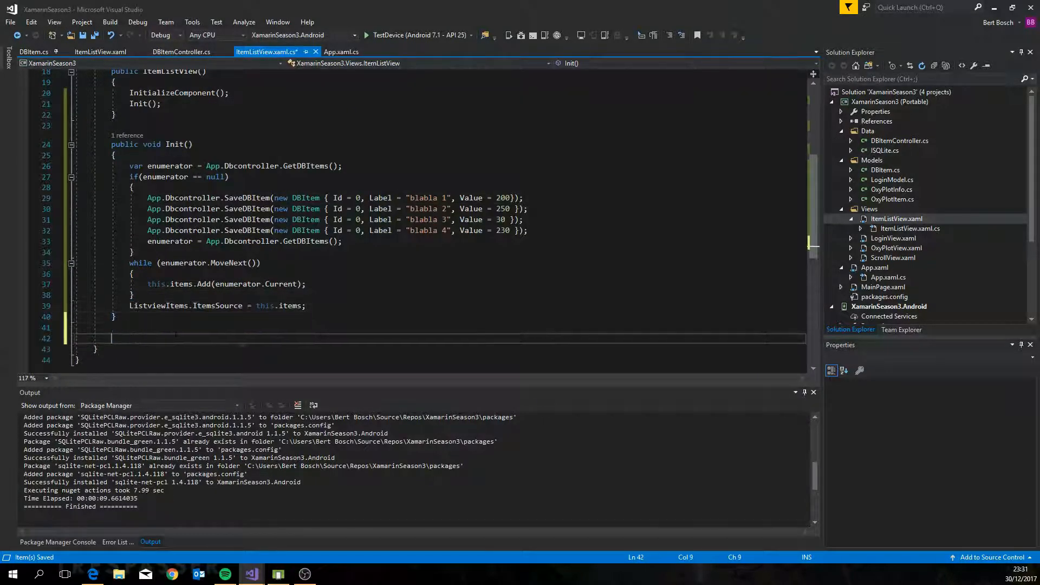
Write an OnDelete(object sender, EventArgs e) handler taking the DBItem from the MenuItem's CommandParameter.
text(private void OnDelete(object)
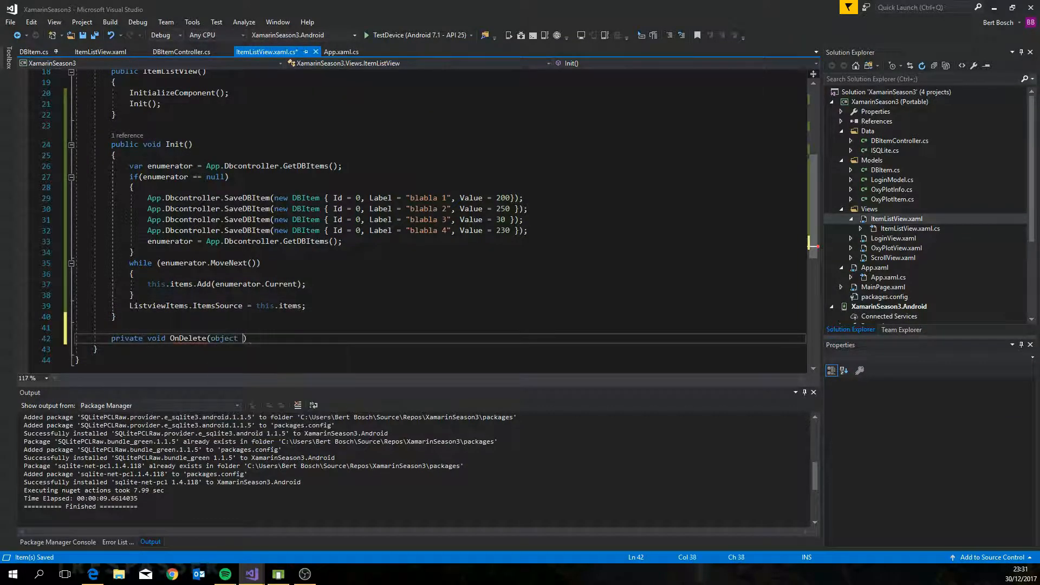
text(sender, System.EventArgs e)
text({)
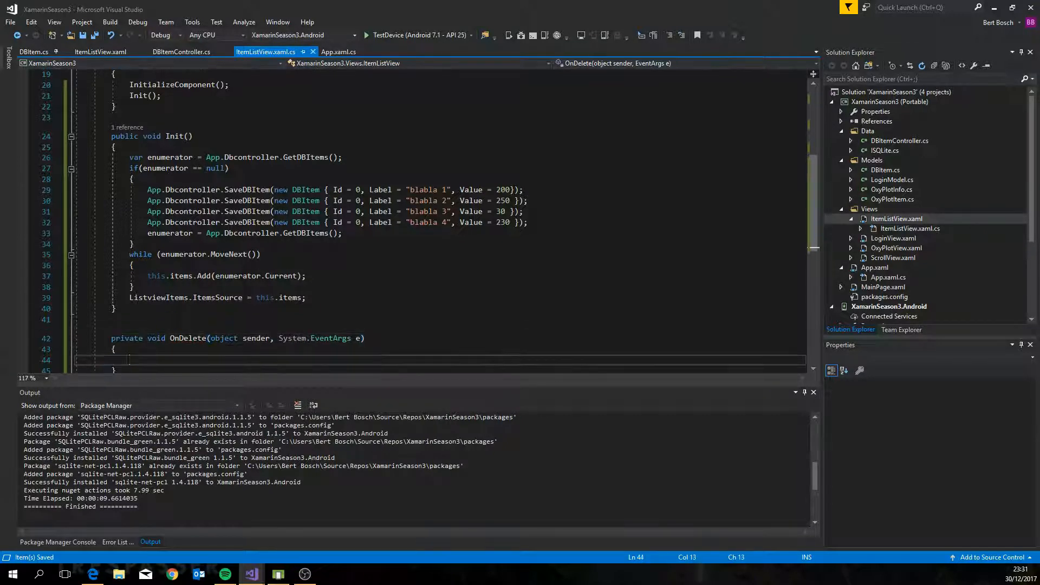
text(var i)
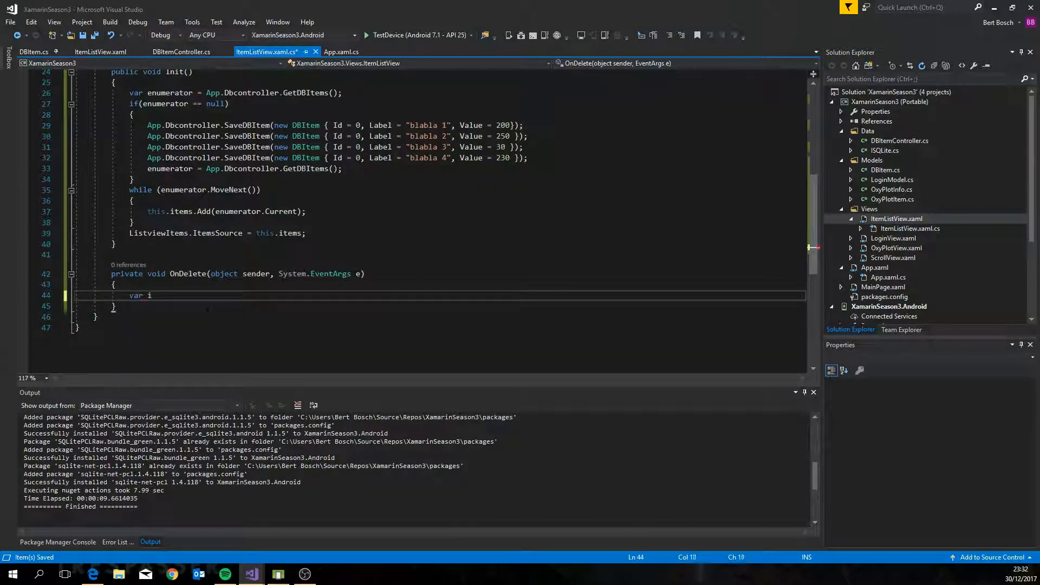
text(tem = ())
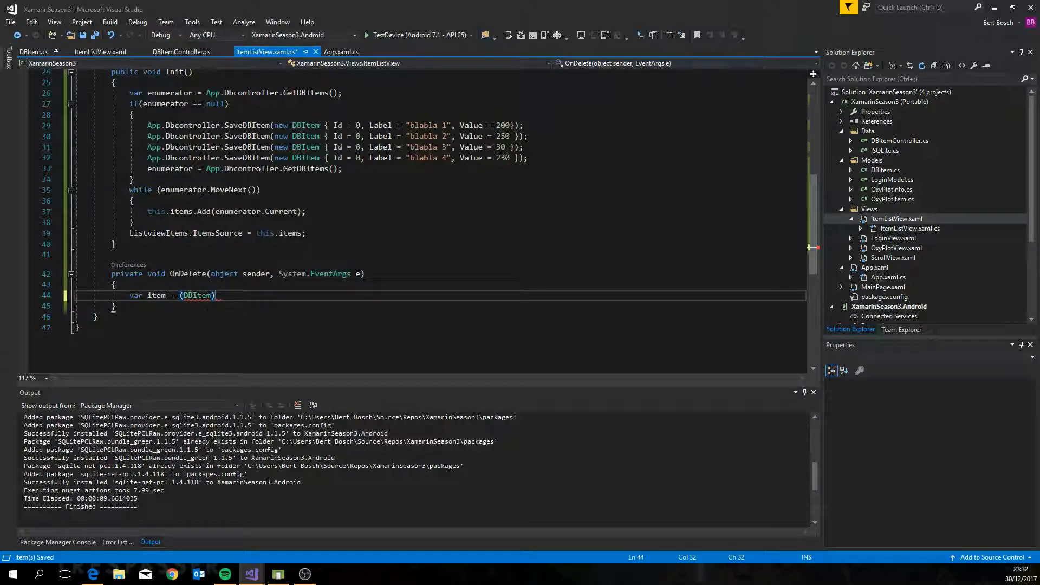
text(sender;)
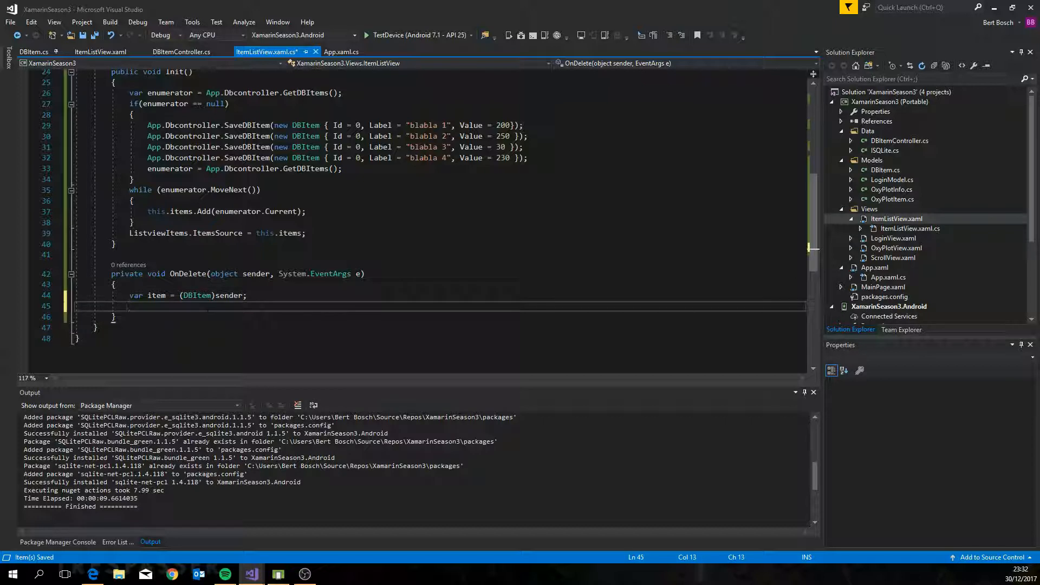
text(var model = ()
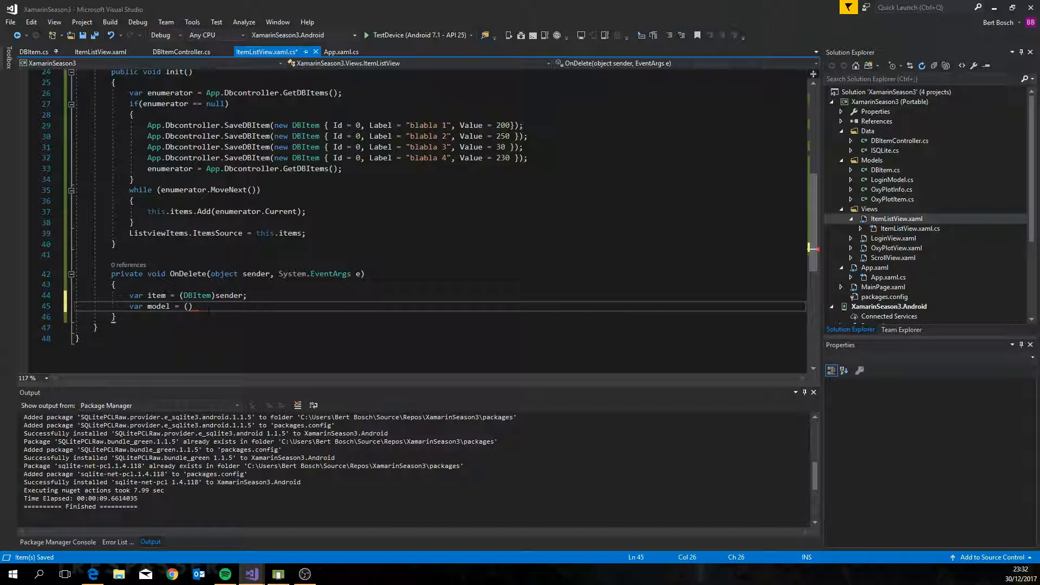
text(DBItem)
click(187, 295)
text(Menu)
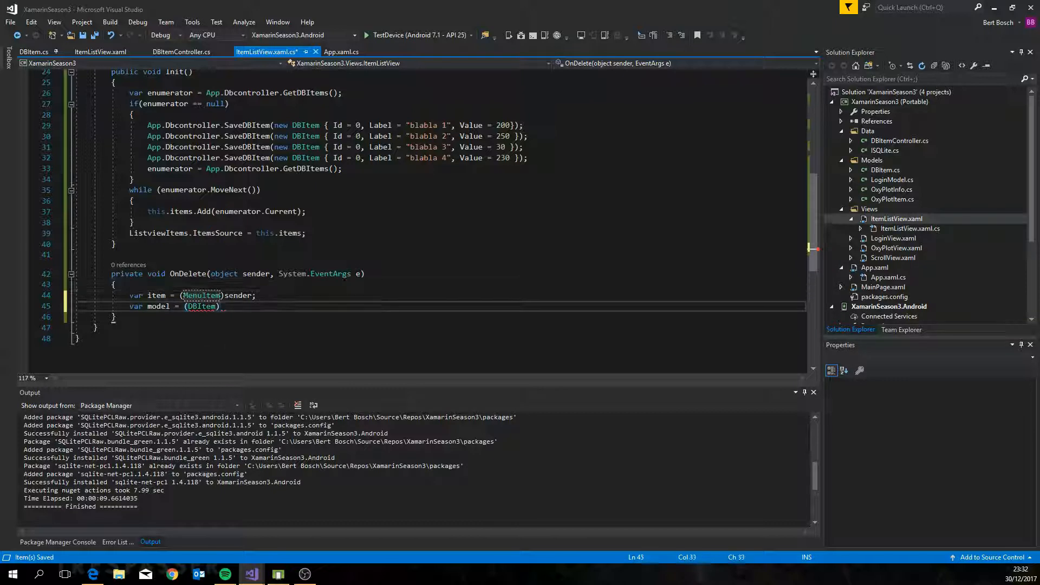
text(item.)
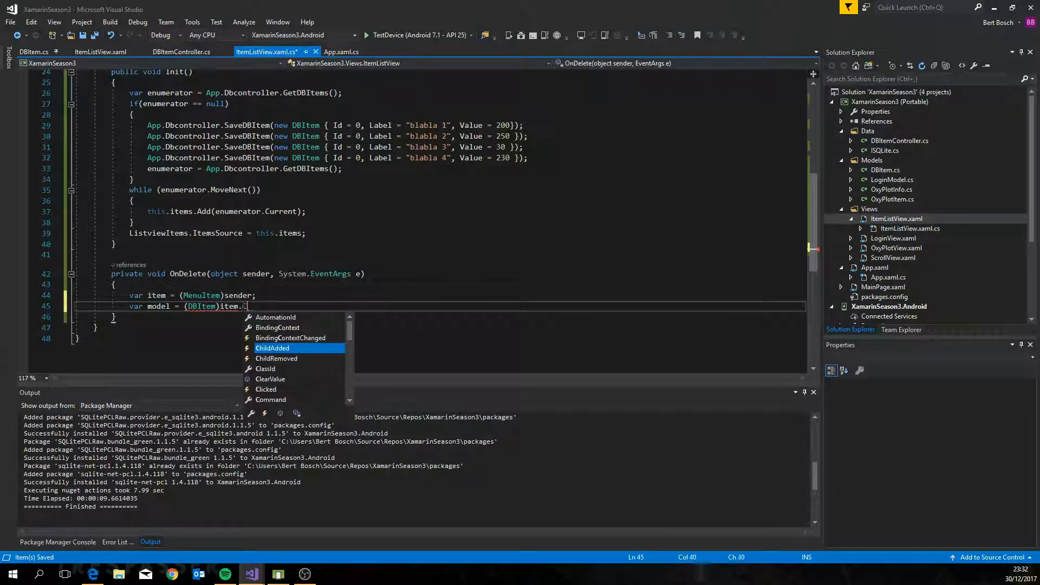
text(CommandParameter;)
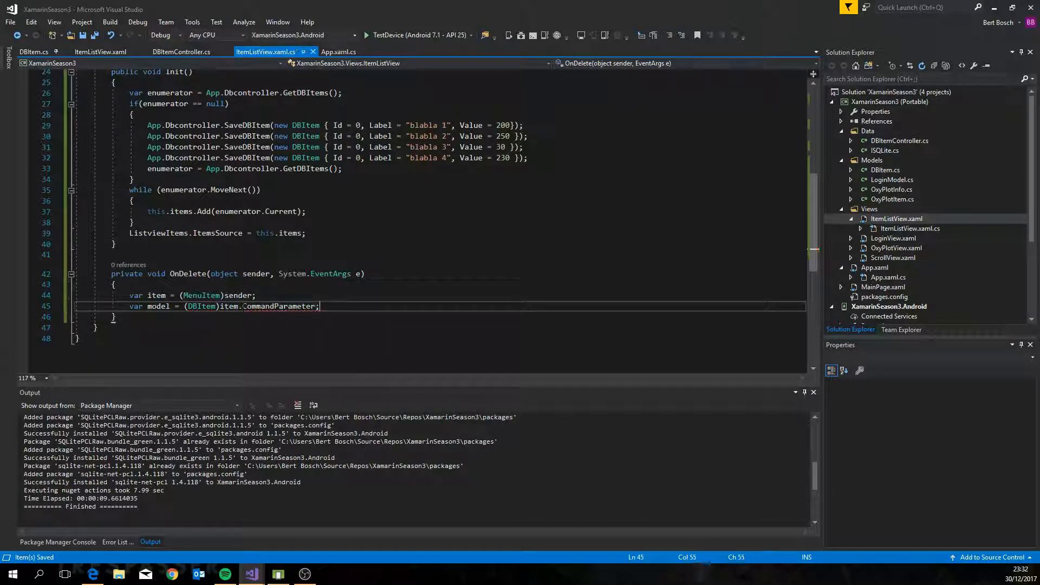
Remove the item from this.items and delete it with App.Dbcontroller.DeleteDBItem(model.Id).
text(this.items.remove(model)
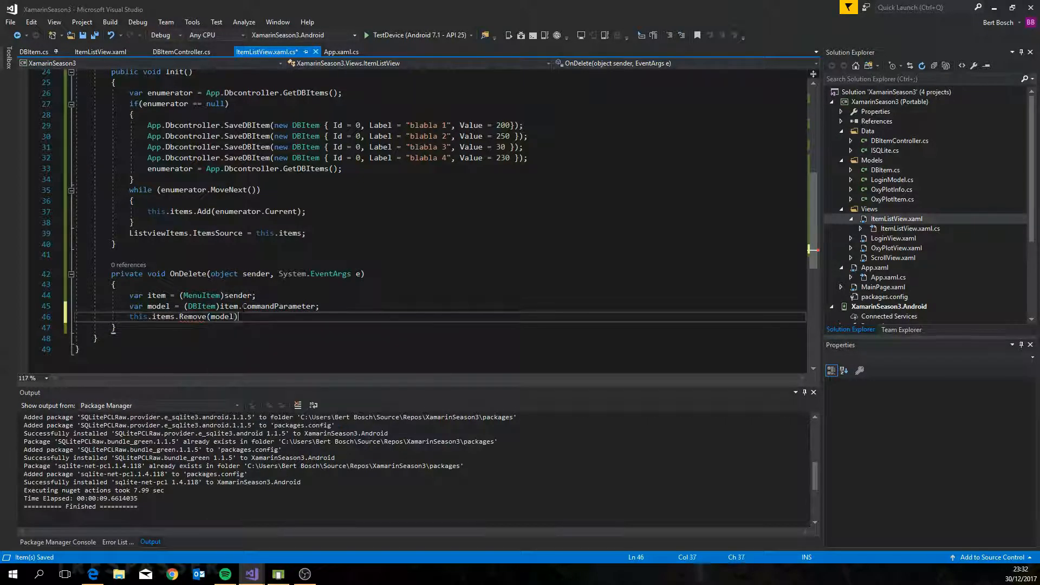
text(App.)
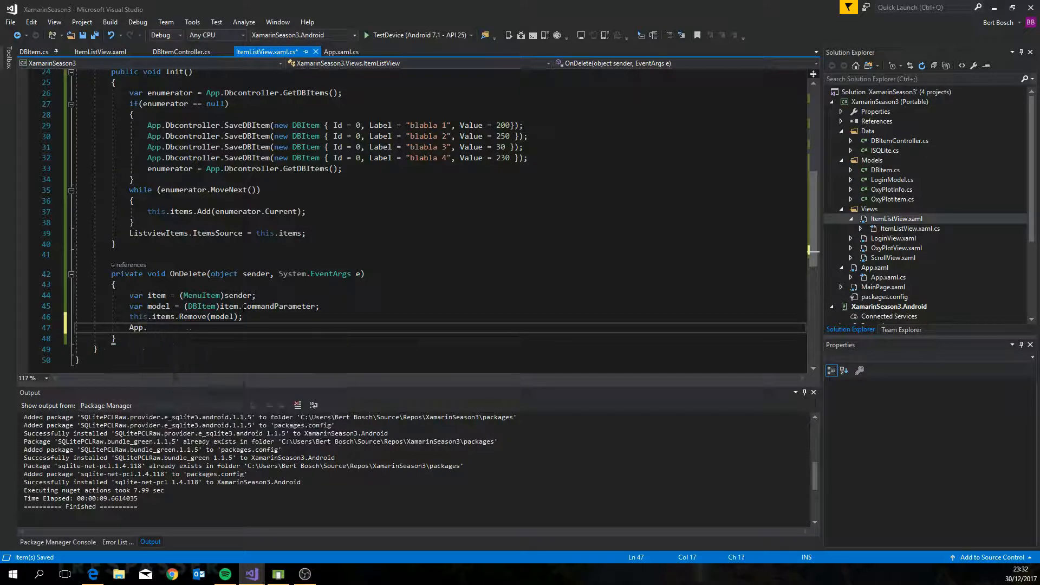
text(Dbcontroller.DeleteDBItem)
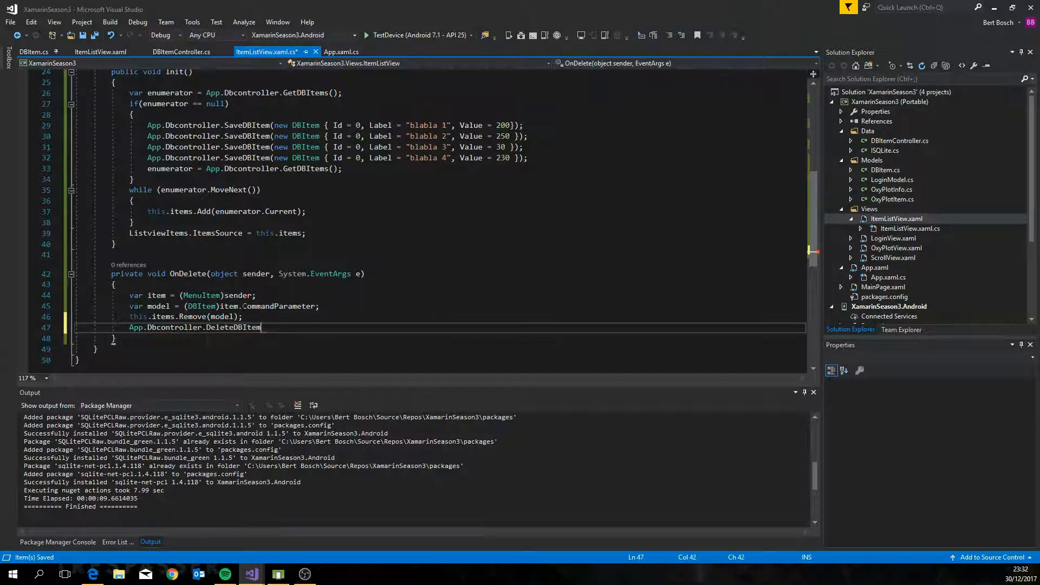
text((model.Id))
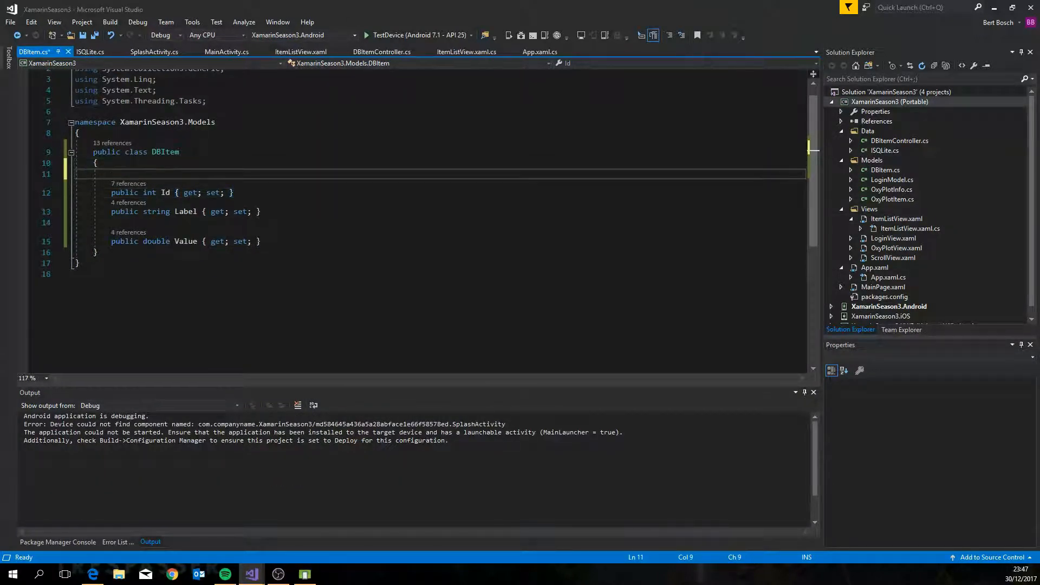
Mark DBItem's Id with [PrimaryKey] and [AutoIncrement], then bring up the Android project's menu.
text([PrimaryKey])
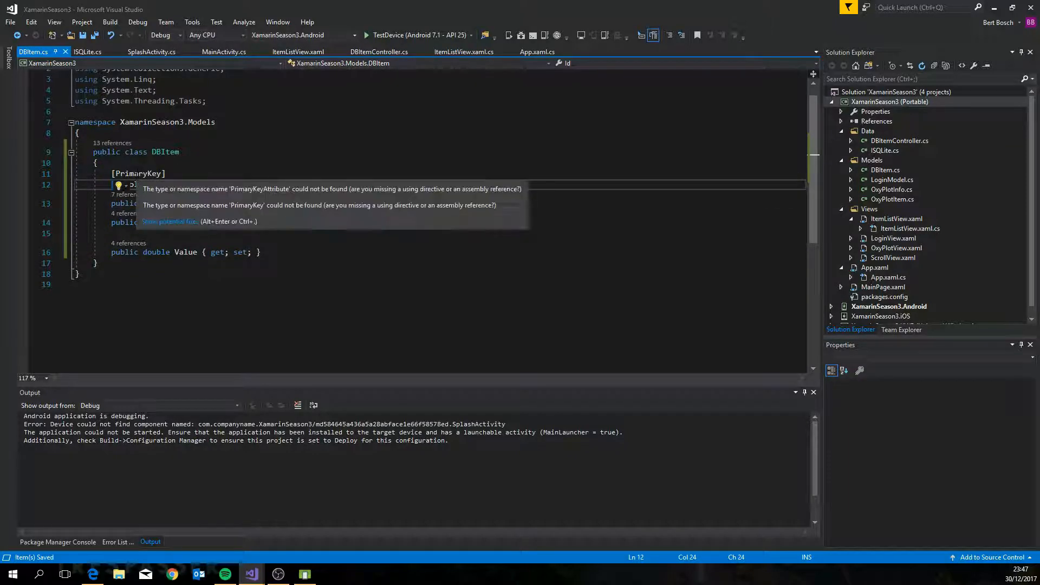
text([AutoIncrement])
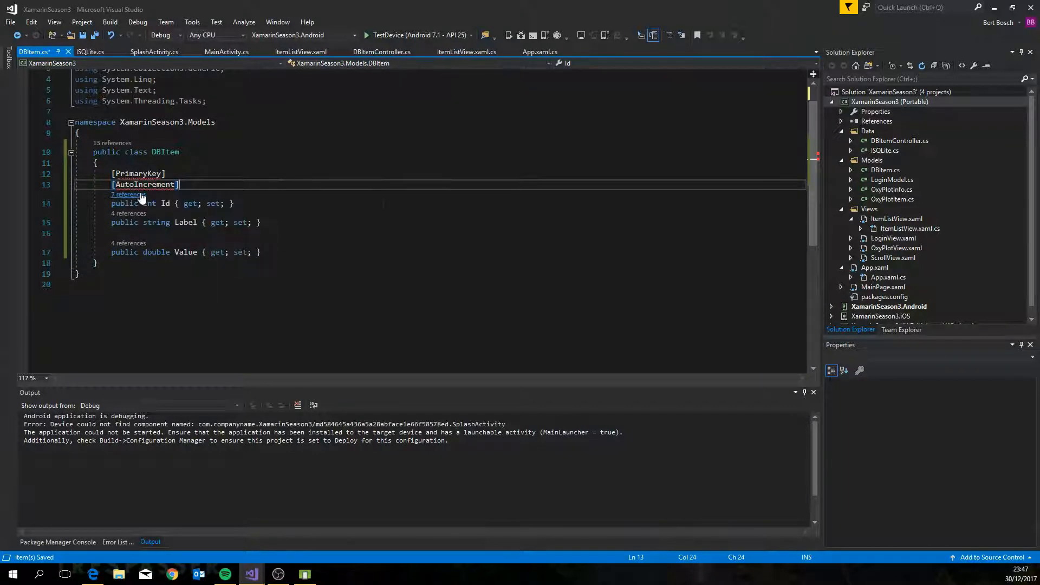
right_click(868, 111)
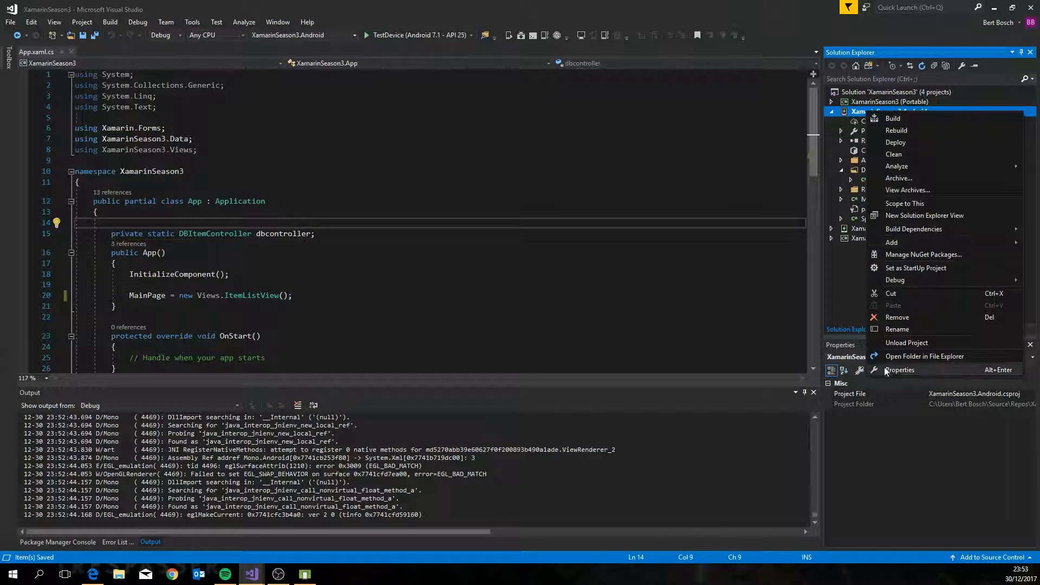
Add x86_64 to the Android project's supported architectures under Advanced Android Options.
click(899, 369)
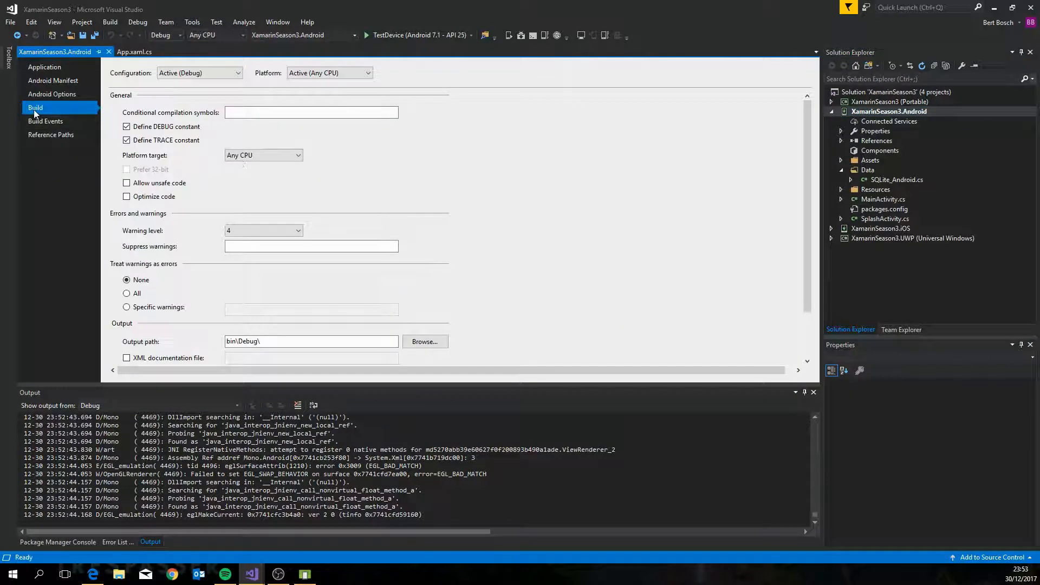
click(52, 94)
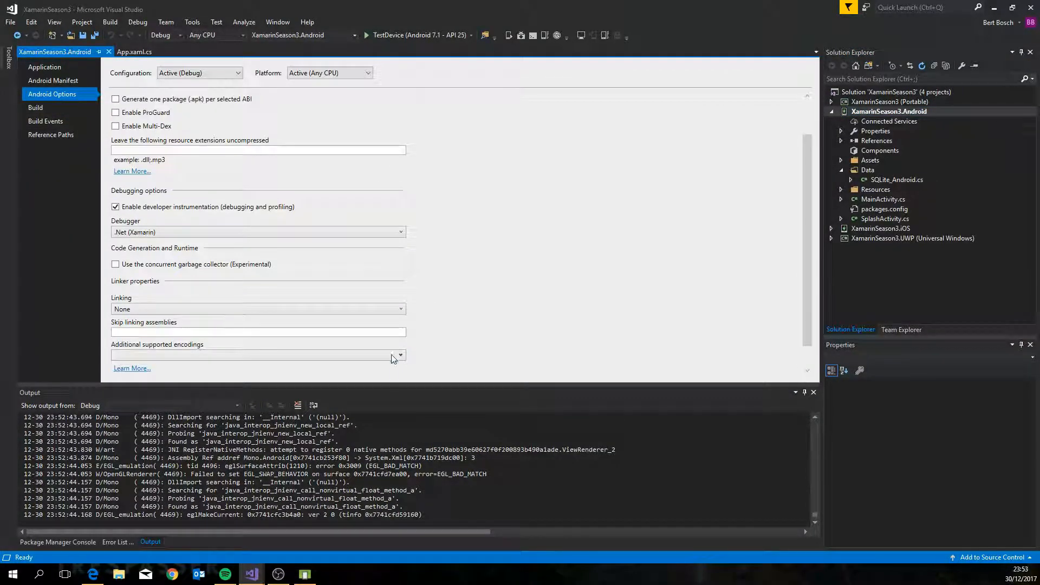
click(383, 367)
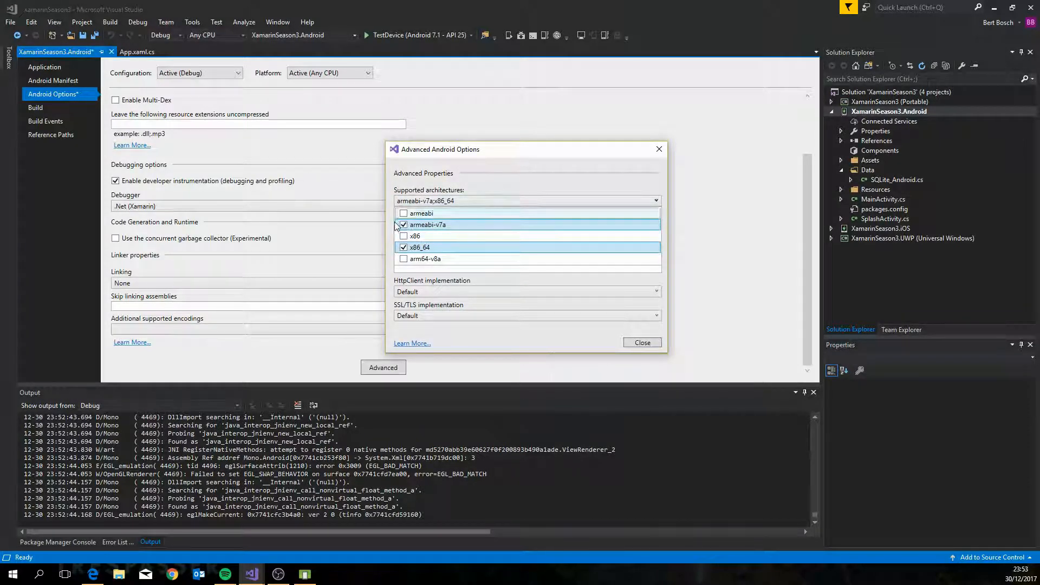
click(642, 342)
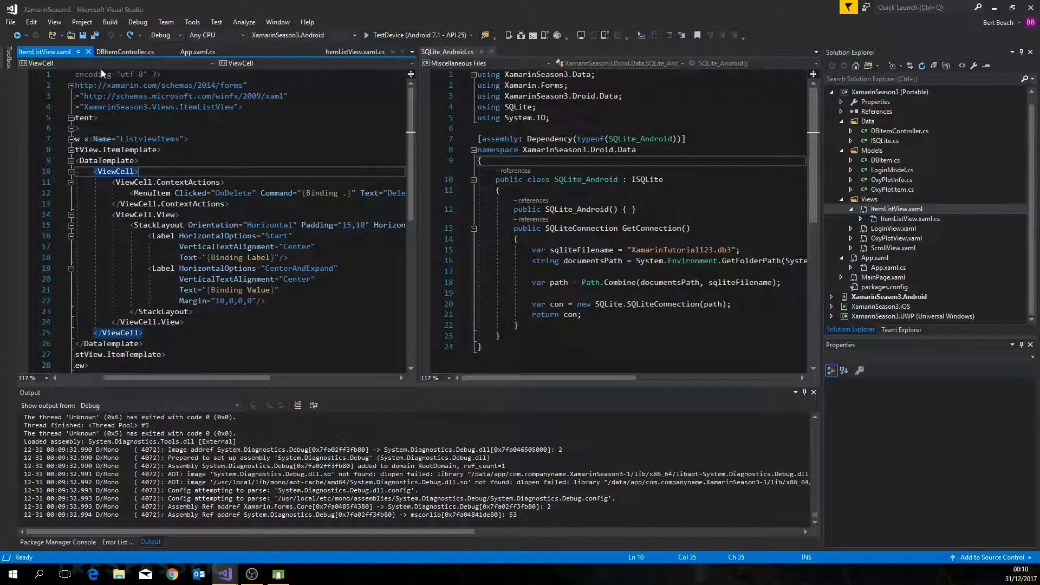
Select the MenuItem's Command attribute to rename it to CommandParameter.
double_click(276, 193)
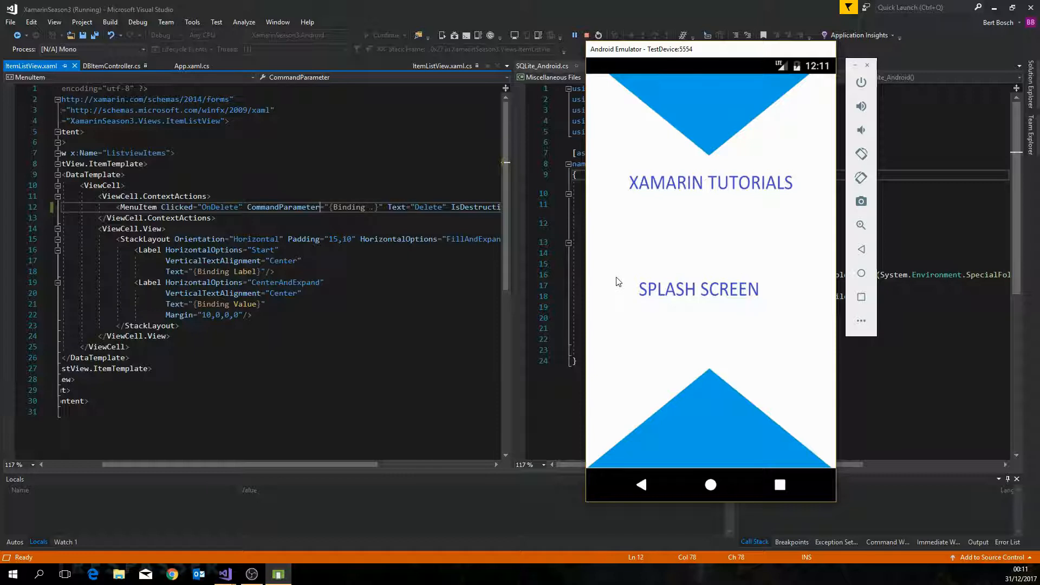
mouse_move(620, 289)
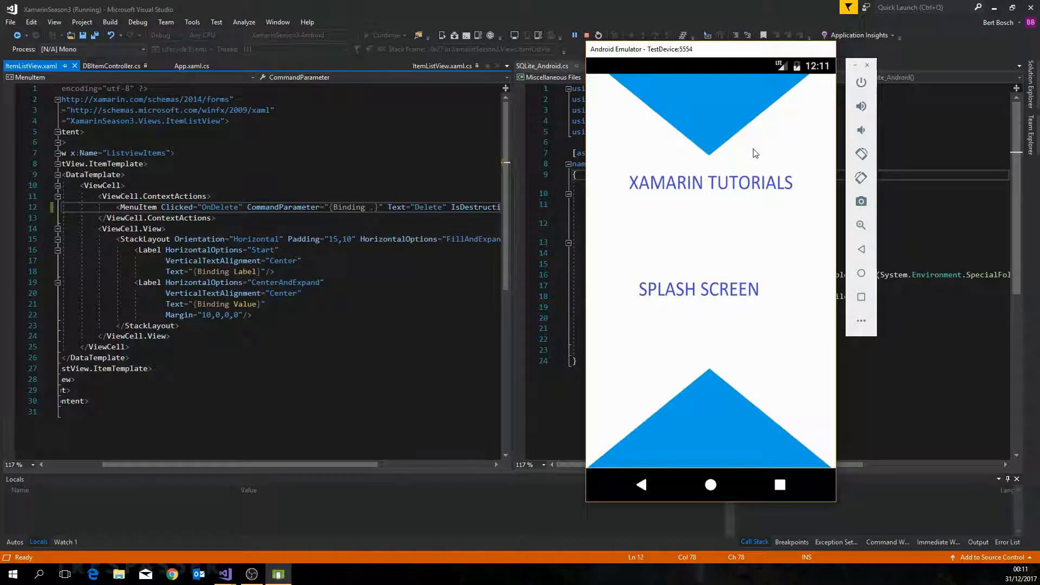
mouse_move(688, 178)
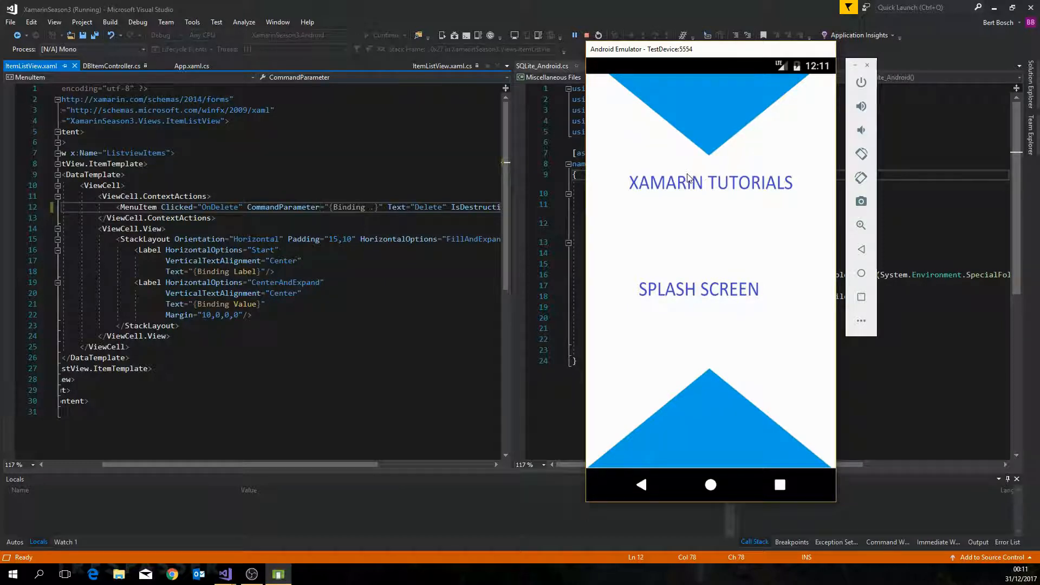